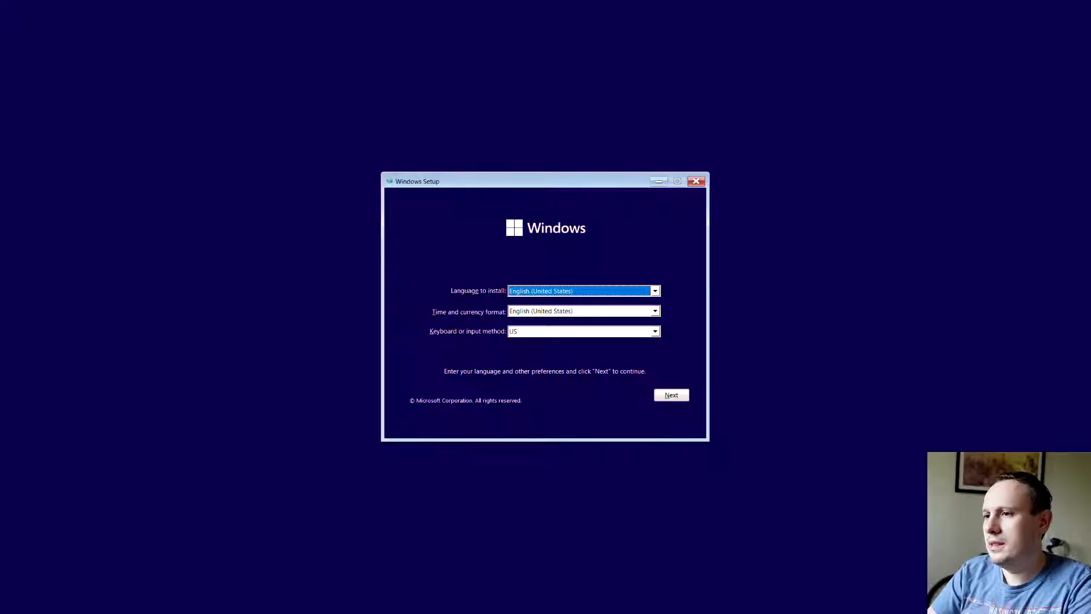
Step: Set time and currency format and keyboard layout to United Kingdom in Windows Setup
click(652, 290)
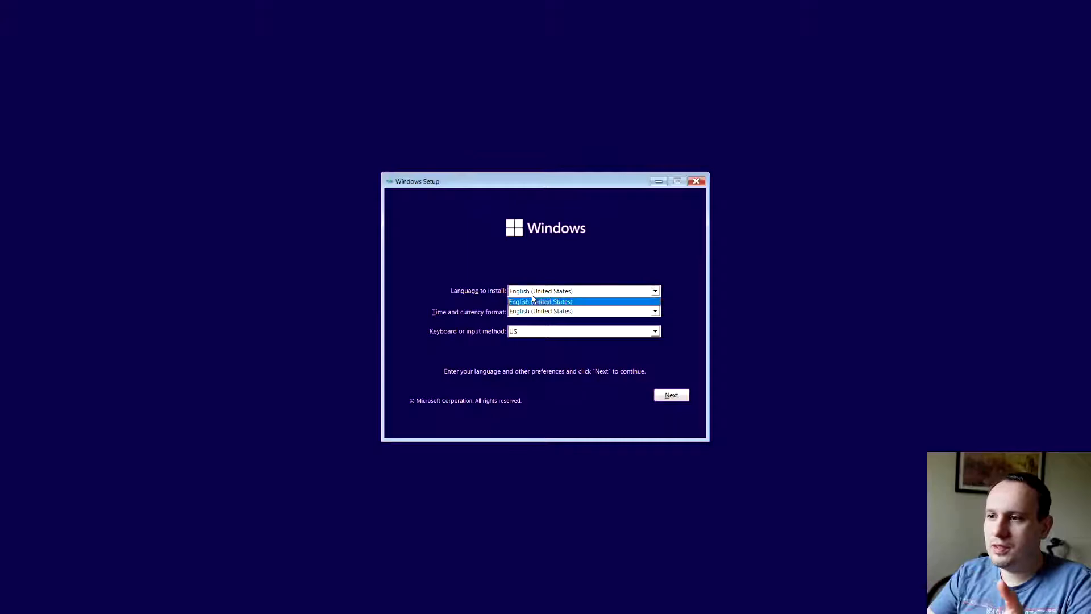
click(653, 311)
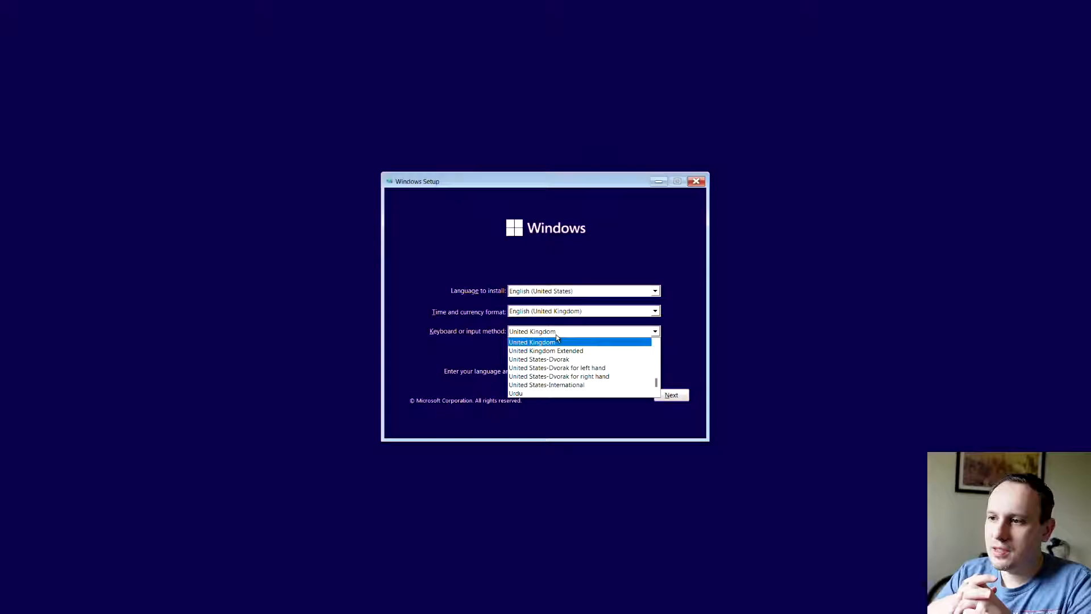
click(670, 395)
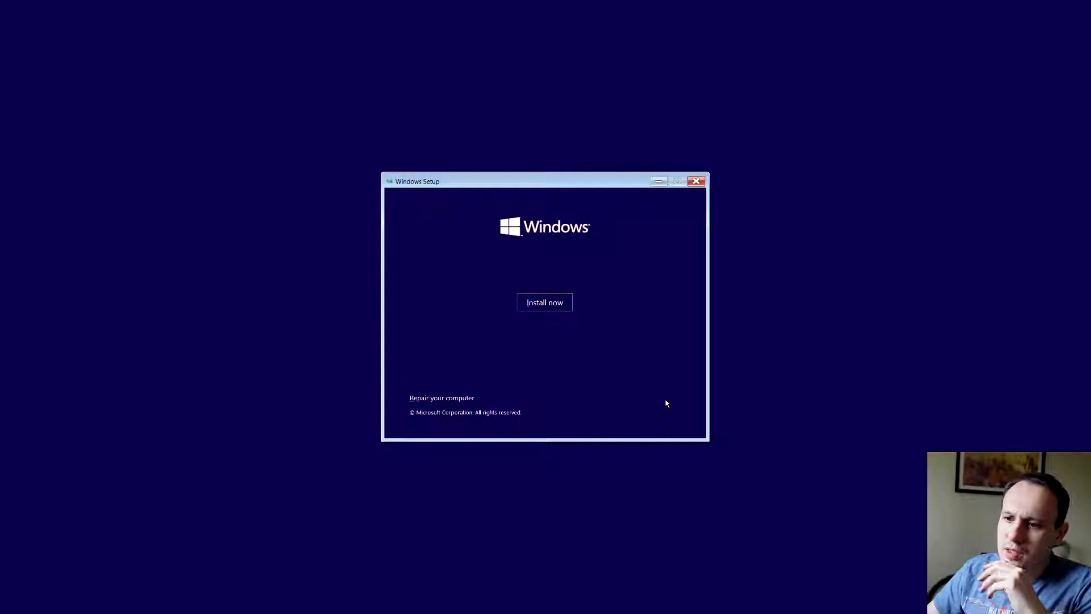
Step: Start the installation and skip entering a product key
click(545, 302)
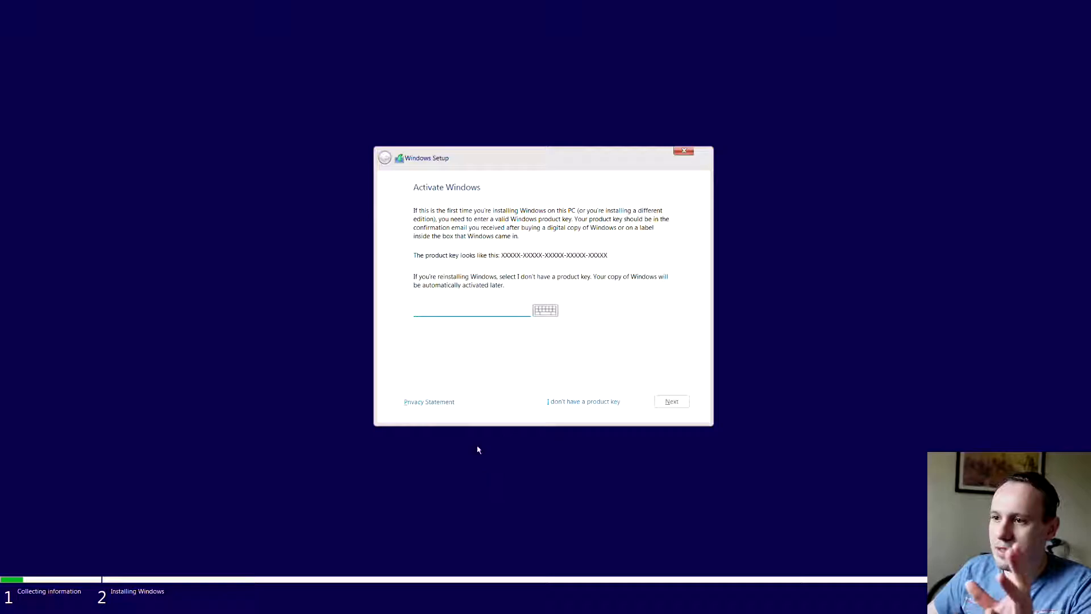
click(583, 400)
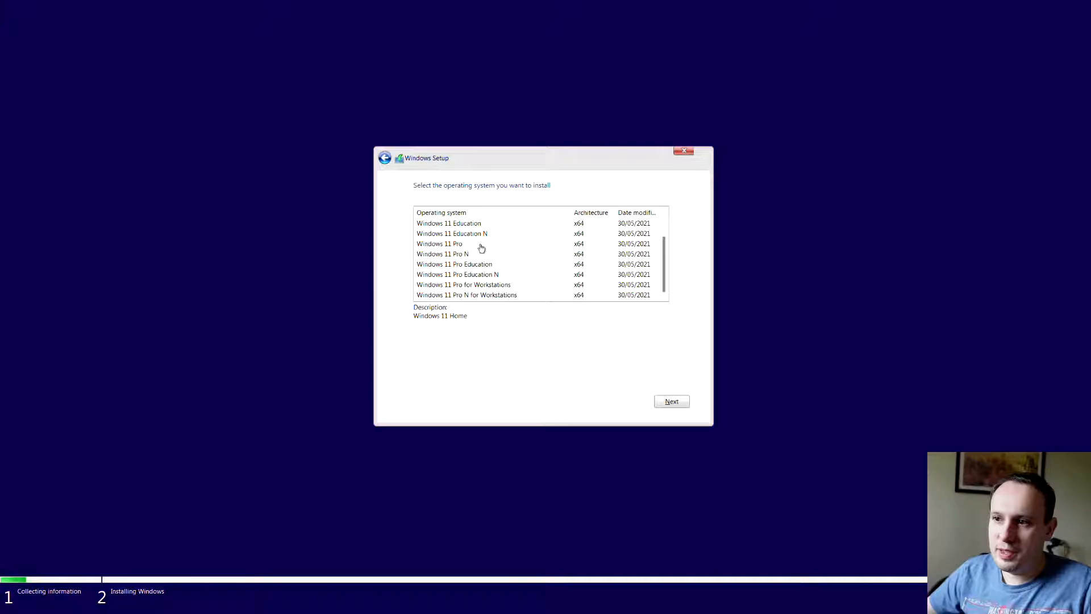
Step: Choose Windows 11 Pro as the edition and continue to the license terms
click(439, 274)
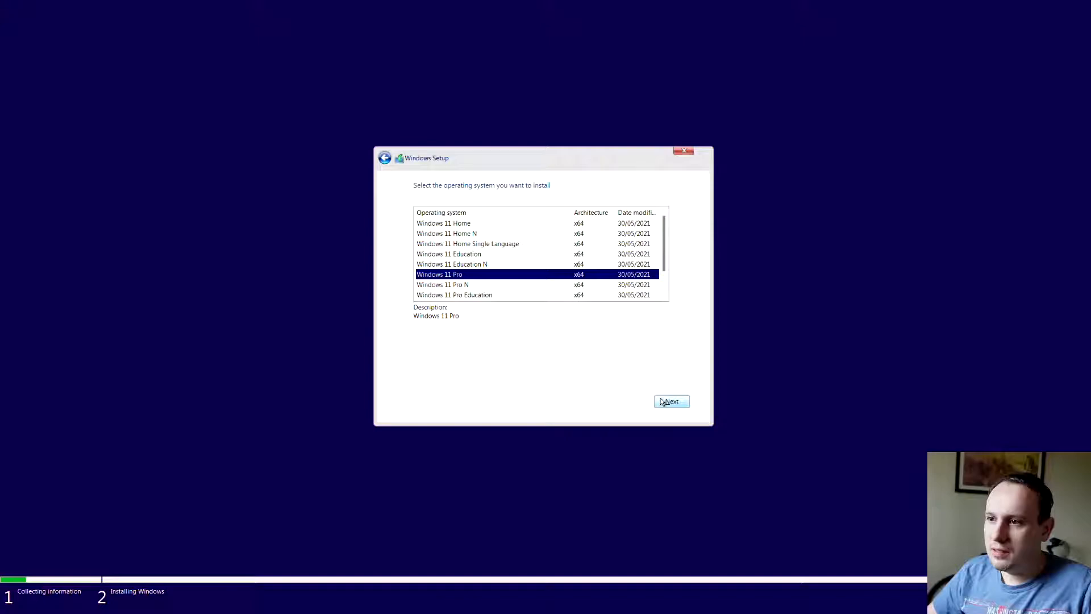
click(670, 401)
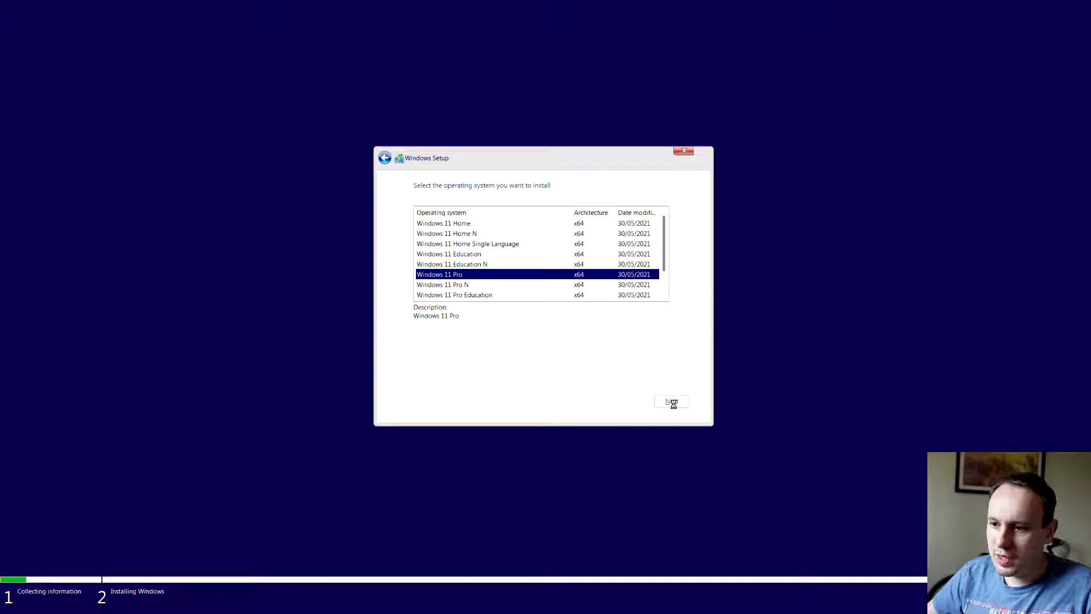
click(670, 402)
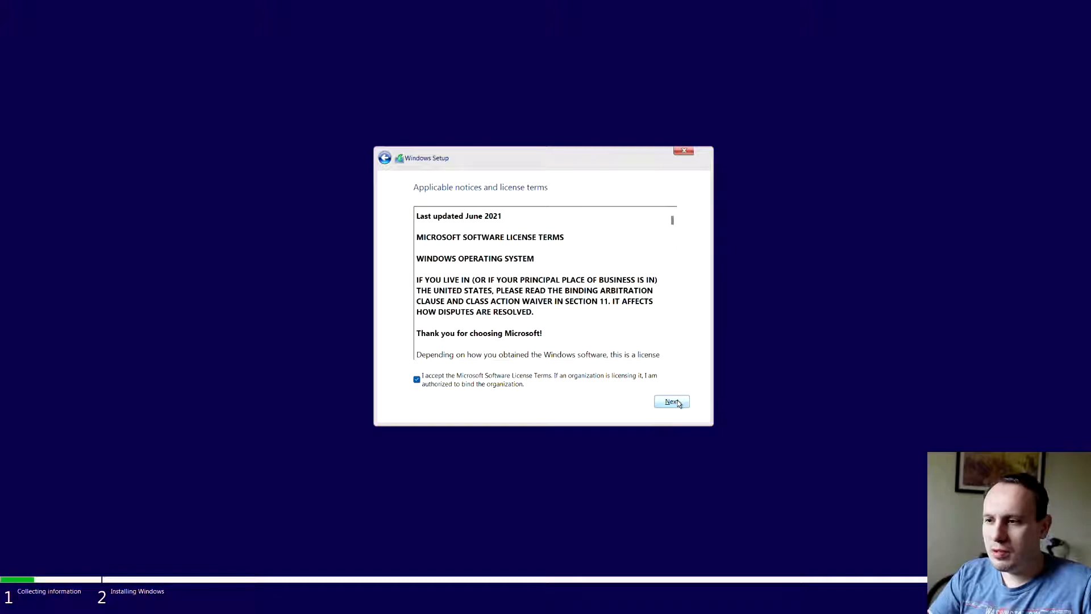
Step: Accept the license, create a full-size partition, and install onto Partition 3
click(670, 402)
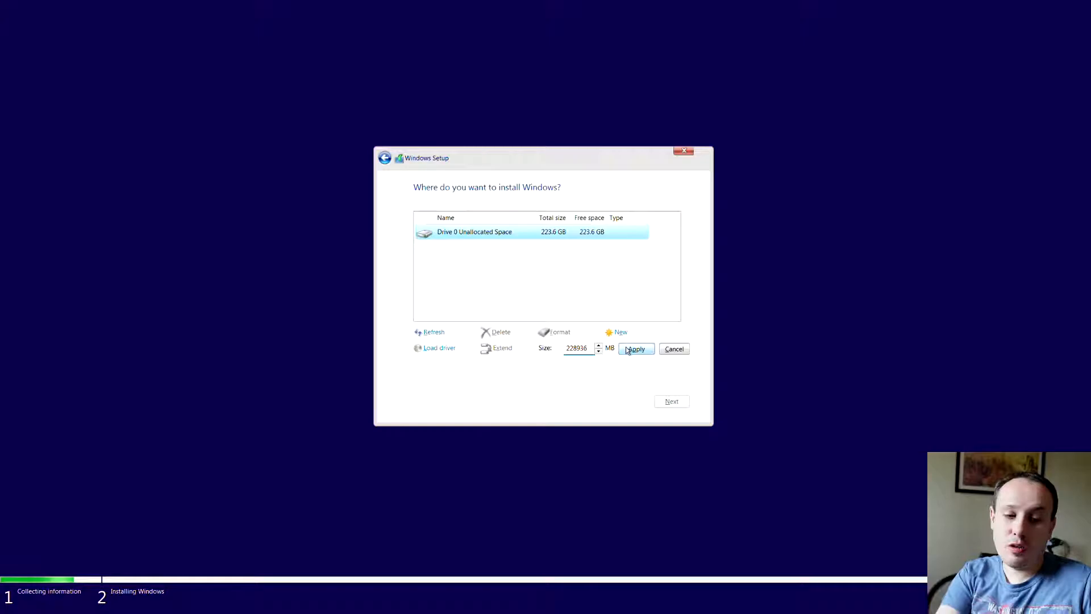
click(634, 349)
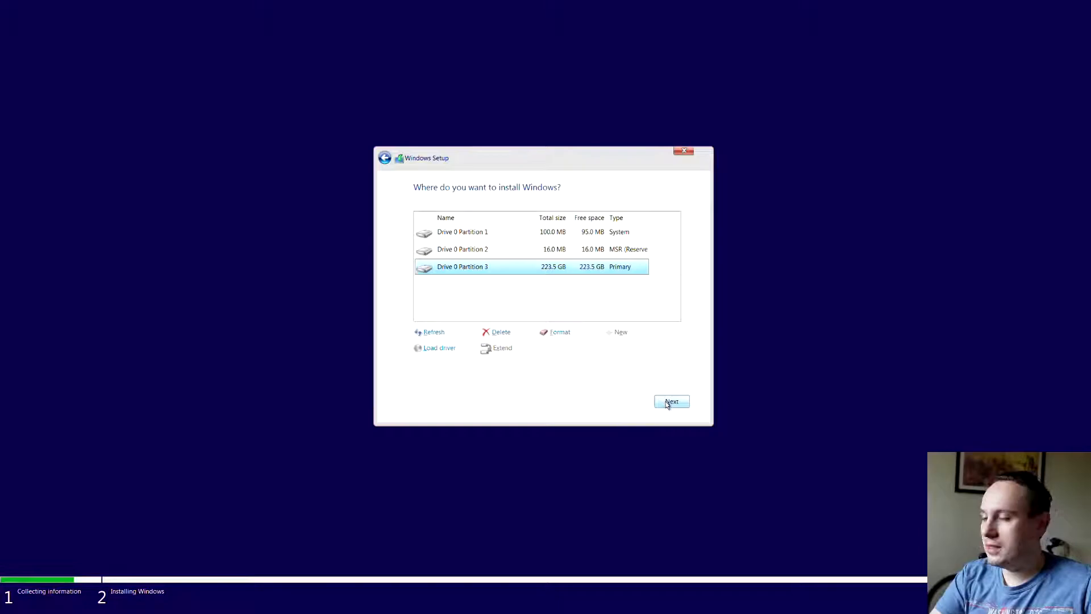
click(669, 402)
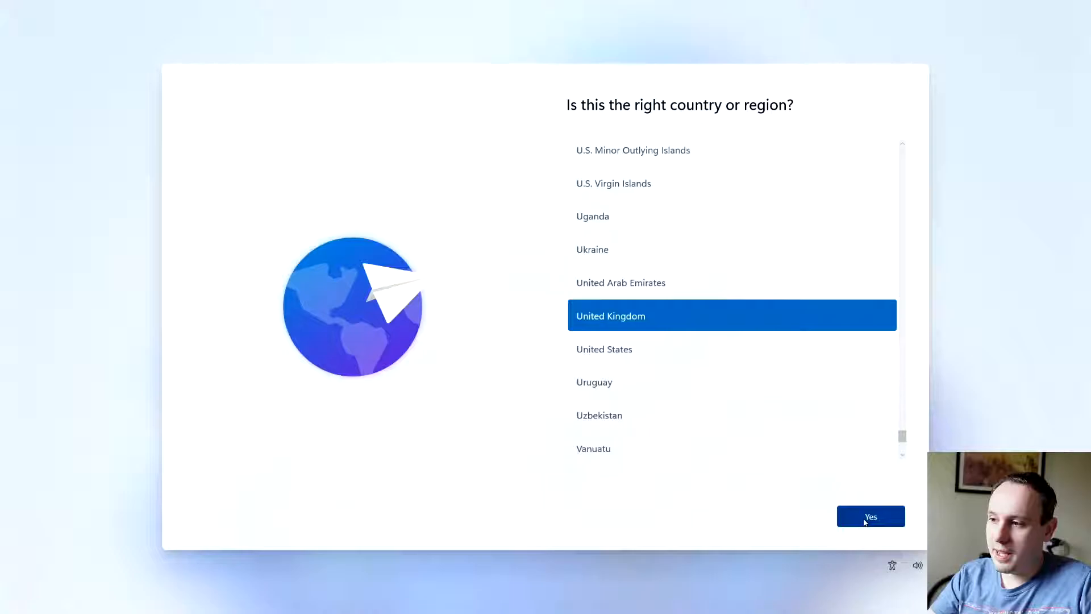
Step: Confirm United Kingdom as the region and the United Kingdom keyboard layout
click(871, 517)
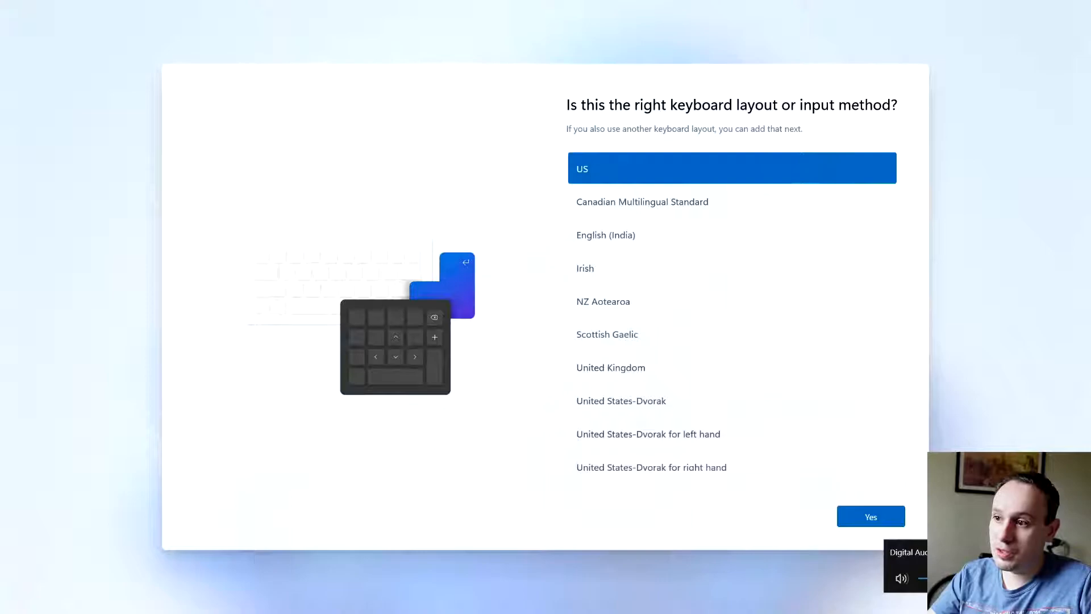
mouse_move(849, 576)
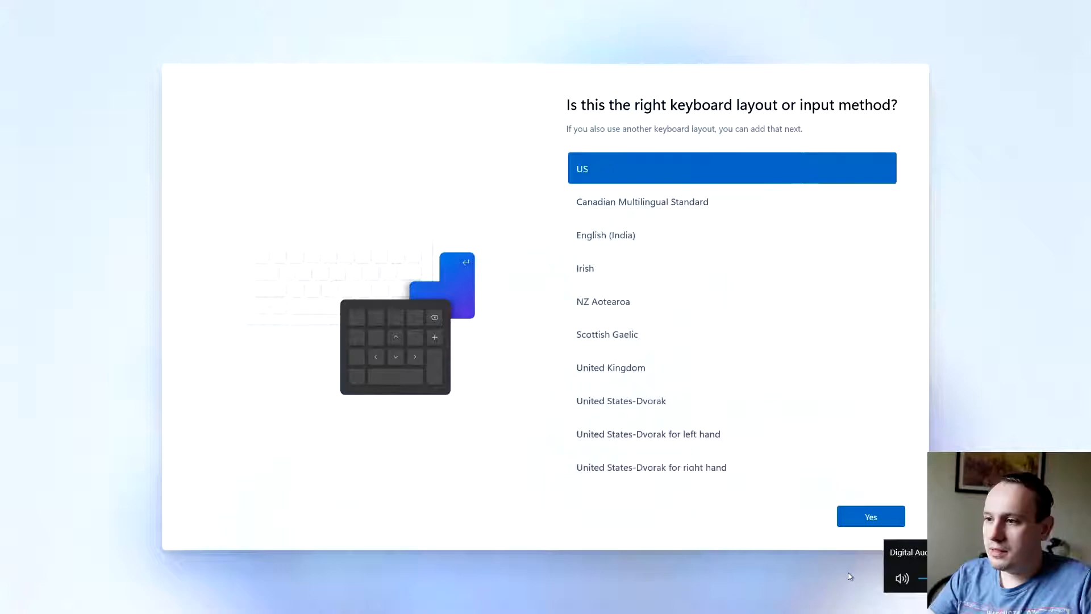
click(610, 367)
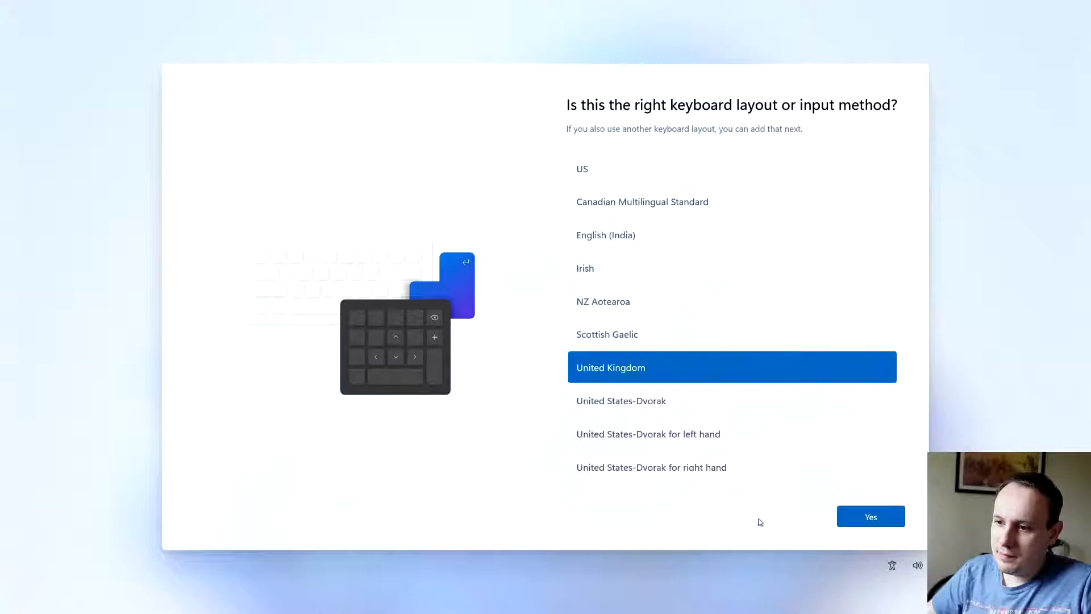
click(871, 516)
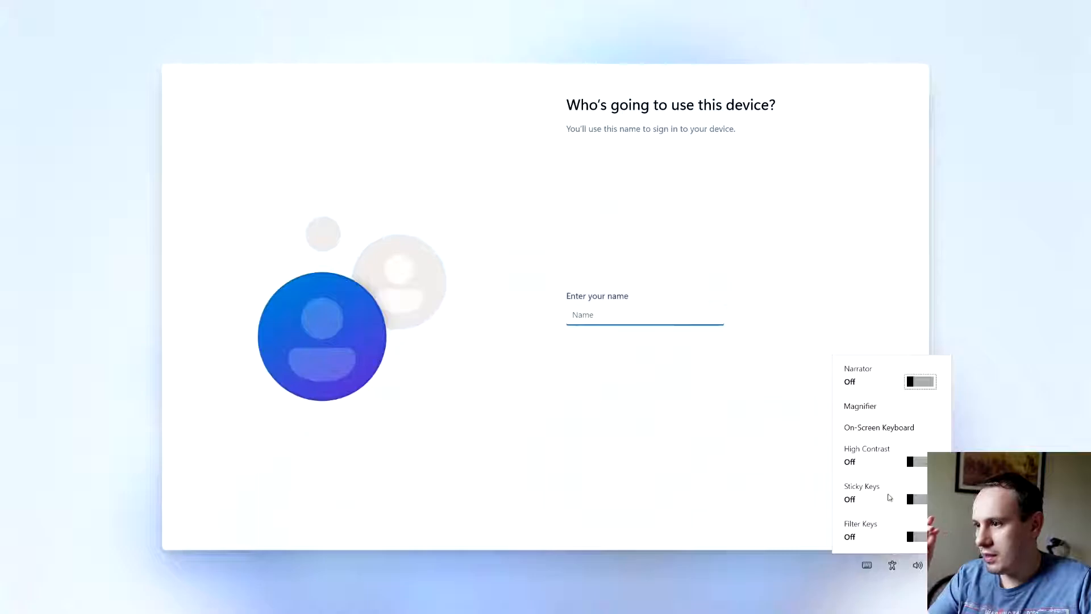
Step: Close accessibility options and enter 'Avenyet' as the user name
click(865, 564)
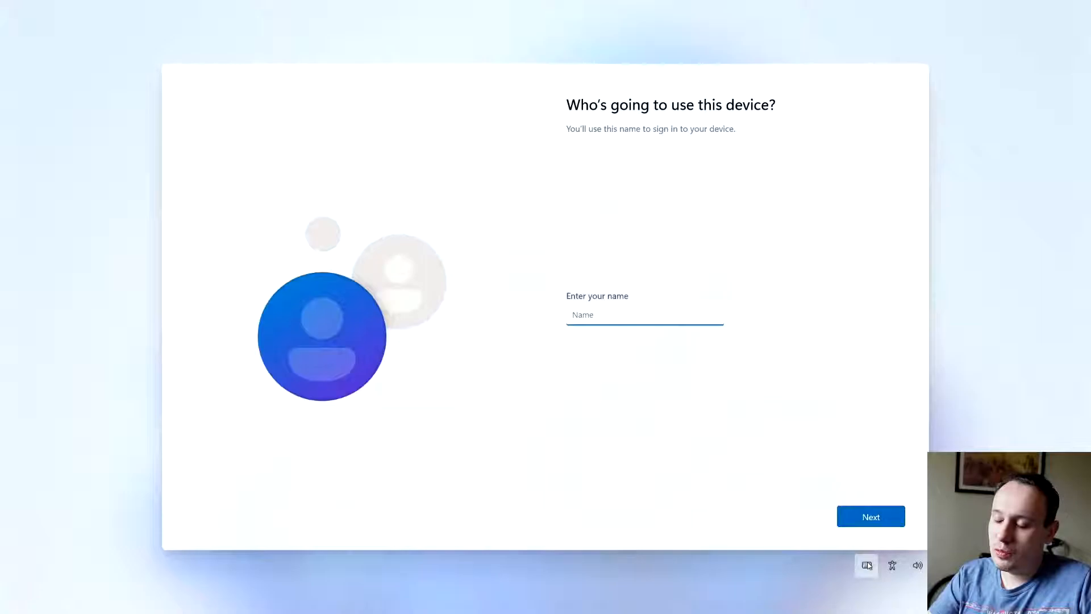
text(Avenyet)
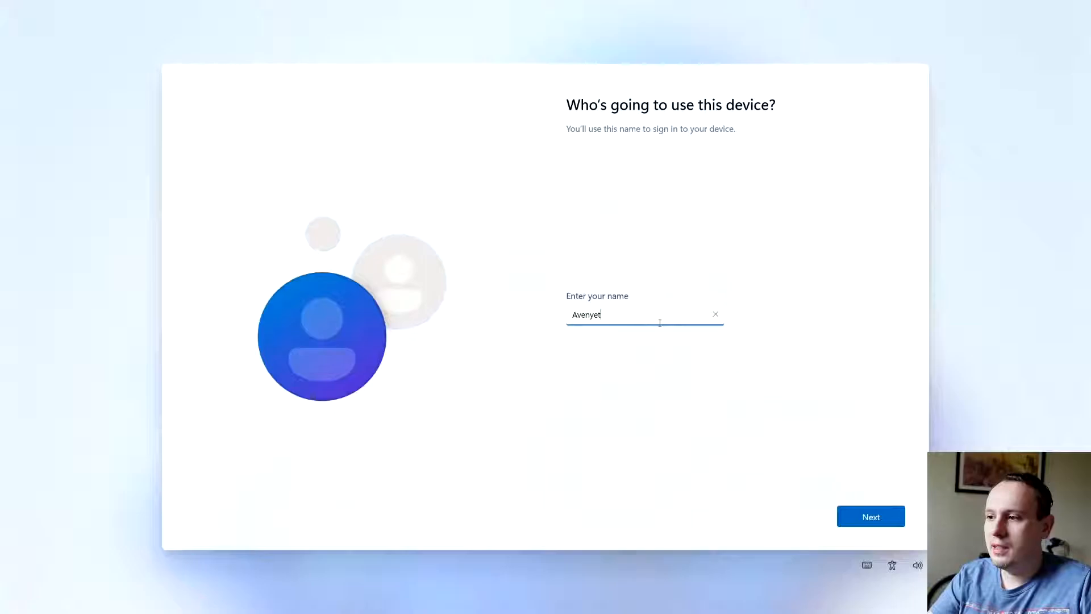
click(871, 516)
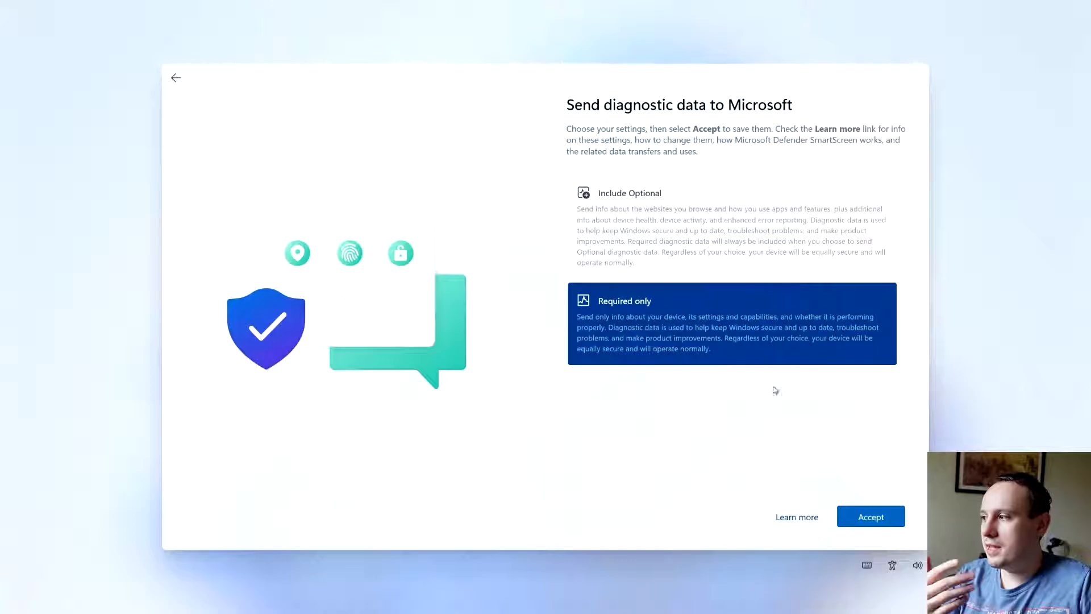
click(869, 516)
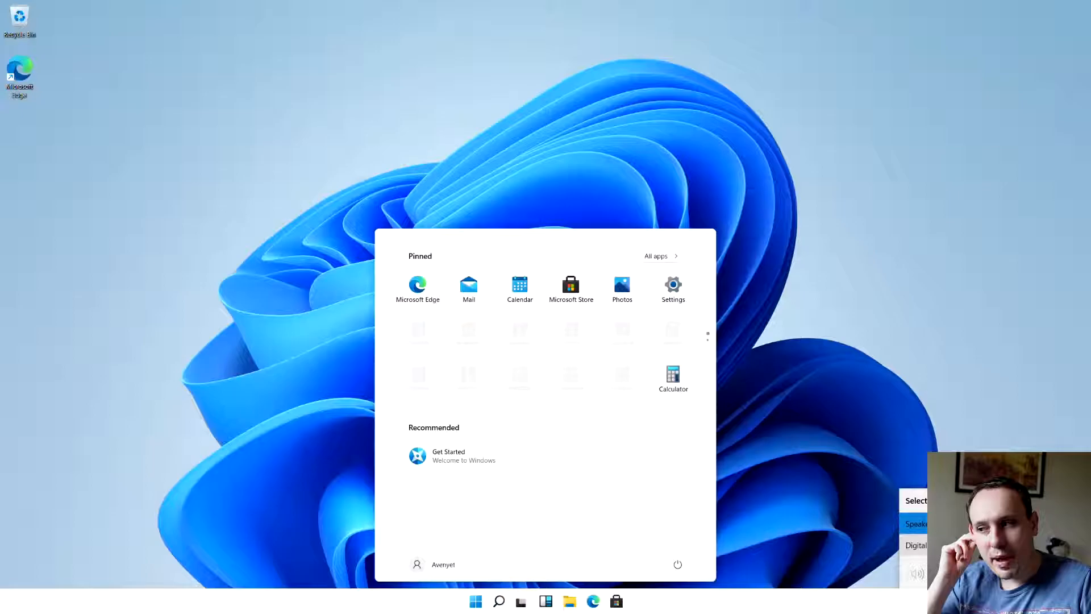
mouse_move(553, 507)
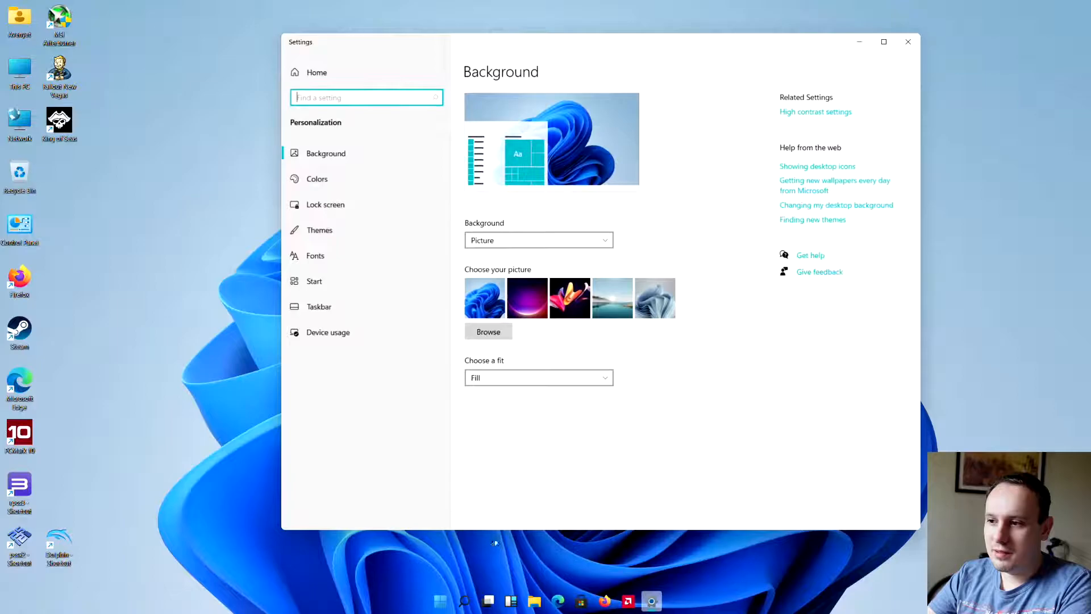
Step: Open Settings to Personalization > Background
click(317, 179)
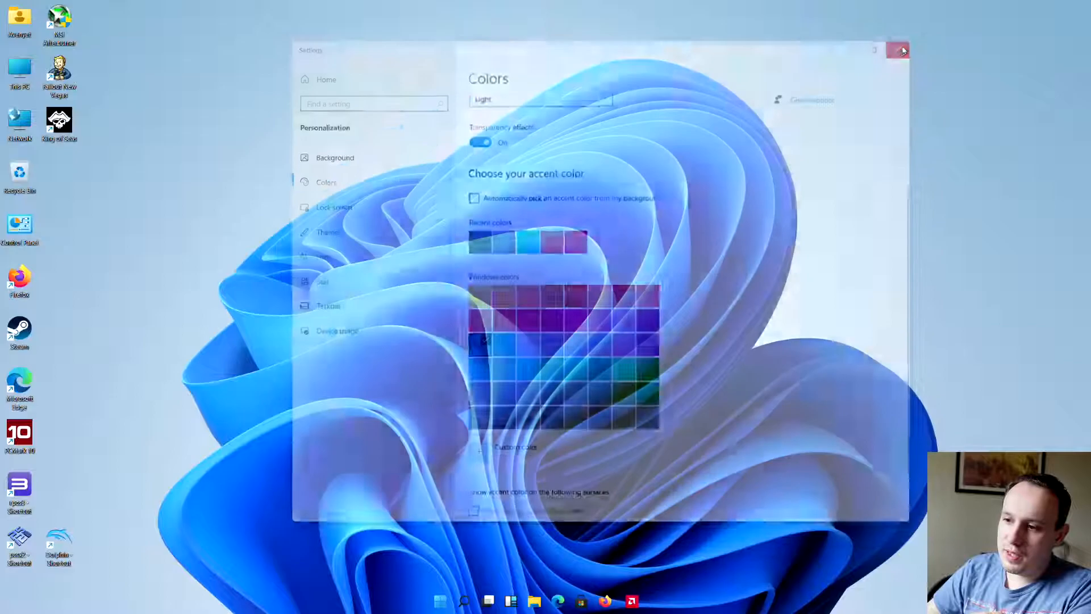
Step: Close the Settings window showing the Colors page
click(900, 50)
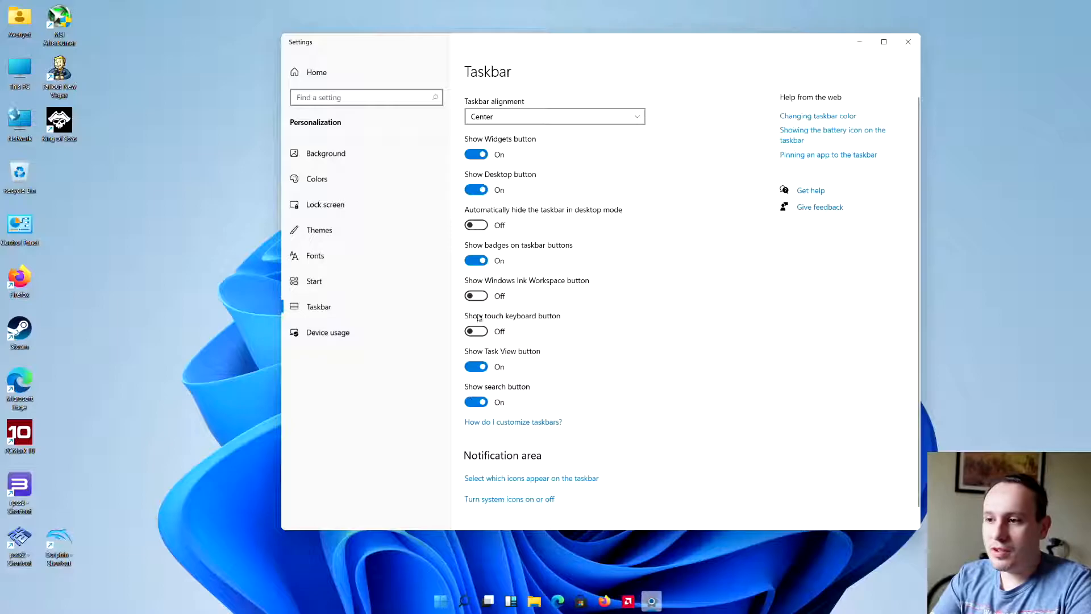
Step: Turn on automatic taskbar hiding in desktop mode and close Settings
click(476, 225)
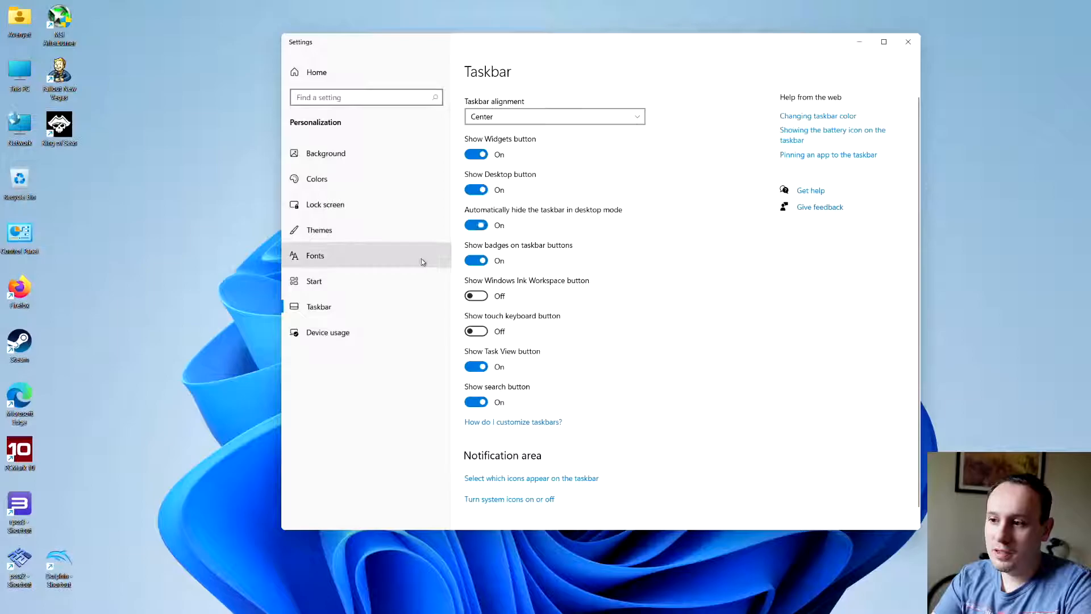
click(907, 42)
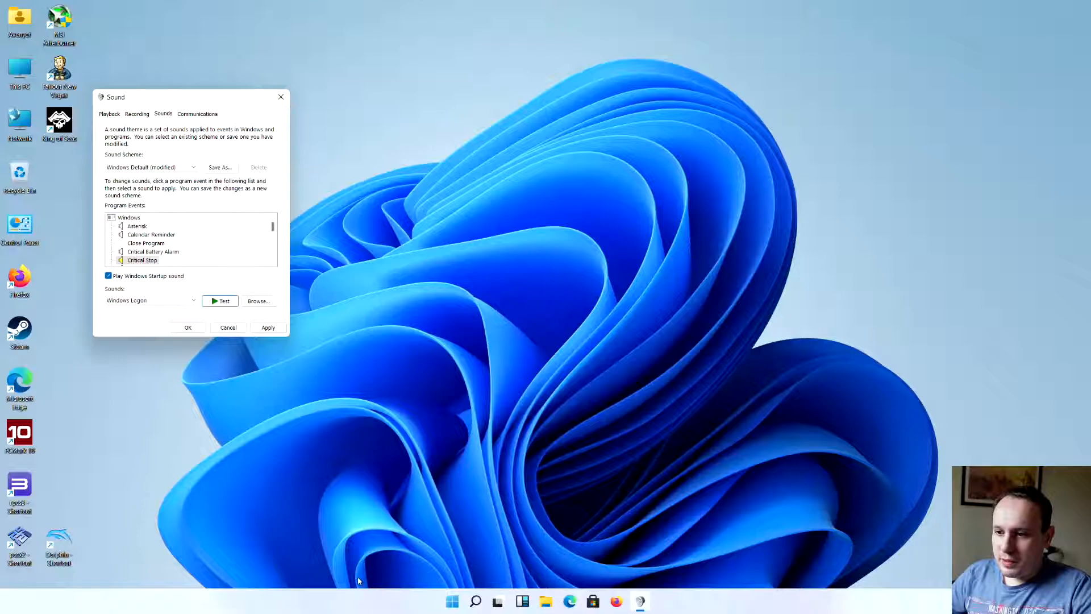
mouse_move(297, 290)
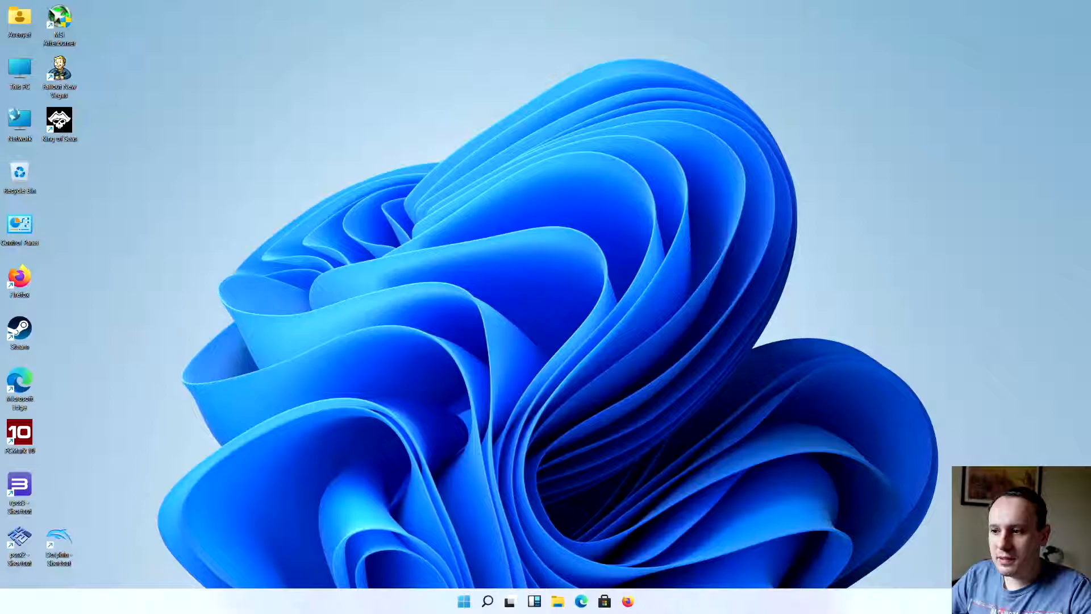
Step: Reopen the Personalization > Taskbar settings page
click(639, 601)
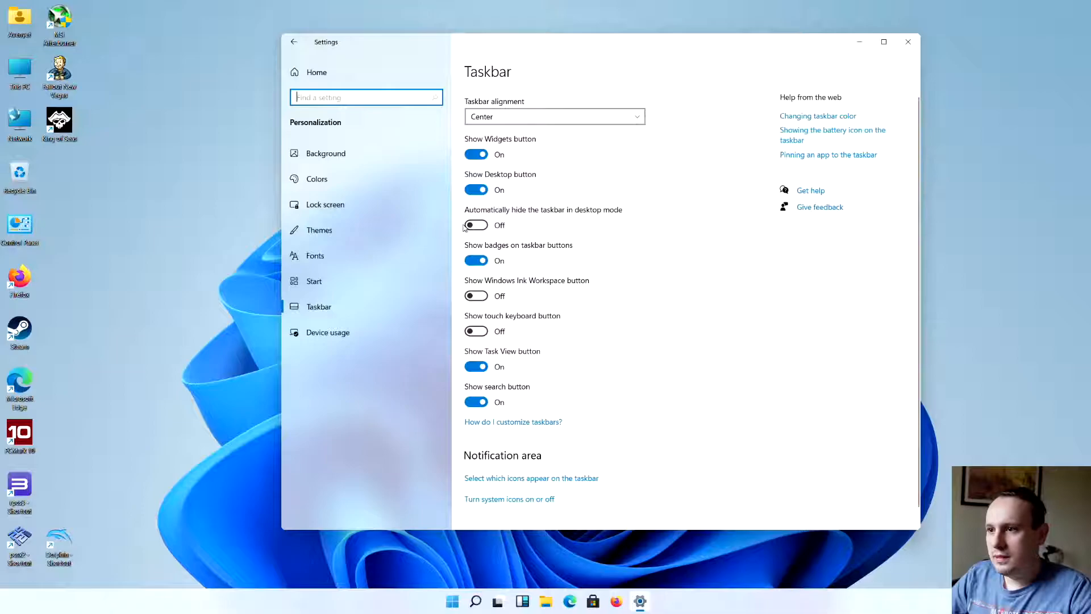
Step: Try the Taskbar alignment choices, then reopen Personalization from the desktop's right-click menu
click(553, 116)
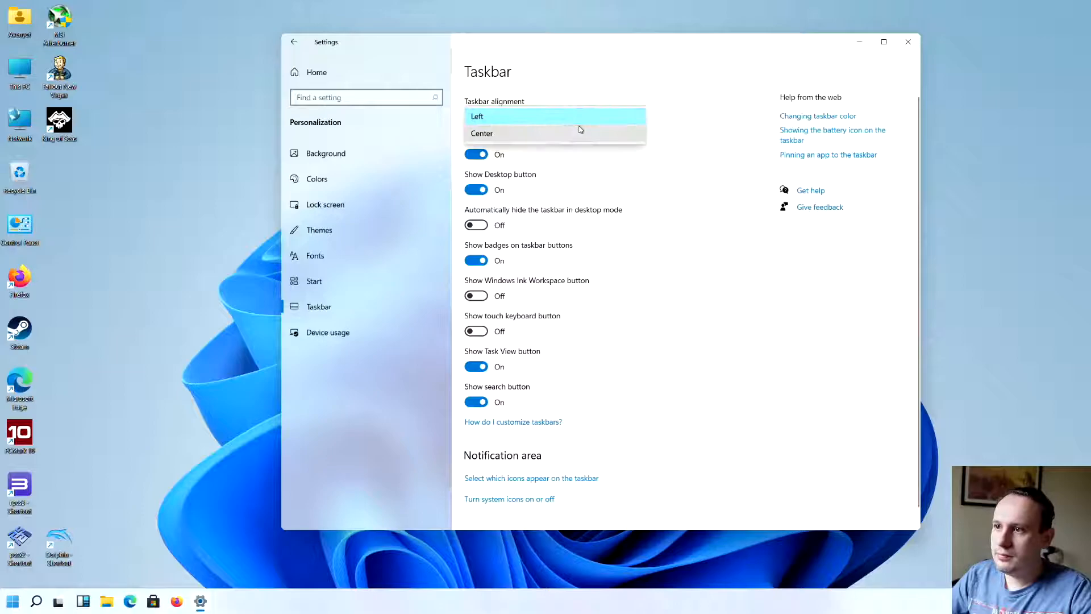
right_click(528, 501)
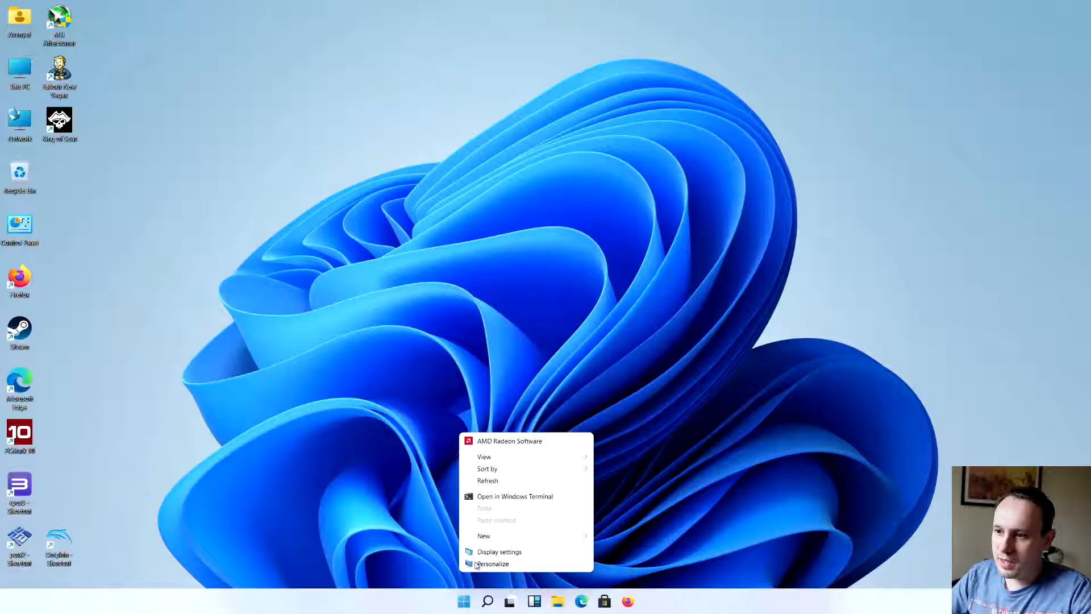
click(493, 564)
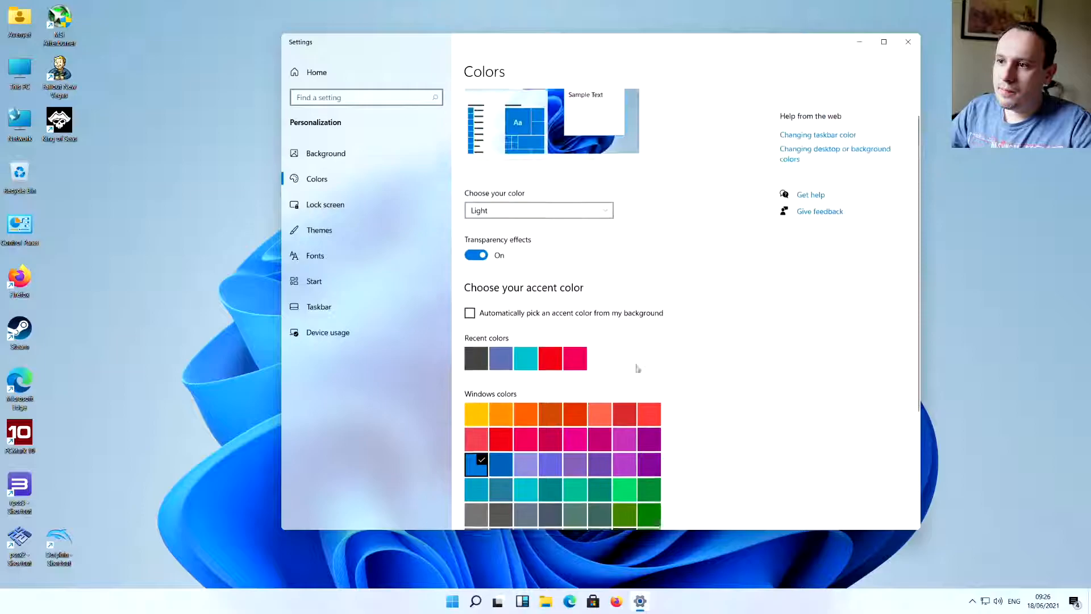
Step: Preview a Custom colour mode on the Colors page, then go to the Start personalization page
click(537, 211)
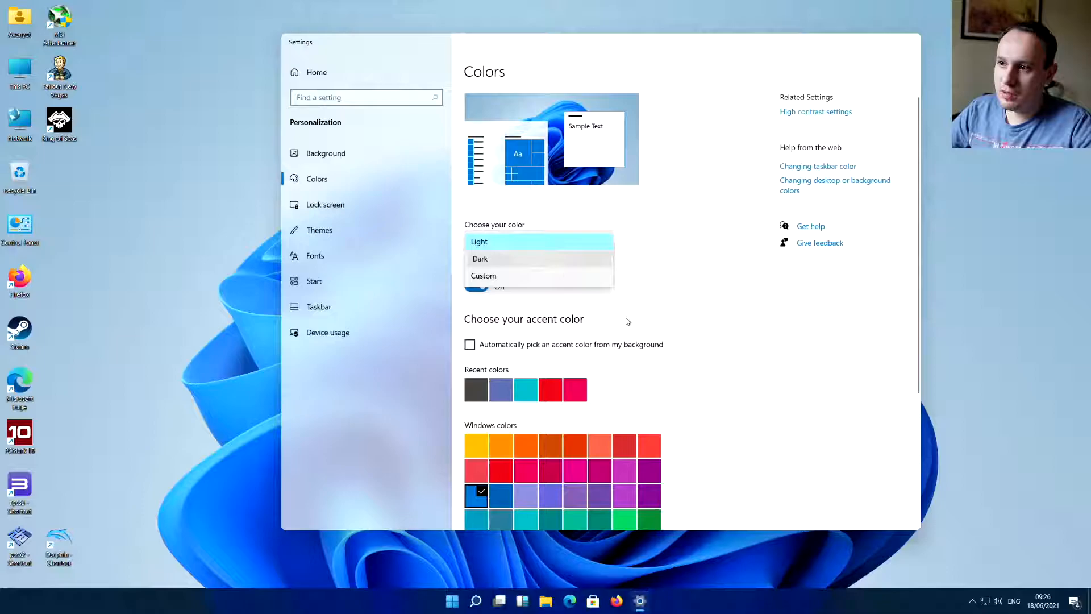
click(483, 275)
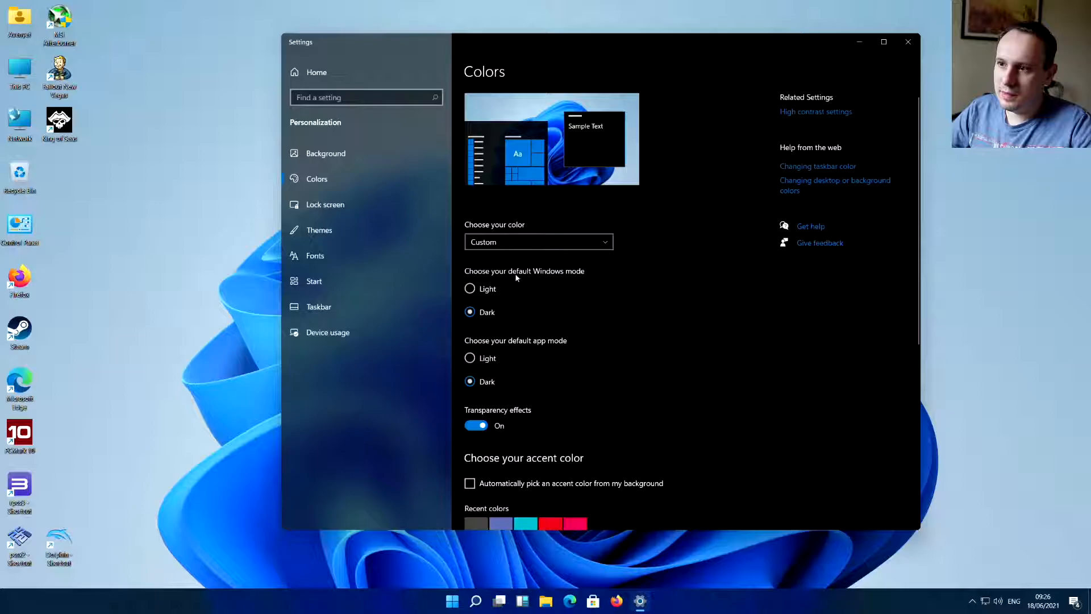
click(470, 214)
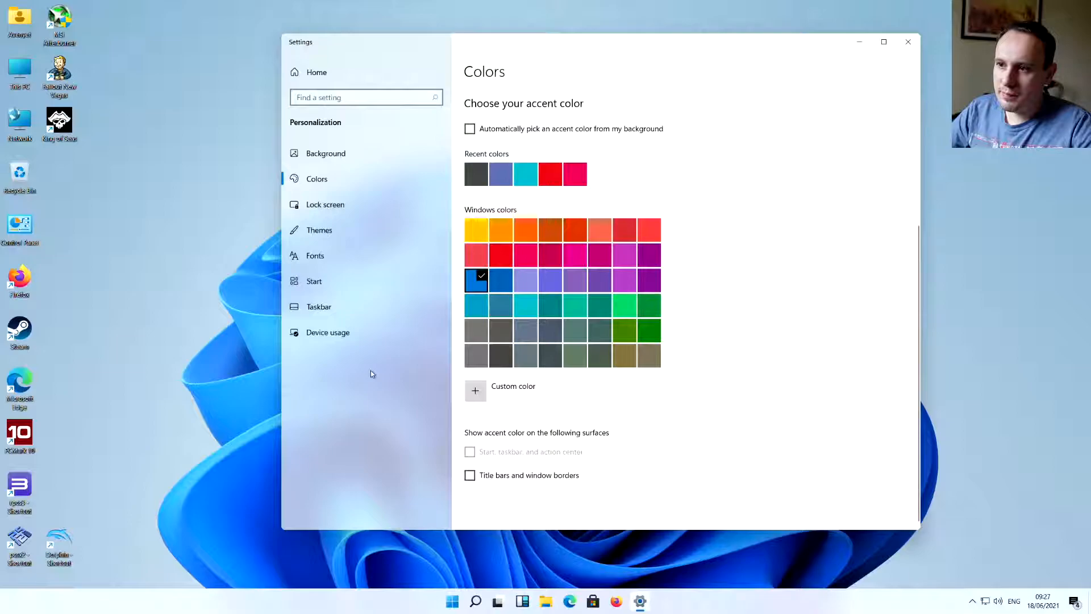
click(314, 281)
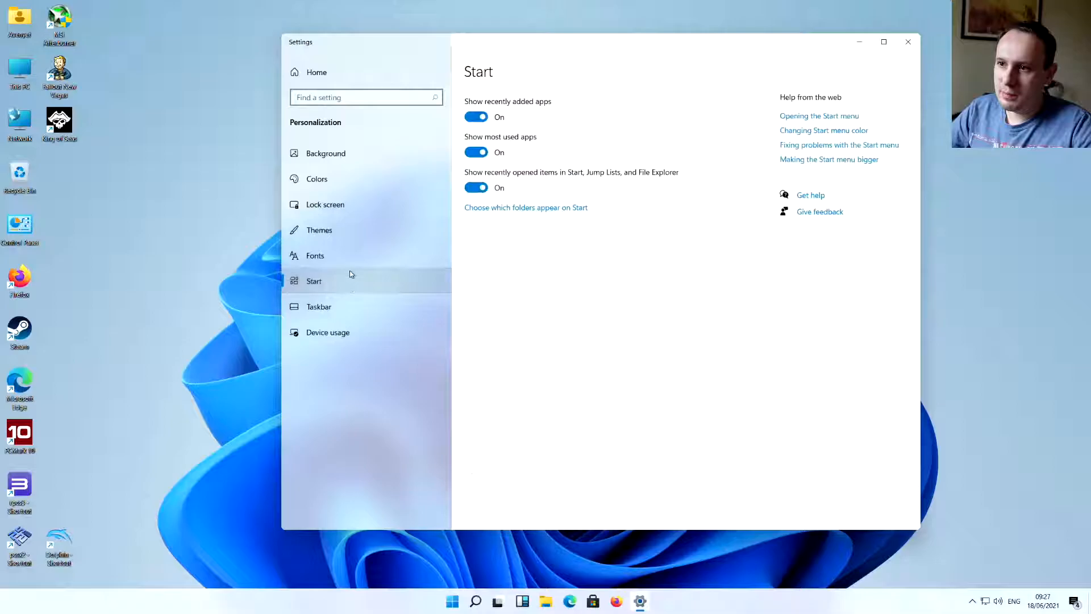
Step: Close Settings and bring up the Start menu with pinned and recommended items
click(907, 41)
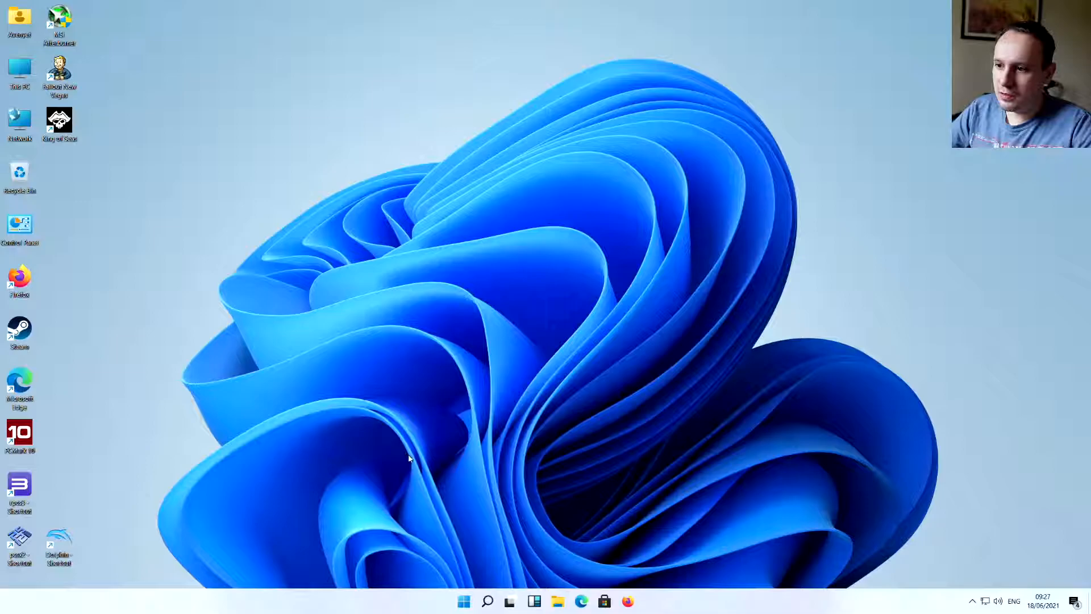
click(464, 600)
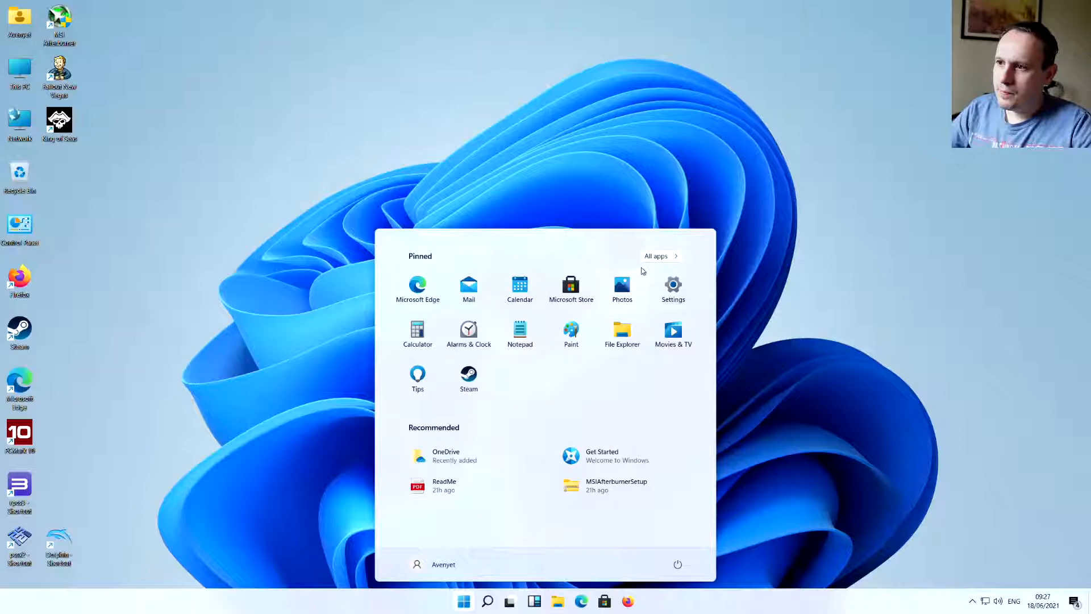
click(656, 256)
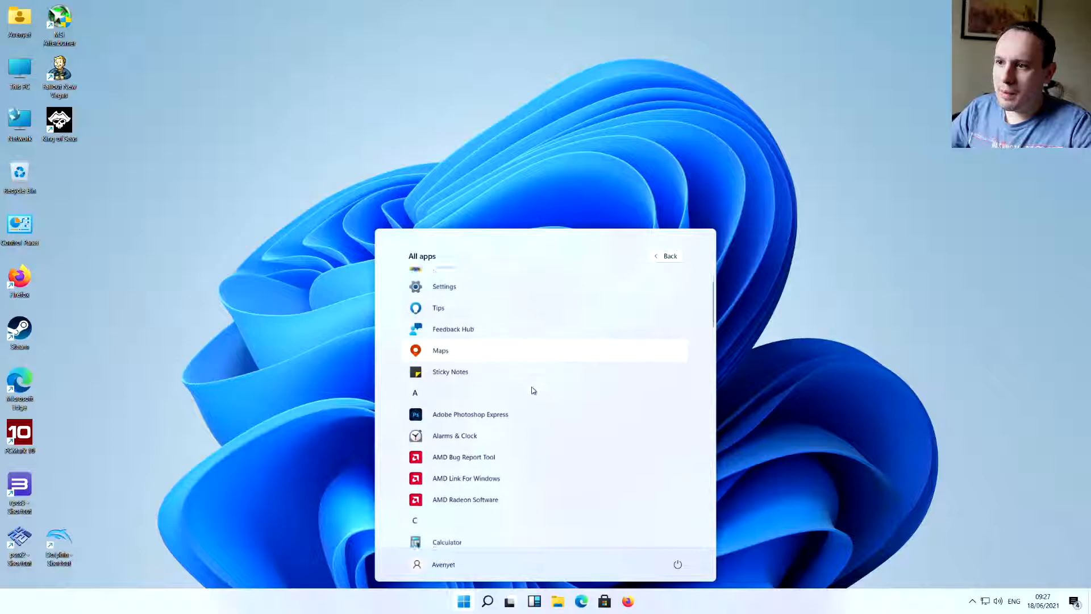
scroll(down, 3)
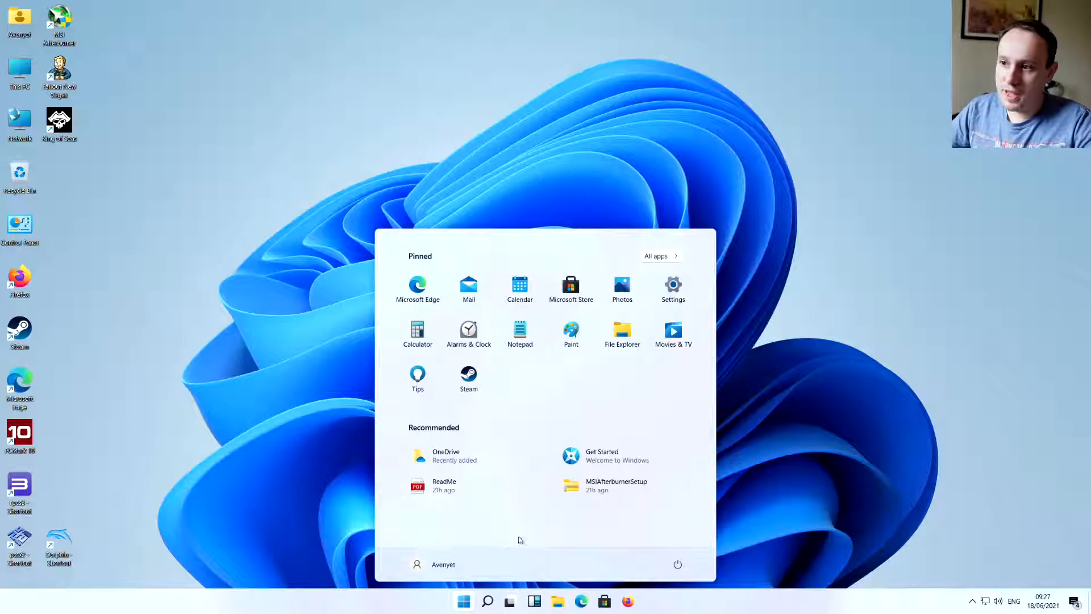
Step: Bring up Adobe Photoshop Express's context menu to pin it to Start
right_click(470, 324)
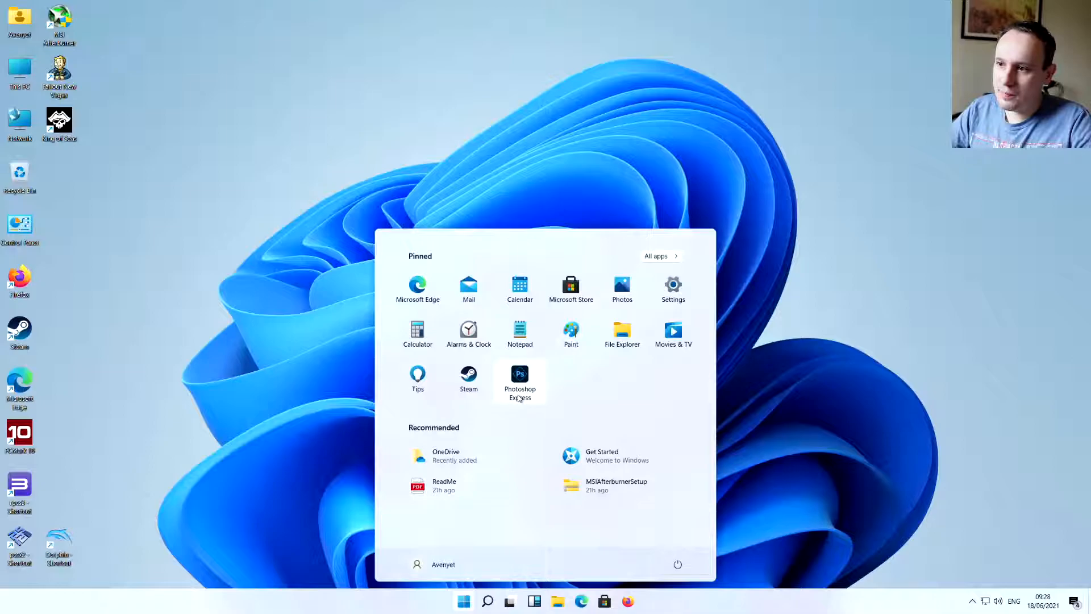
mouse_move(468, 379)
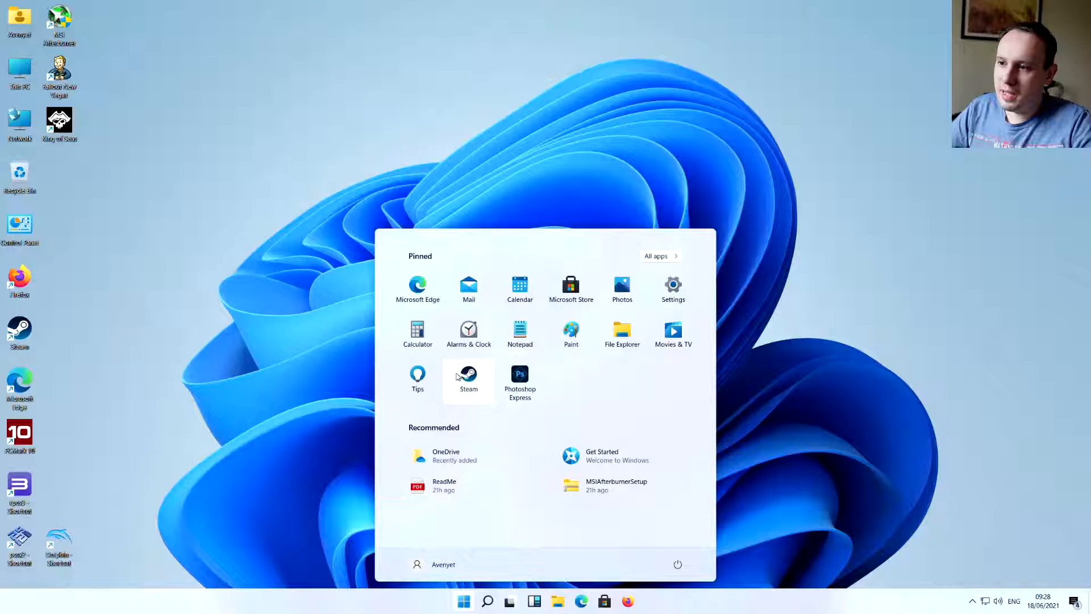
mouse_move(610, 377)
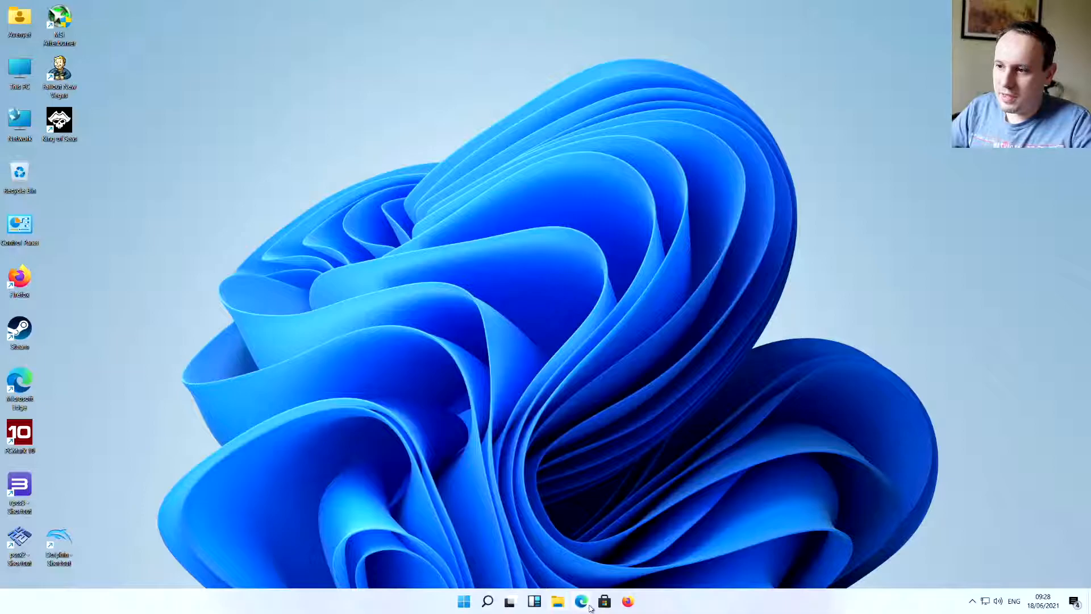
Step: Launch Steam to its game library, then open File Explorer on This PC
click(605, 601)
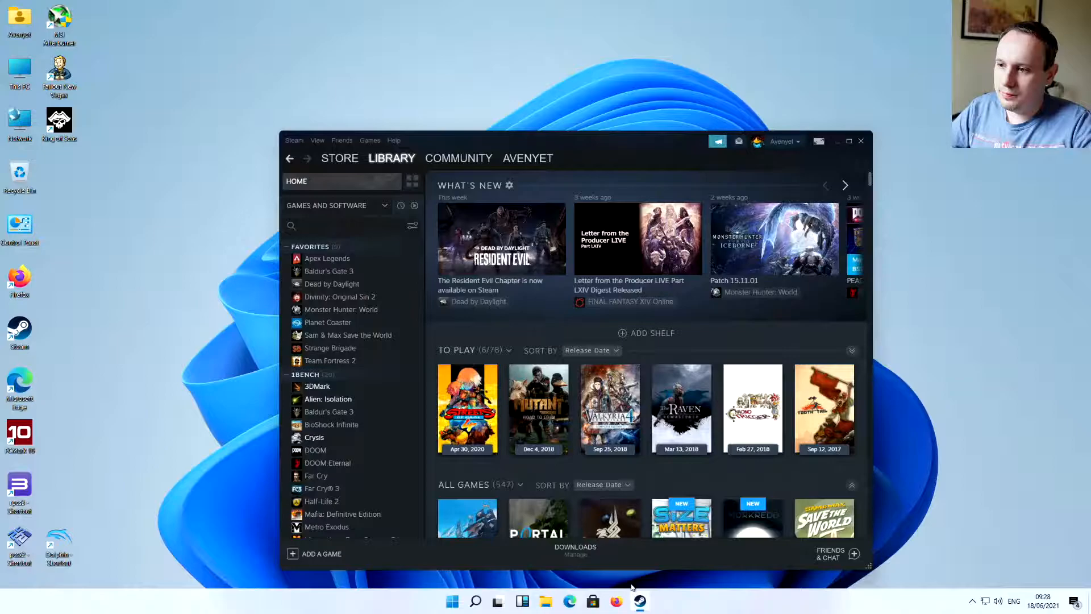
click(835, 140)
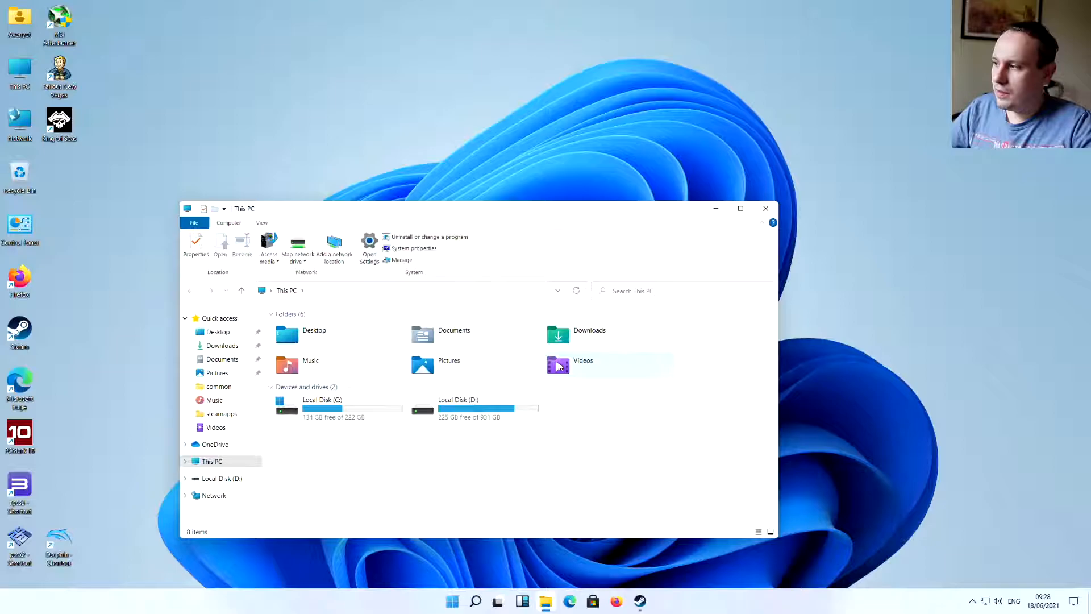
Step: Browse the home folder back to Quick access in File Explorer, then open Start
click(219, 318)
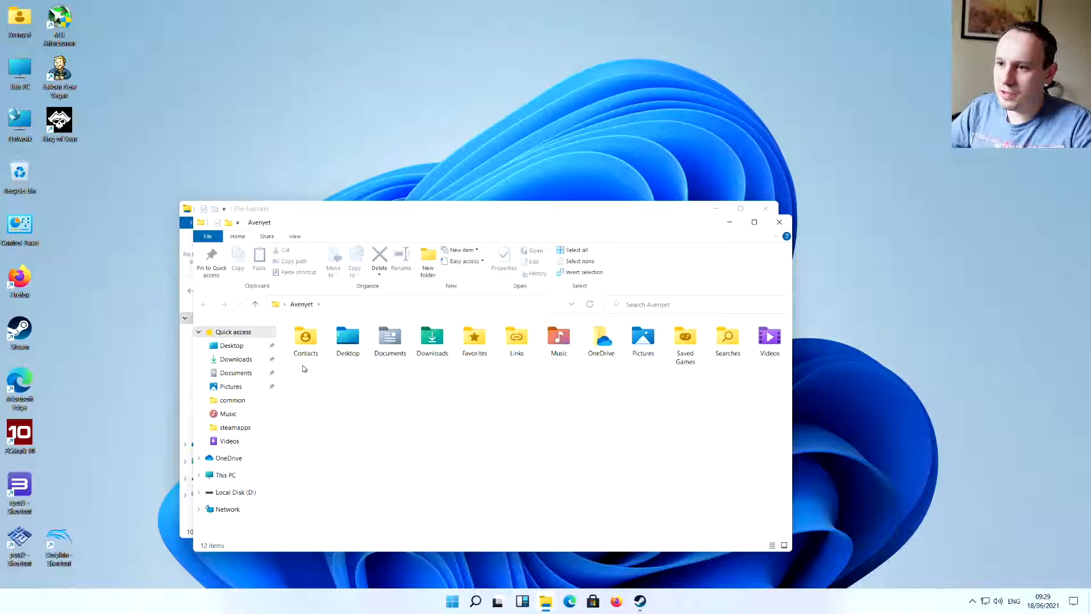
click(601, 337)
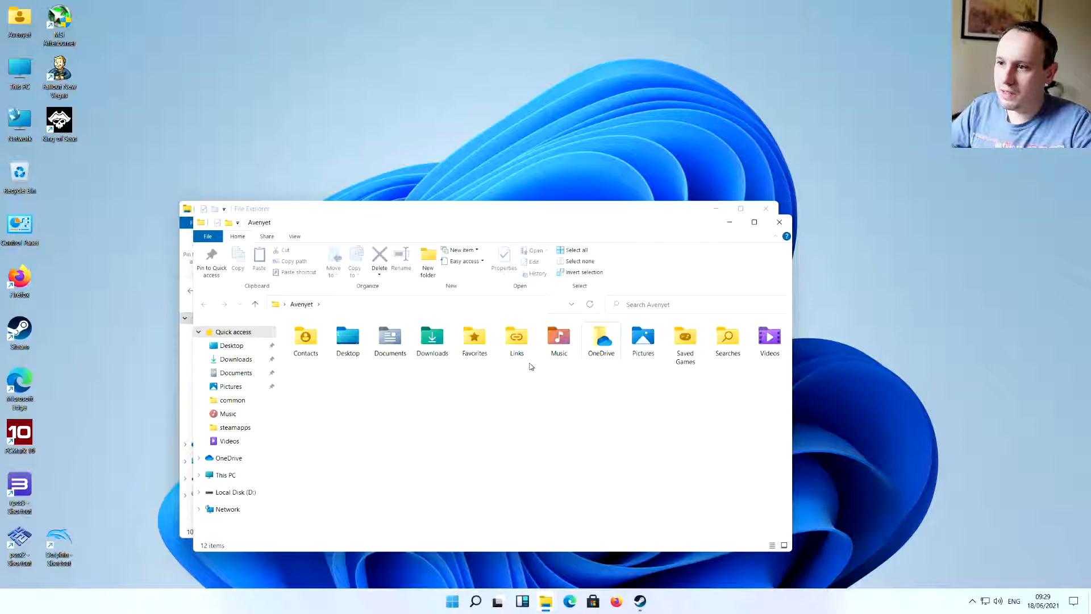
double_click(768, 337)
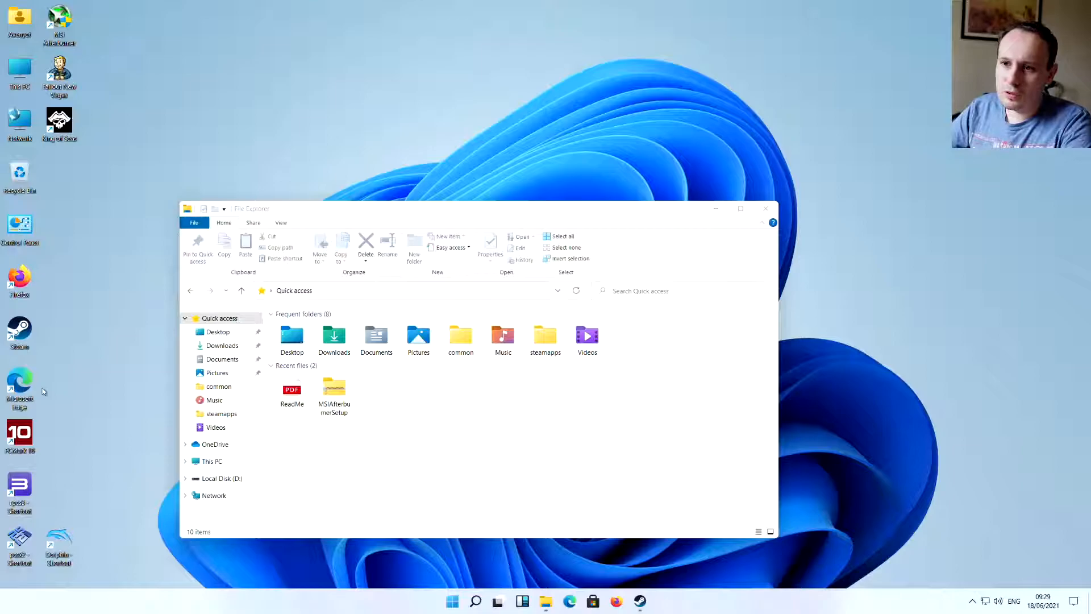
click(452, 601)
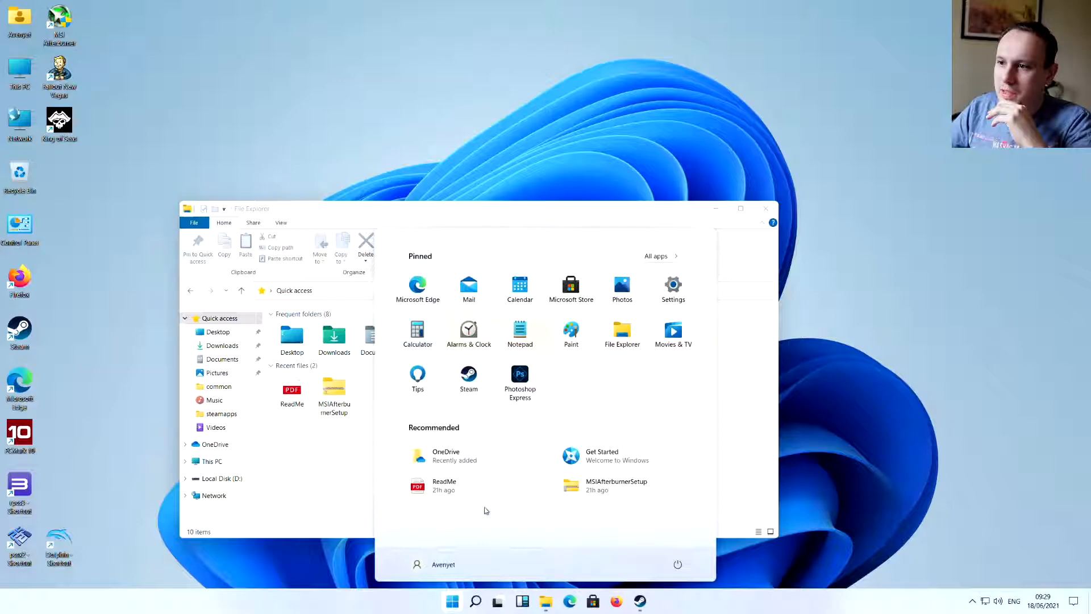
Step: Launch the Settings app from the Start menu's pinned apps
click(673, 285)
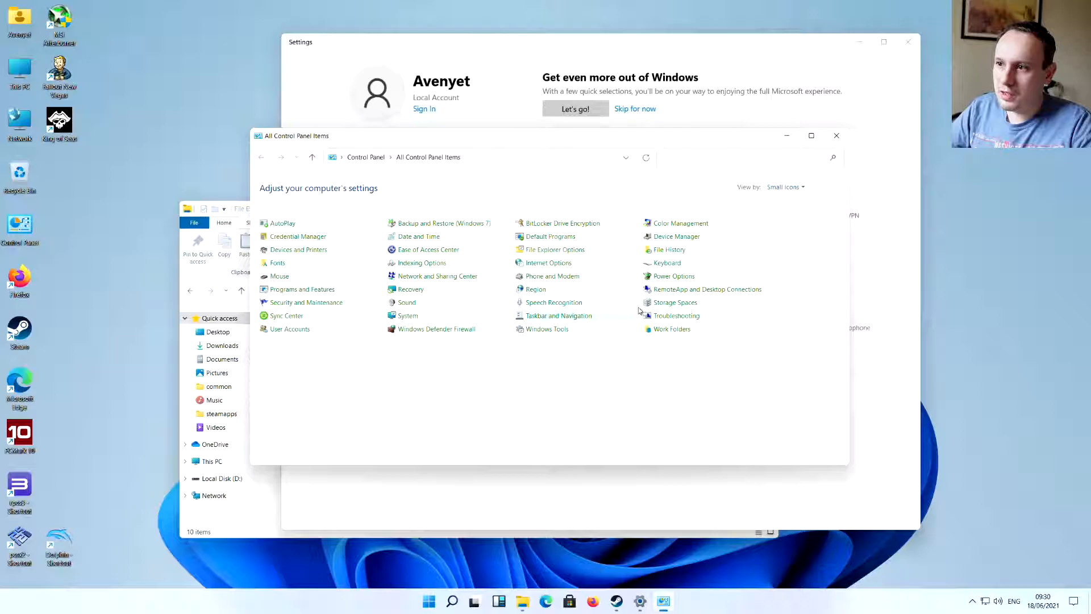
Step: Go to User Accounts in Control Panel and request the User Account Control settings
click(288, 328)
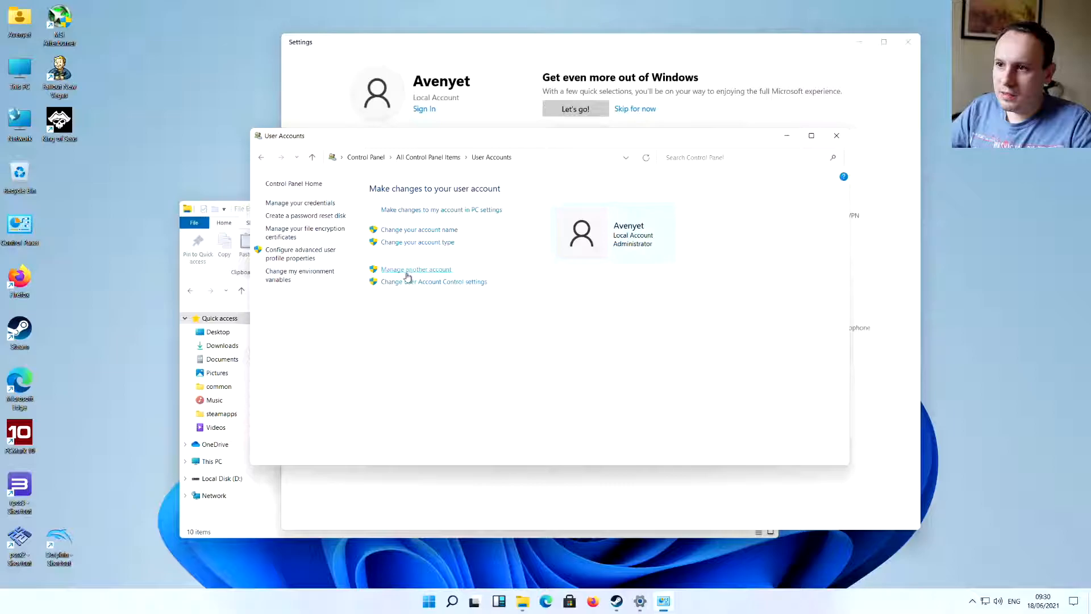
click(428, 282)
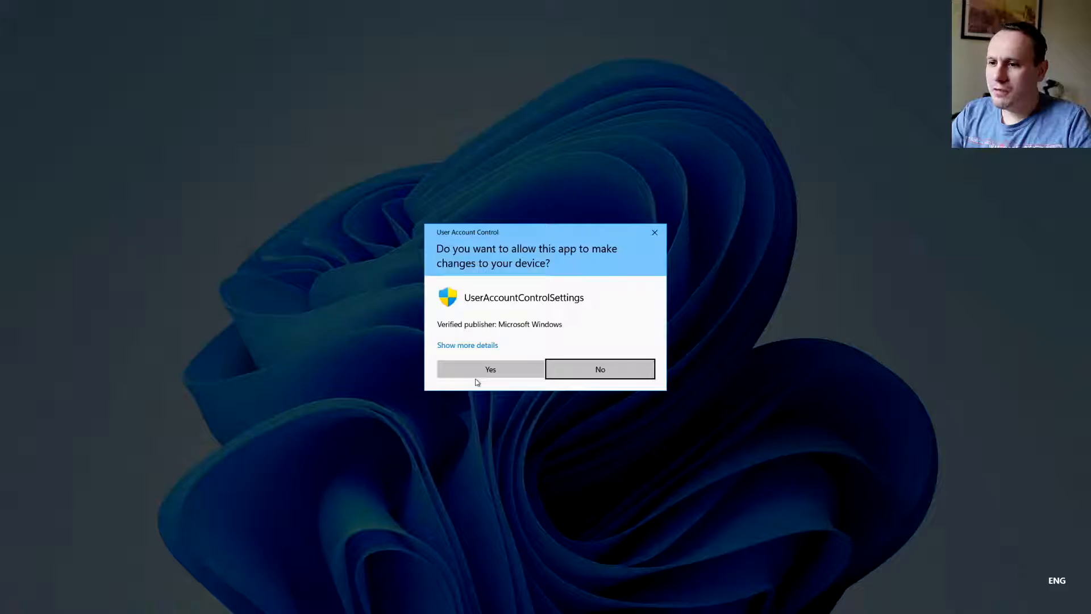
Step: Dismiss the User Account Control prompt and close the Control Panel window
click(490, 369)
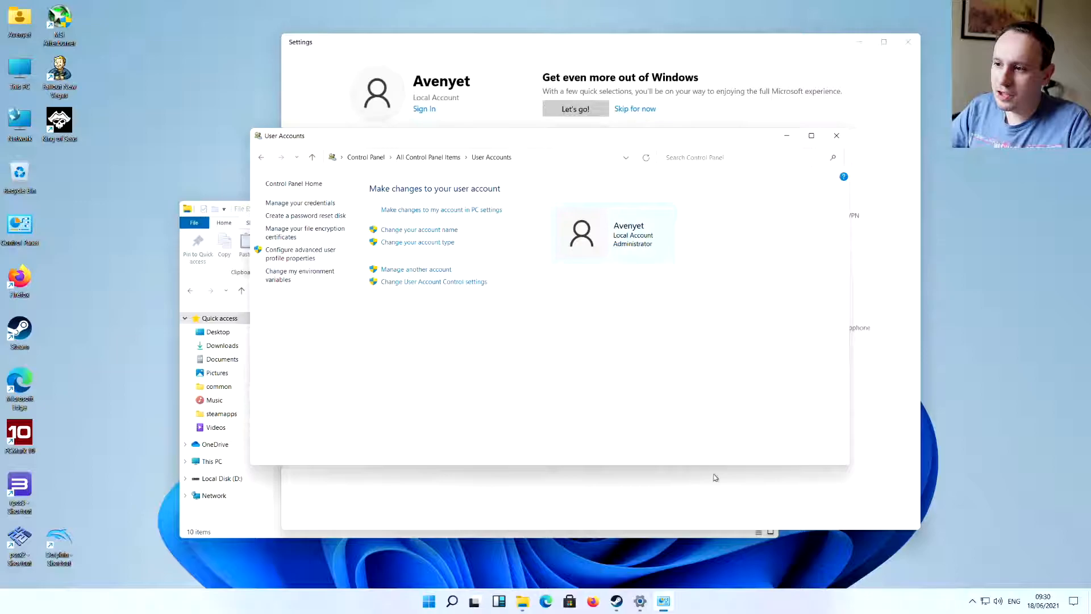
mouse_move(758, 450)
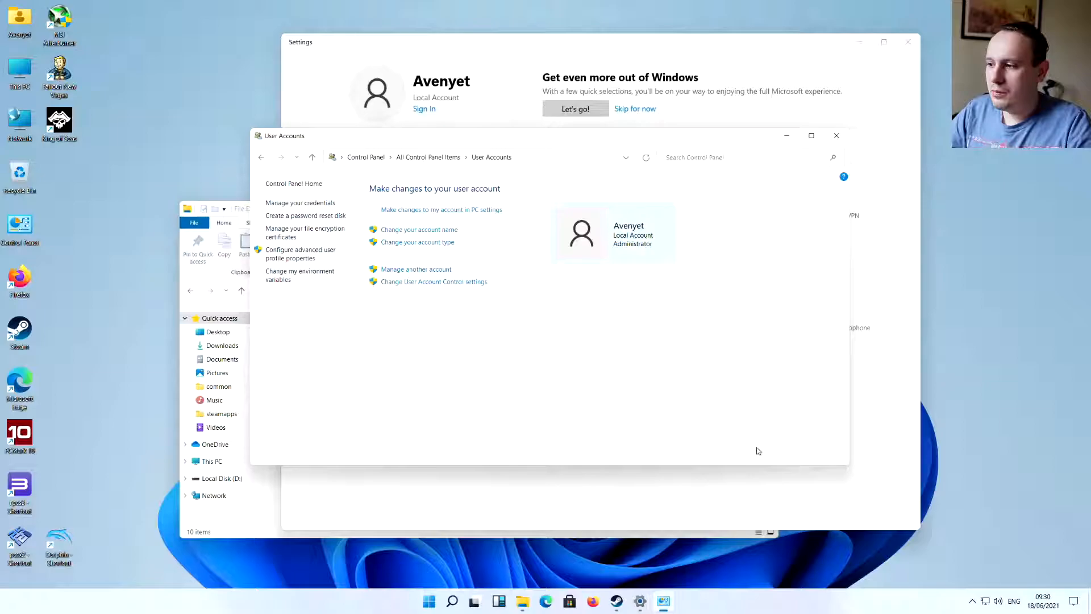
click(836, 136)
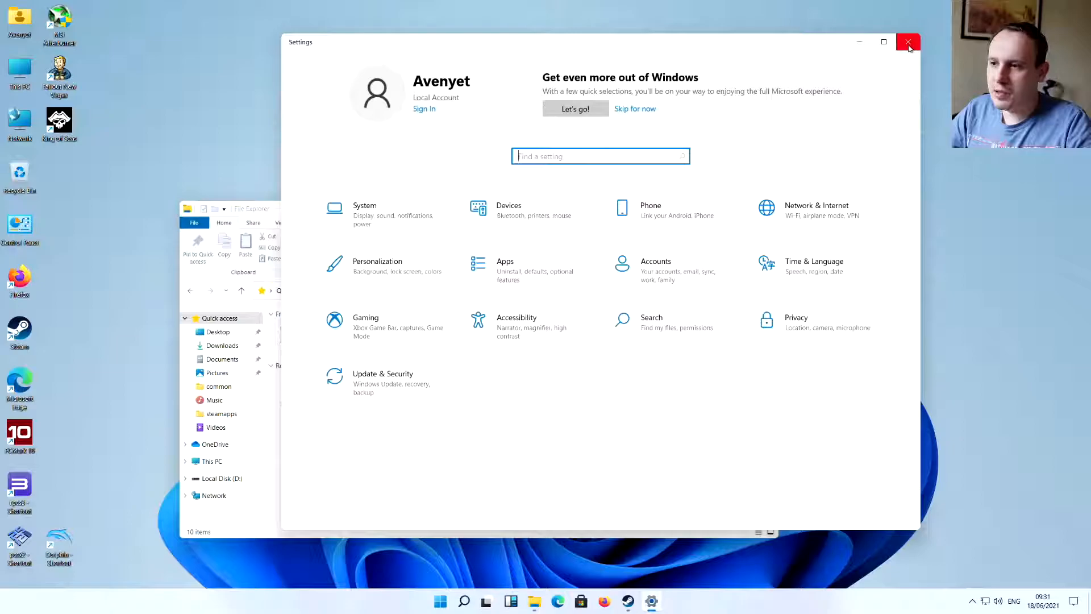
Step: Go to the System Display settings and scroll down through its options
click(365, 205)
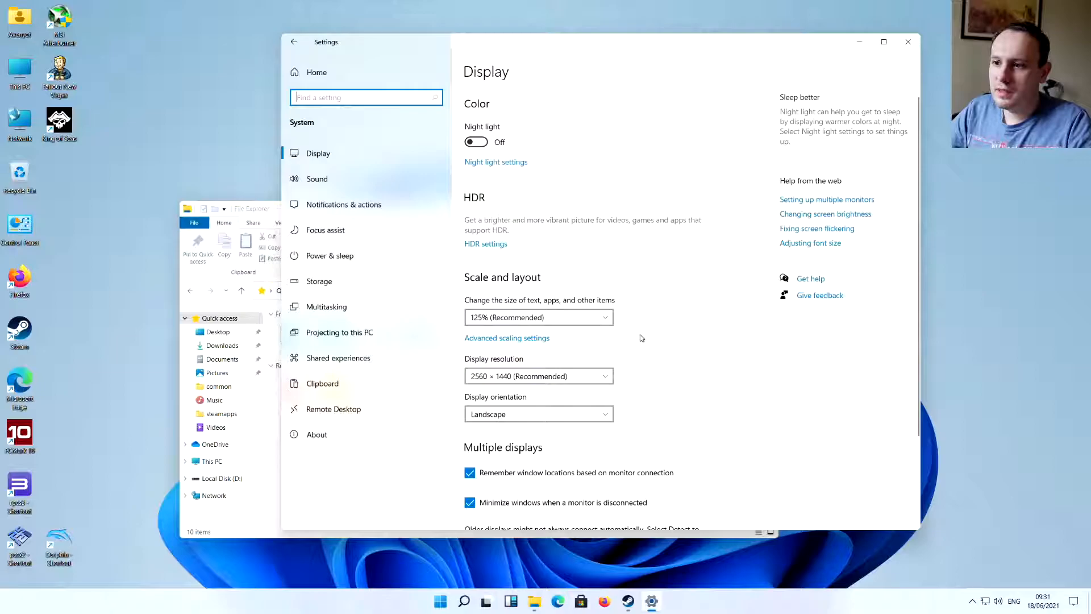
scroll(down, 3)
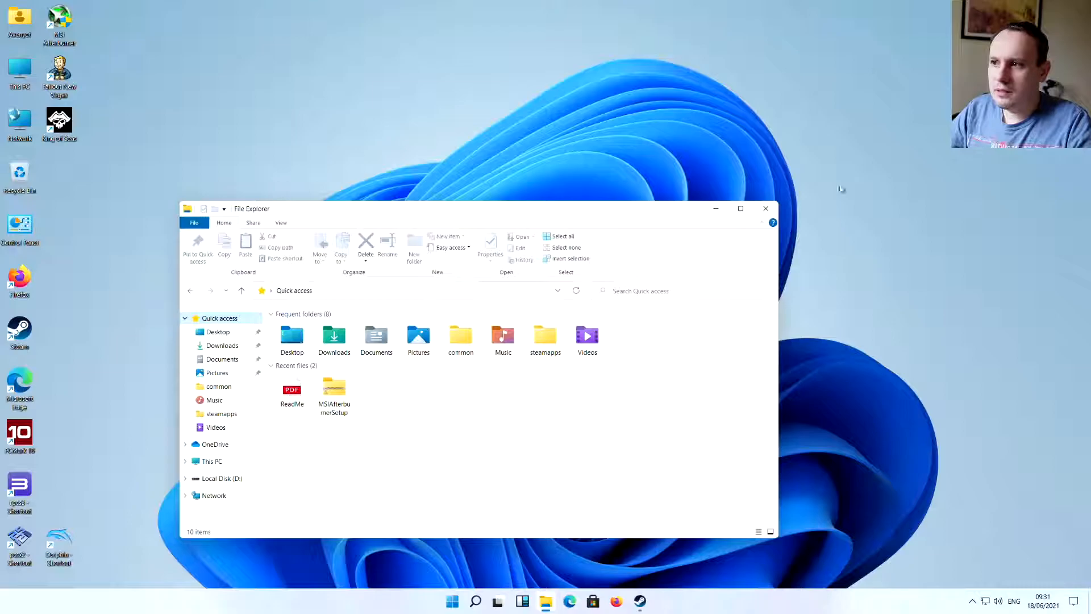
Step: Close File Explorer and launch Command Prompt from its desktop shortcut
click(765, 208)
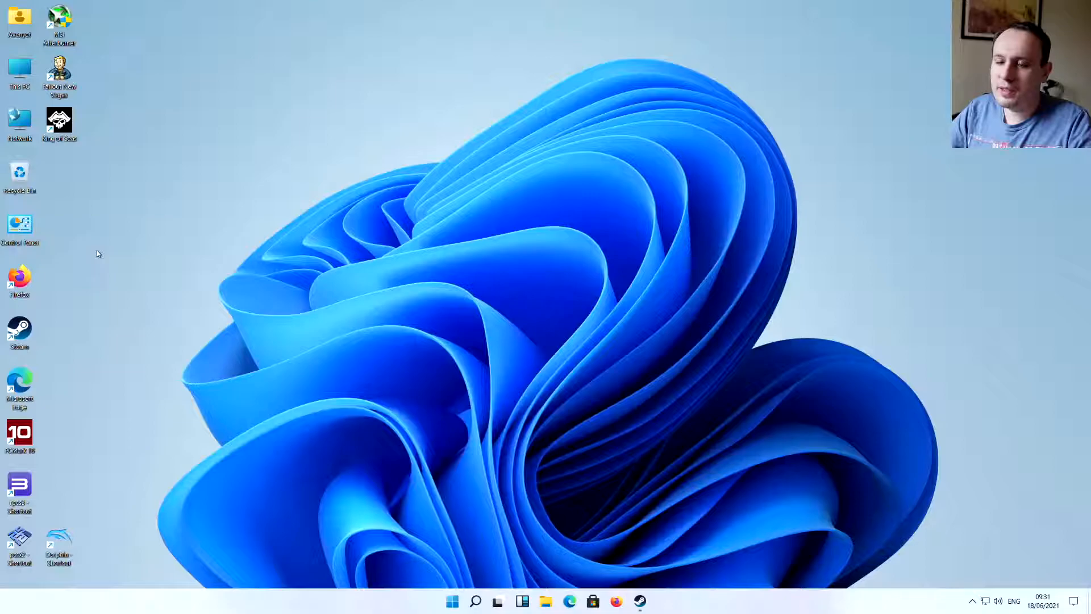
double_click(19, 118)
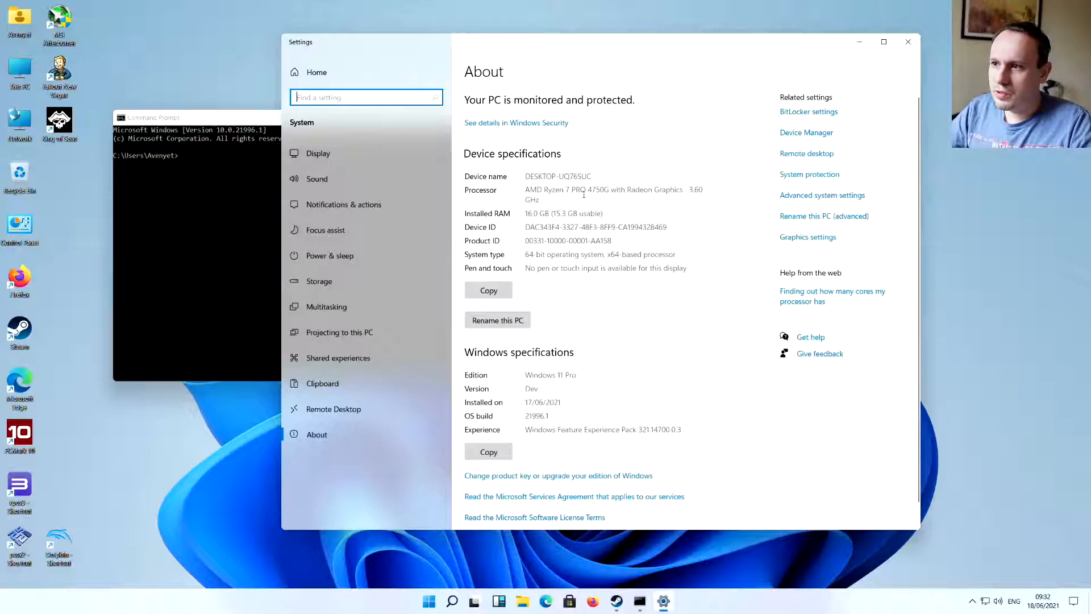
mouse_move(805, 133)
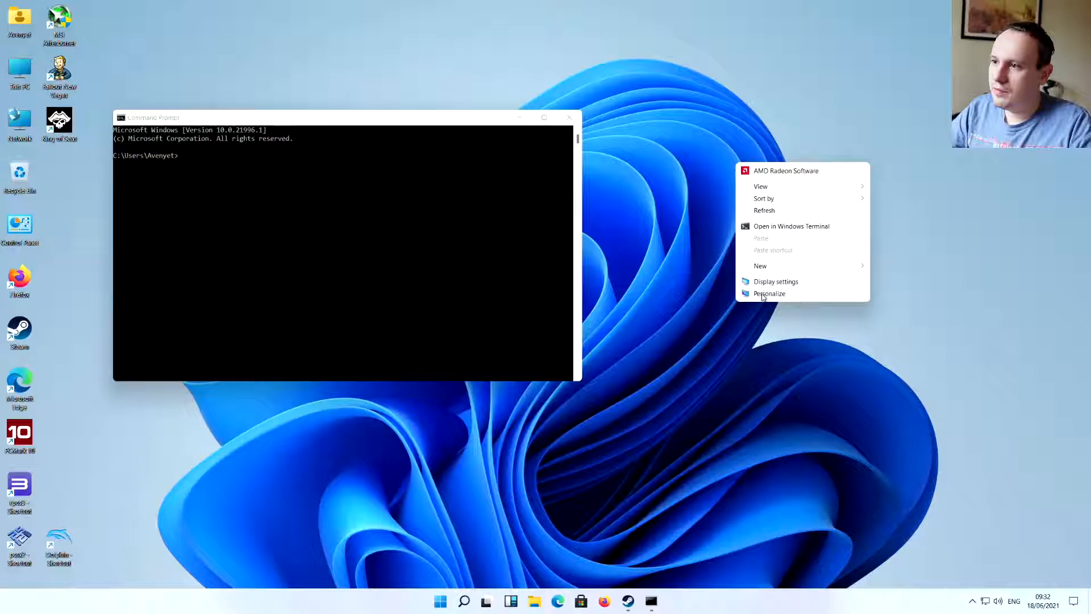
Step: Choose Personalize from the desktop menu to reach the Themes page
click(769, 293)
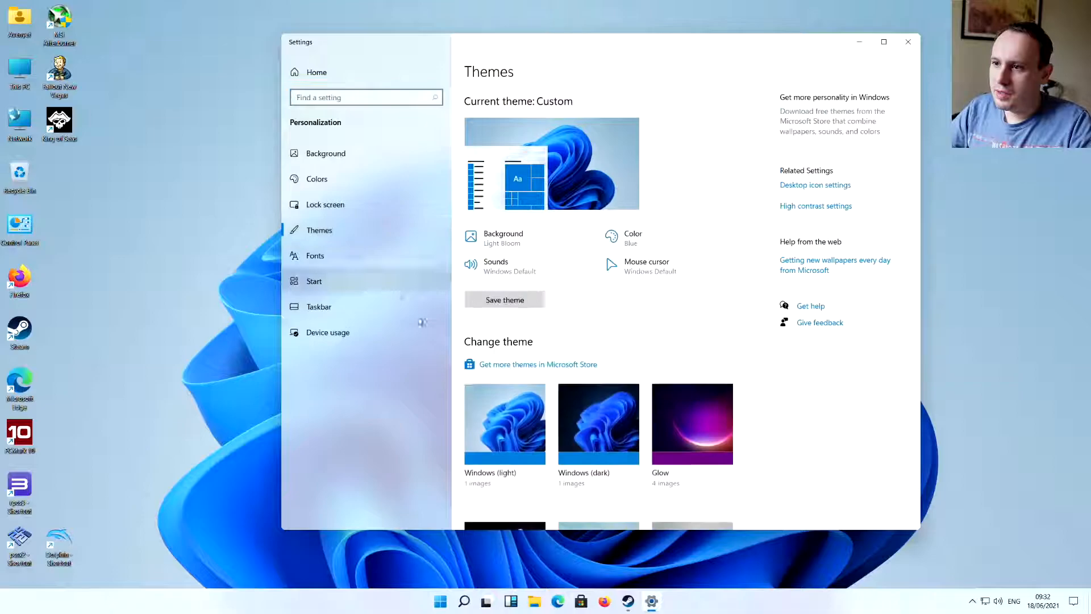
mouse_move(366, 204)
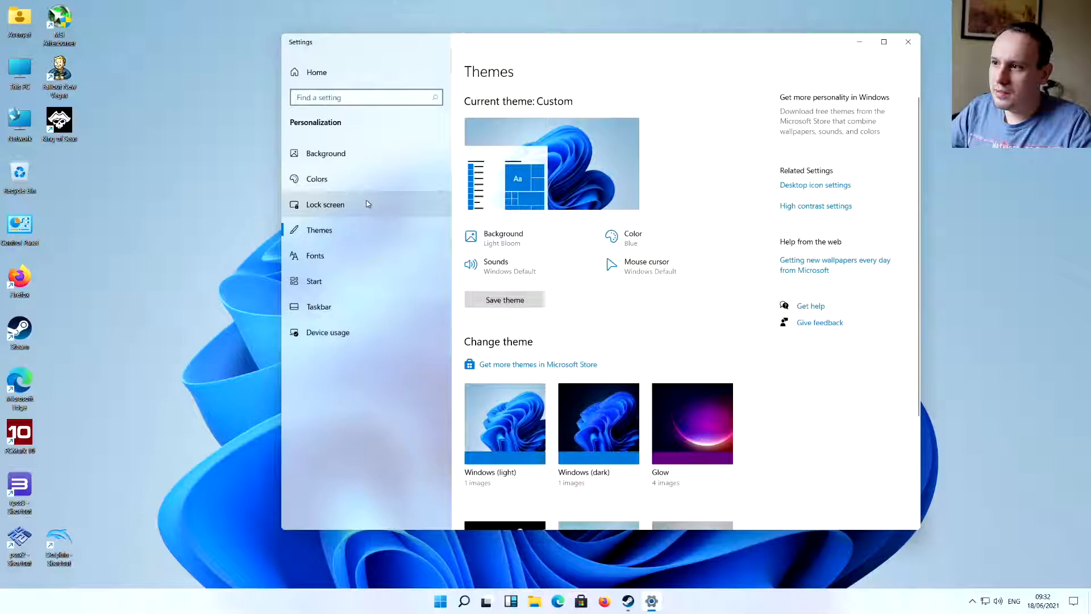
Step: View Lock screen settings, then select and preview the 3D Text screen saver
click(325, 153)
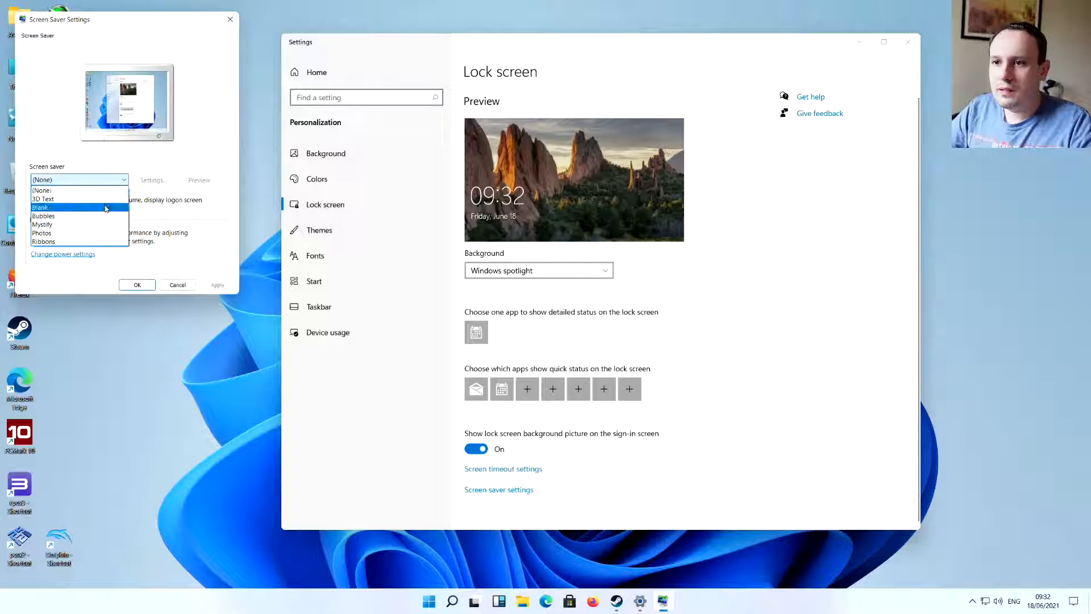
click(43, 199)
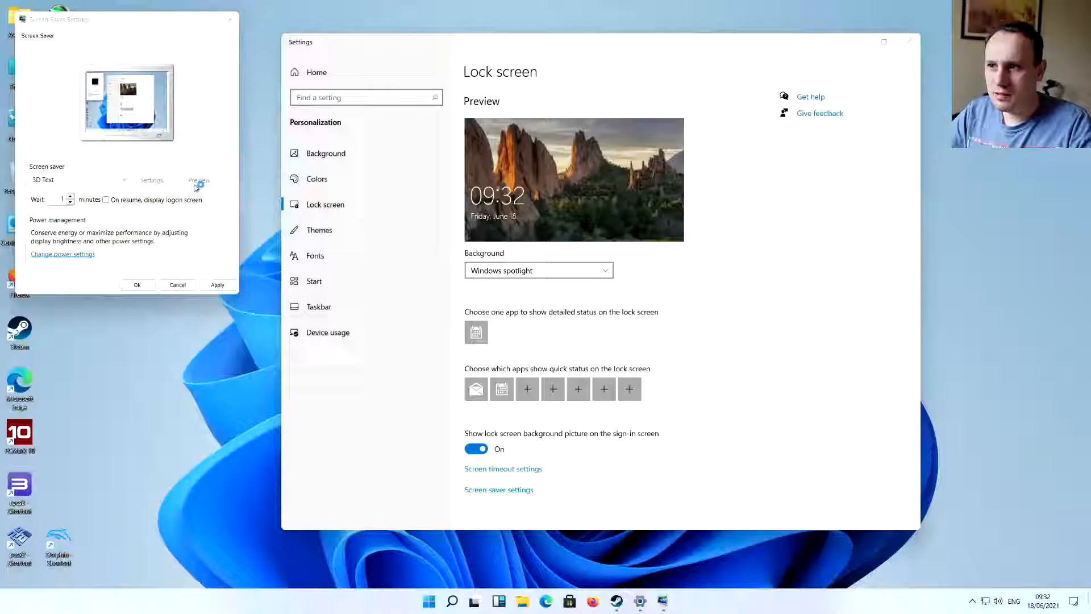
click(199, 180)
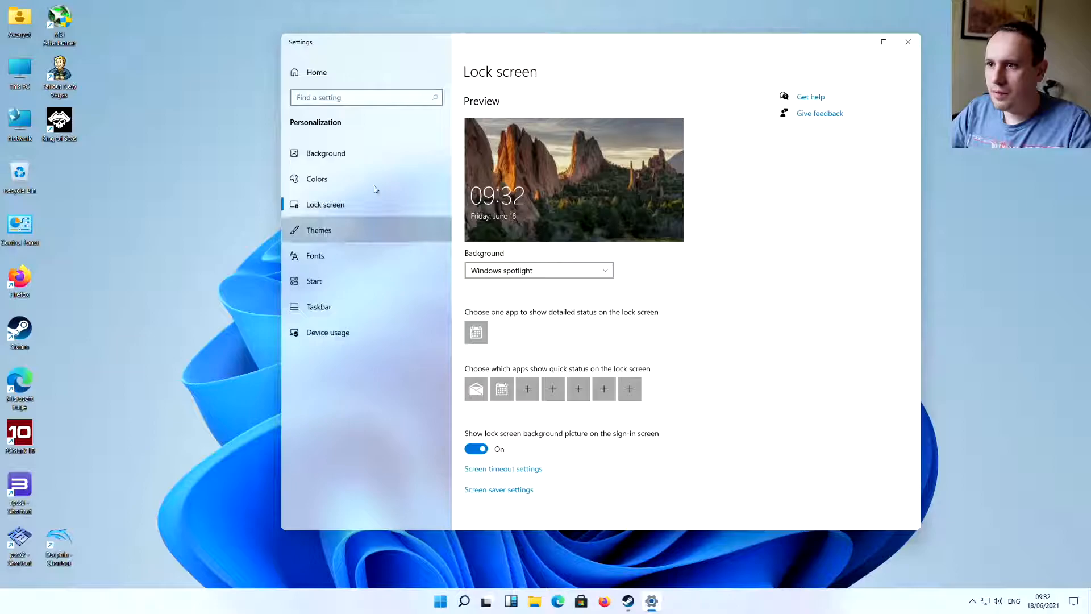
Step: Apply the Glow theme, close Settings, and bring up the Start menu
click(319, 229)
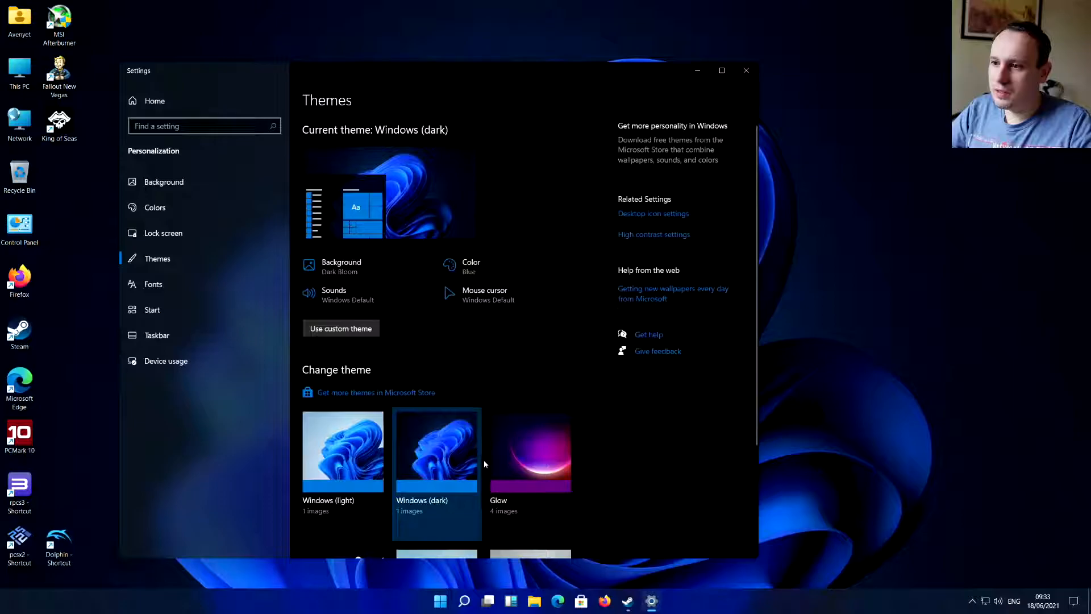
click(530, 450)
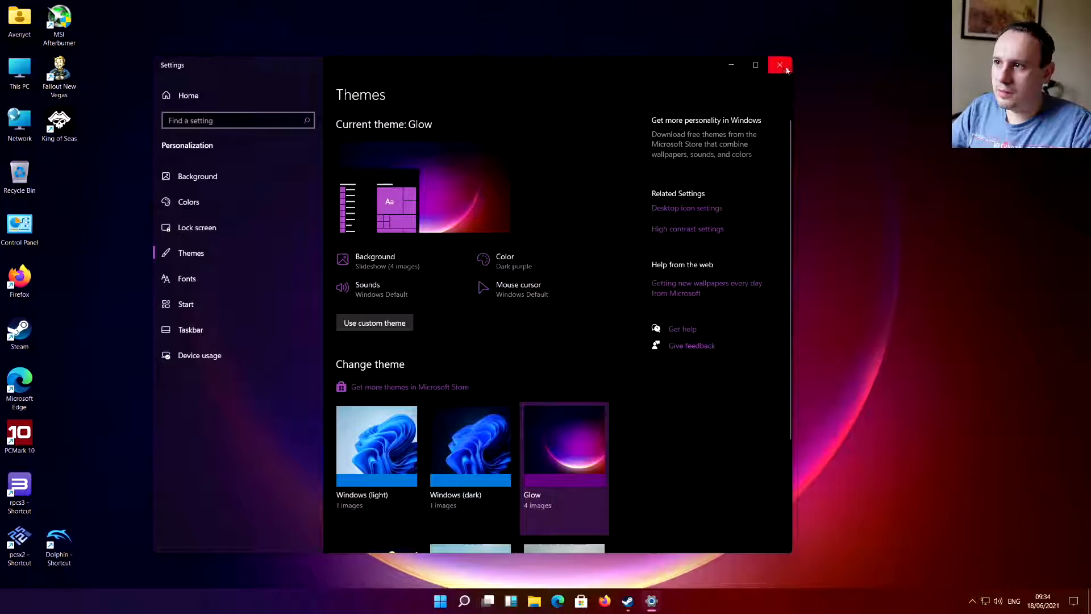
click(779, 65)
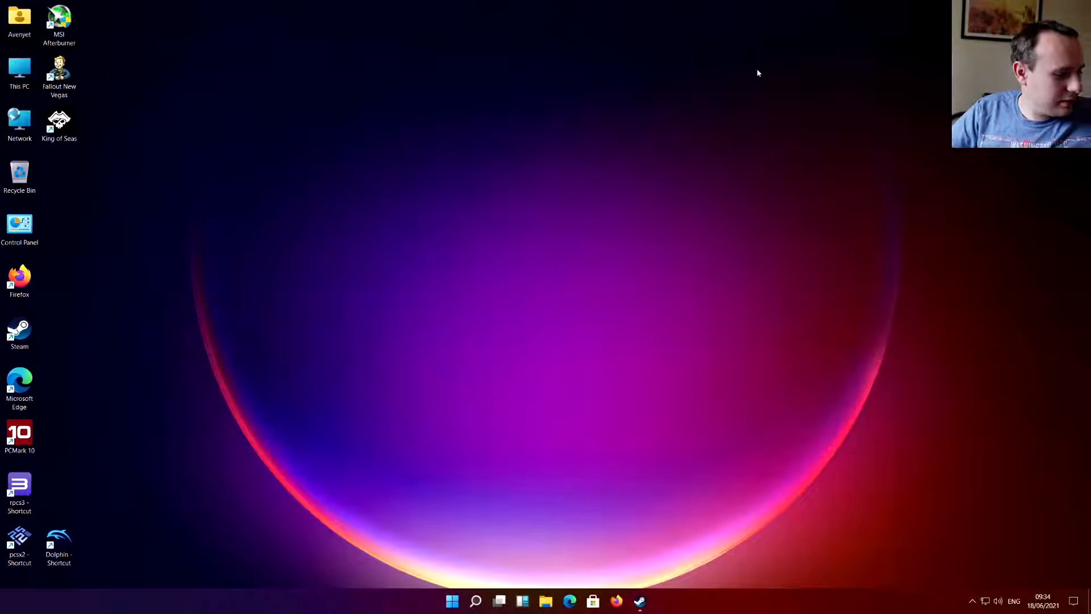
click(451, 601)
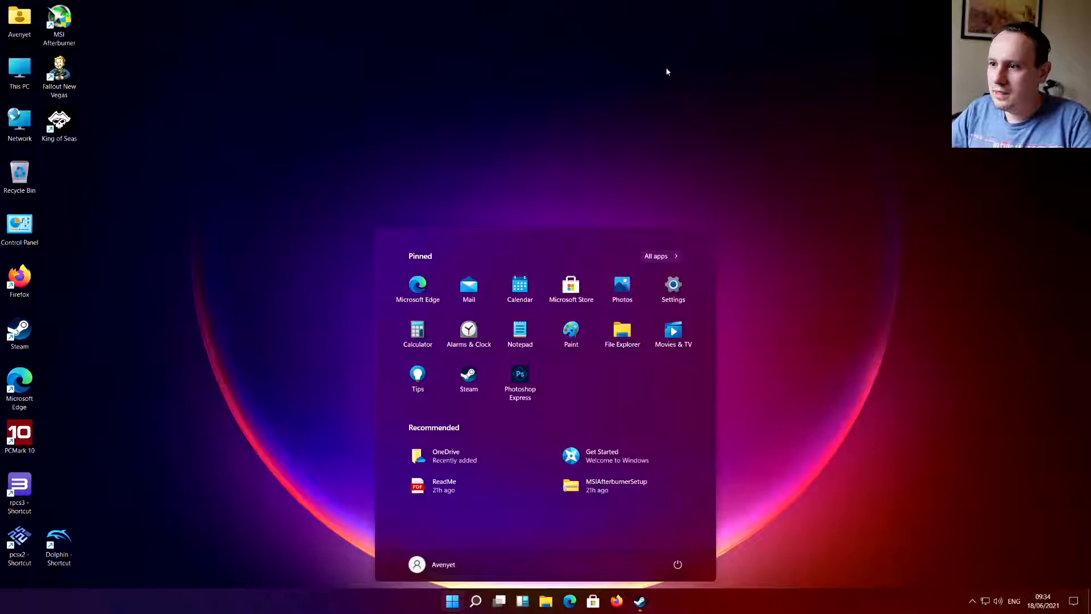
mouse_move(499, 601)
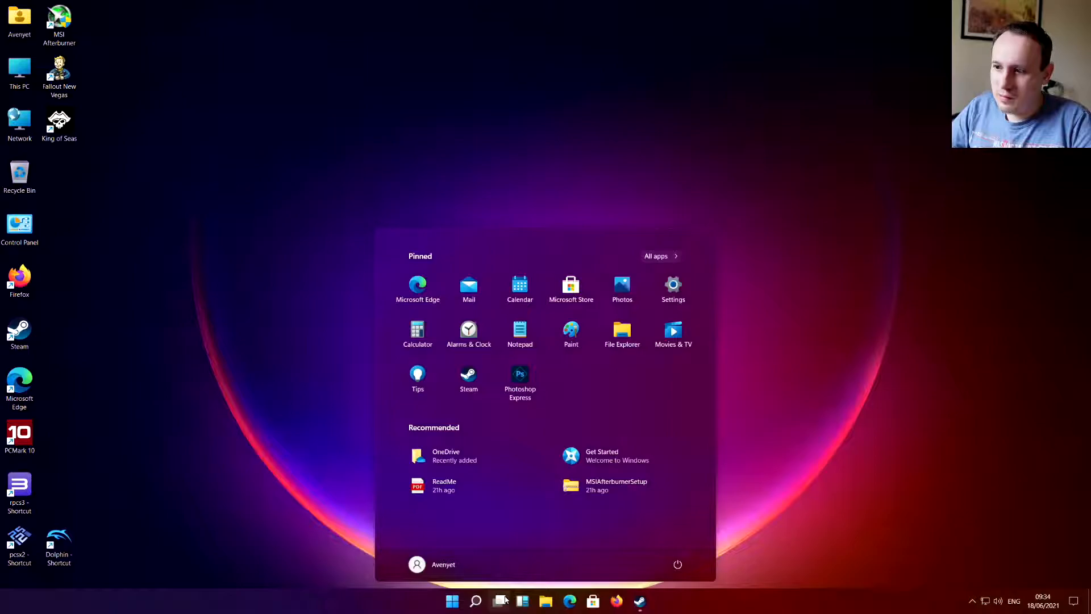
Step: View the Accounts > Your info page, then close Settings
click(672, 288)
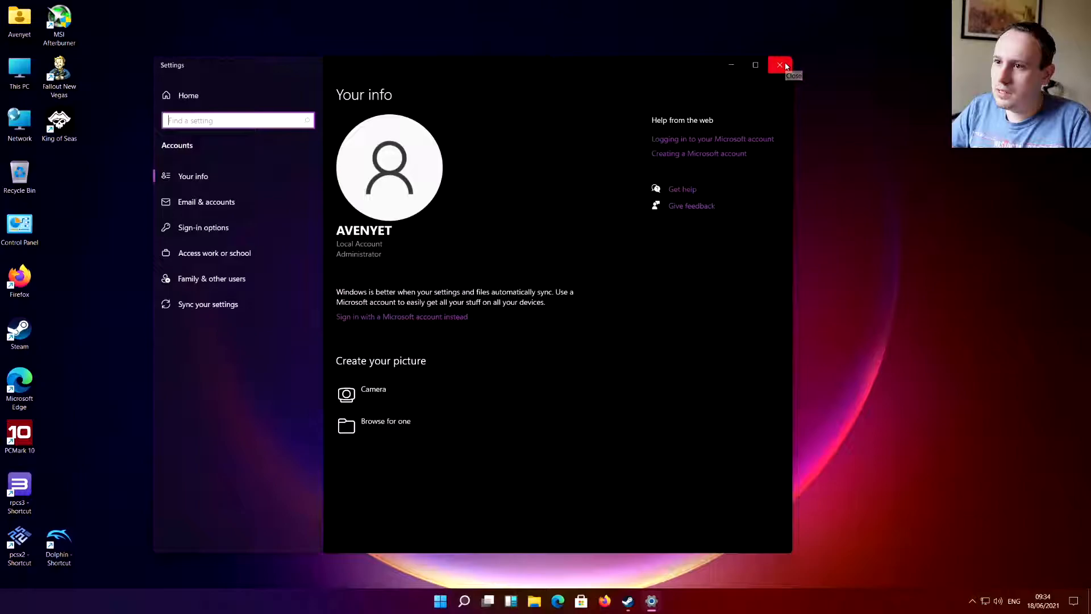
click(779, 65)
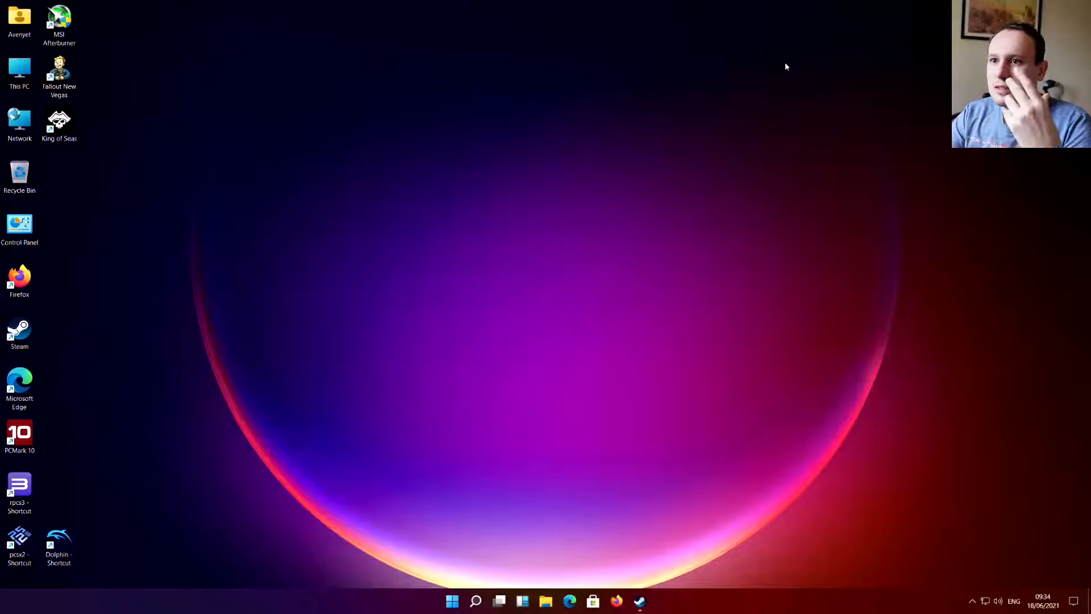
mouse_move(627, 520)
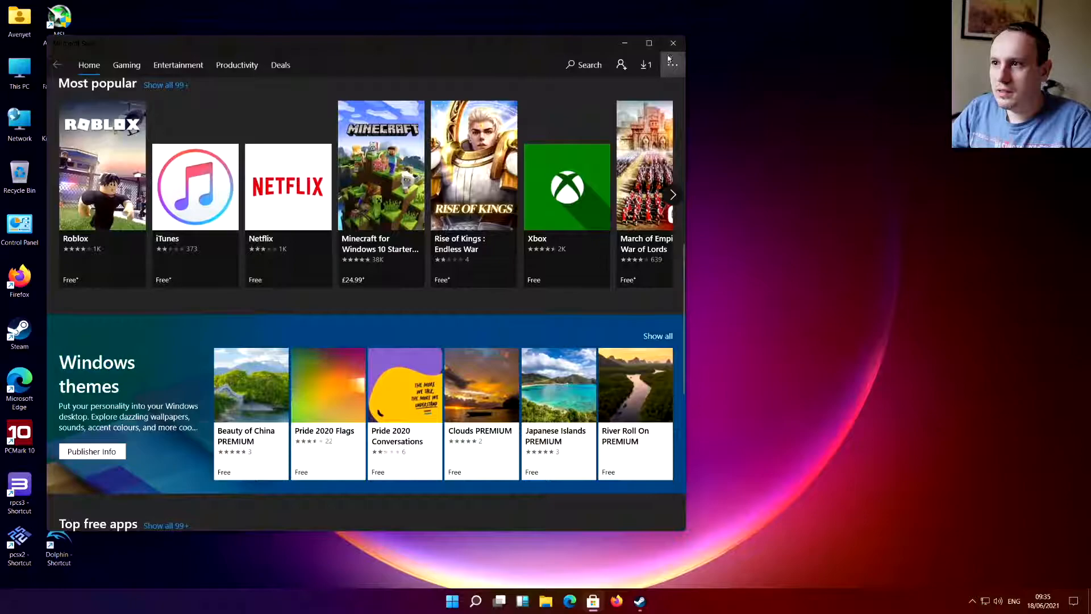
click(672, 43)
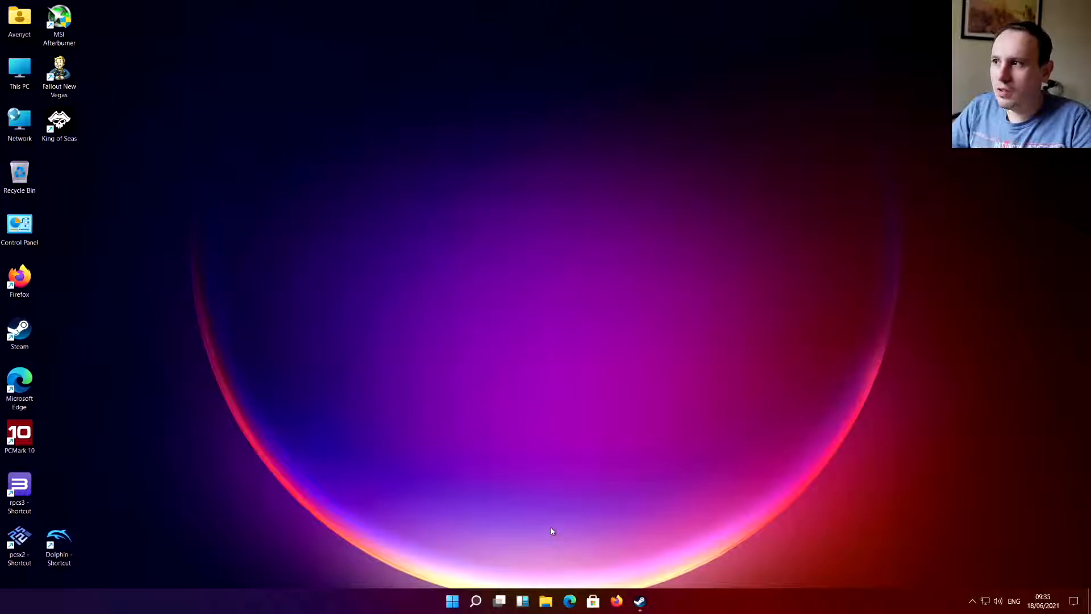
Step: Open and close File Explorer's Quick access, then open Windows search
click(498, 600)
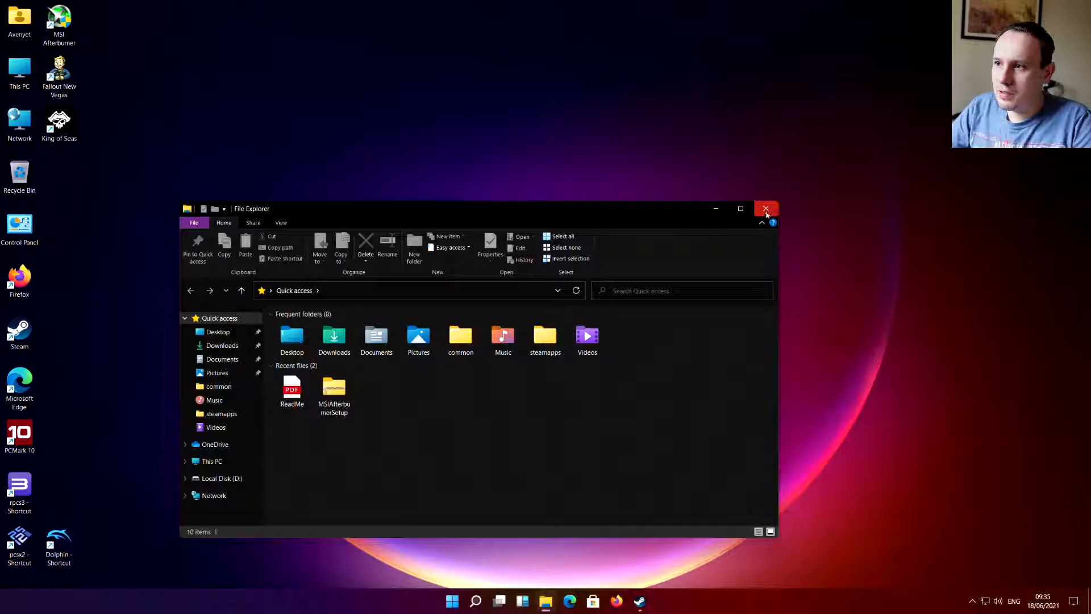
click(766, 208)
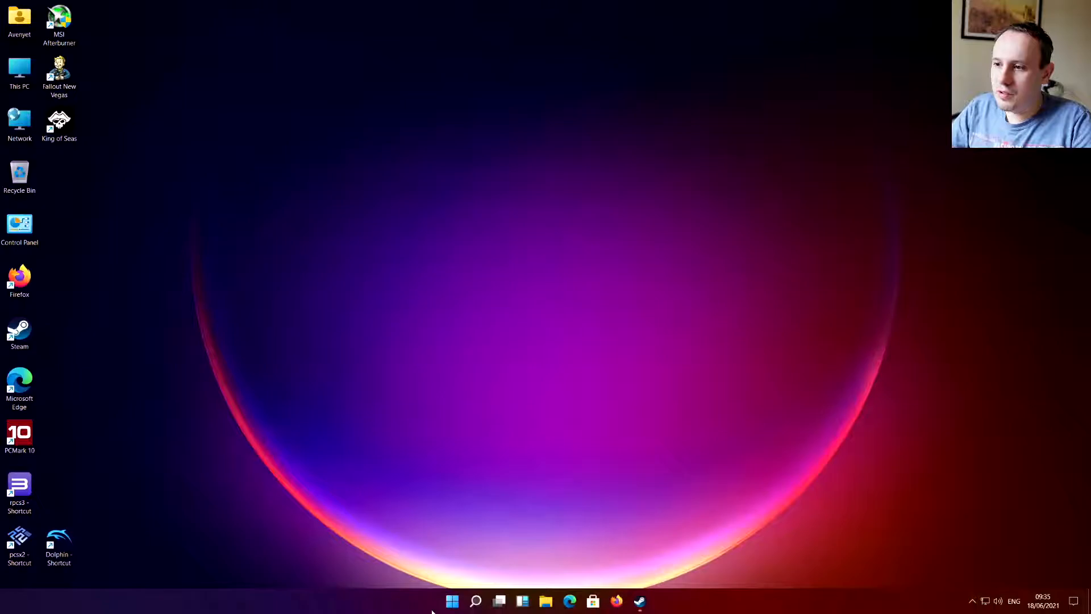
click(475, 601)
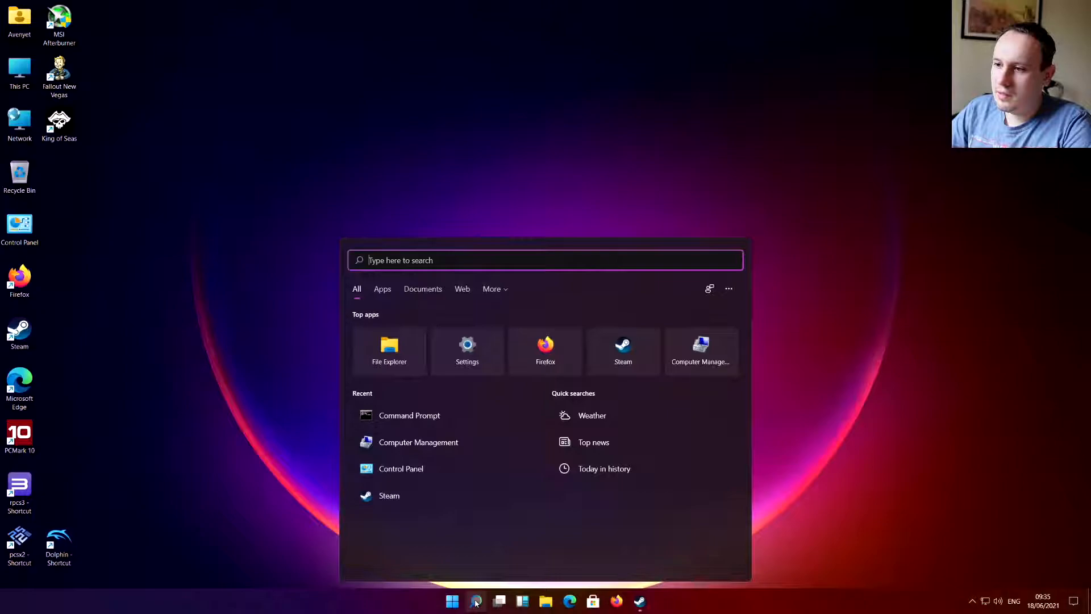
Step: Dismiss the Windows search panel to reveal the Glow desktop
click(476, 601)
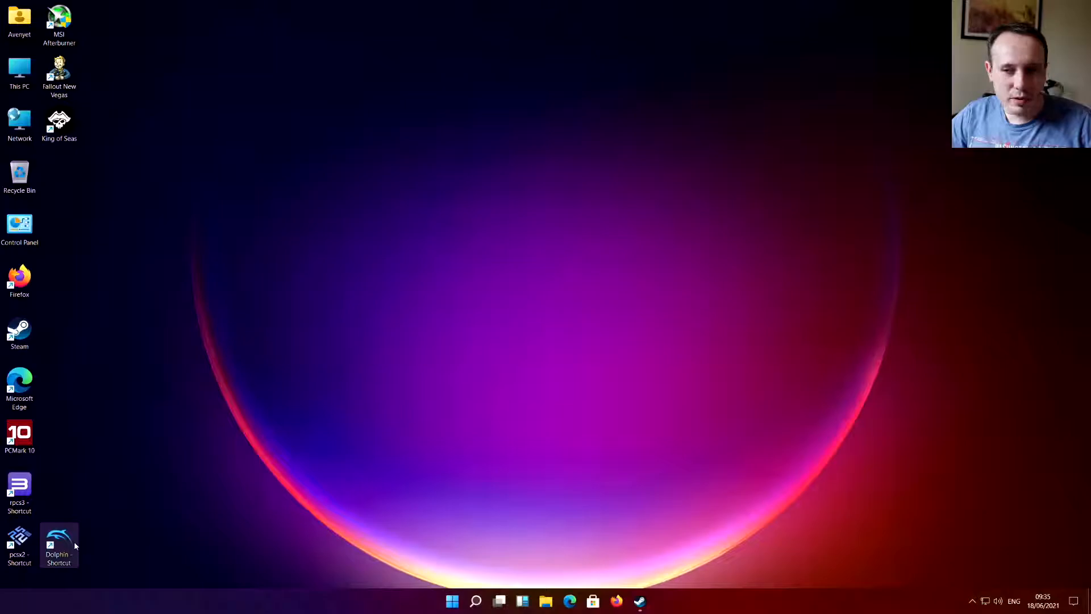
Step: Launch the PCSX2 1.6.0 emulator with its program log window
key(Win+g)
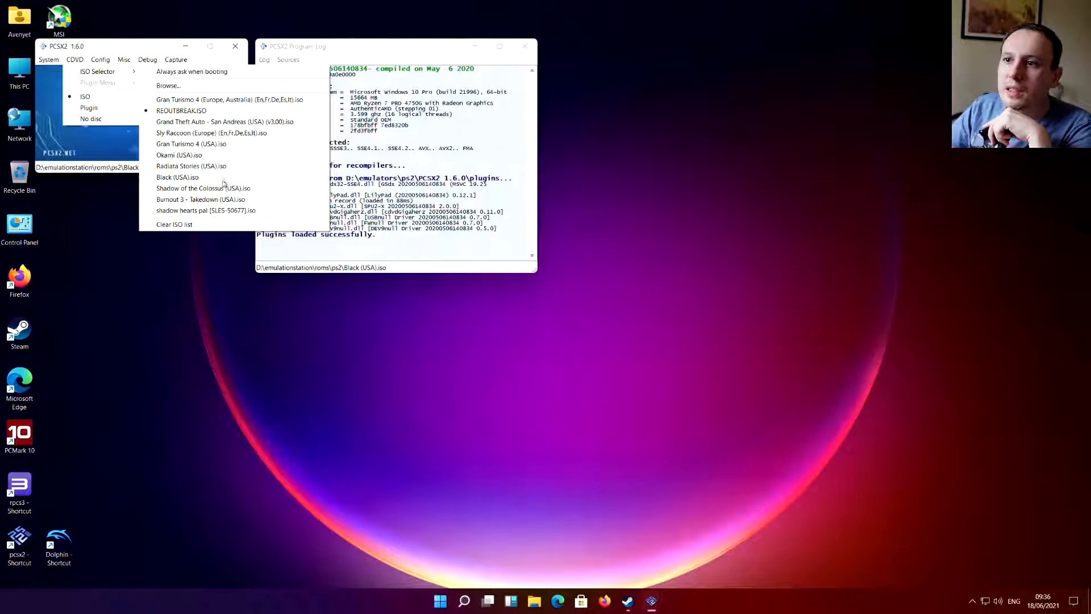
Step: Select Black (USA).iso in the ISO Selector as the current disc image
click(230, 99)
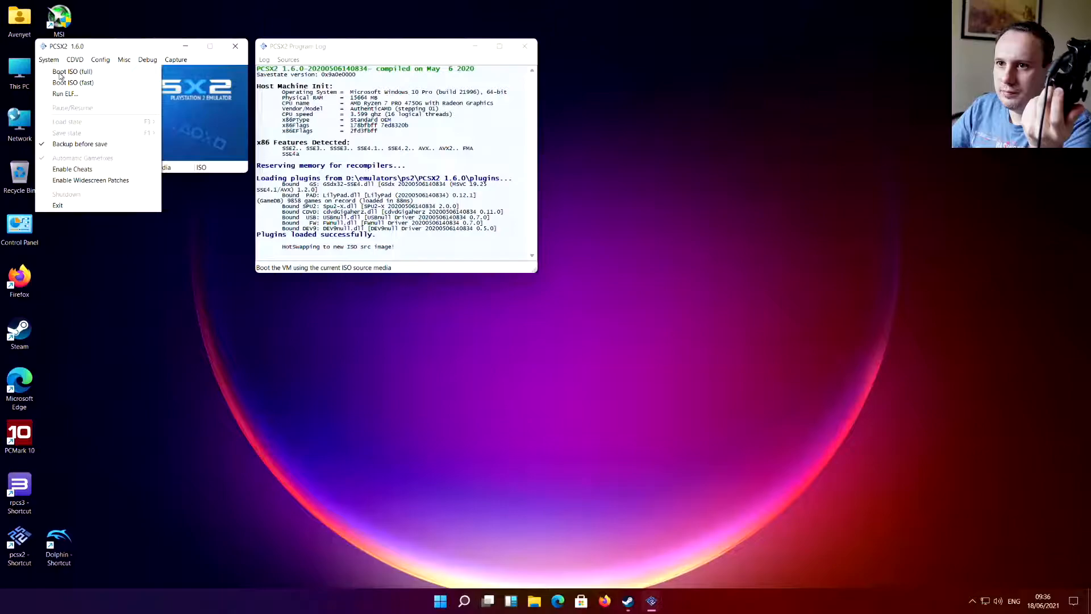
Step: Boot the loaded Black (USA) disc with System > Boot ISO (full)
click(72, 71)
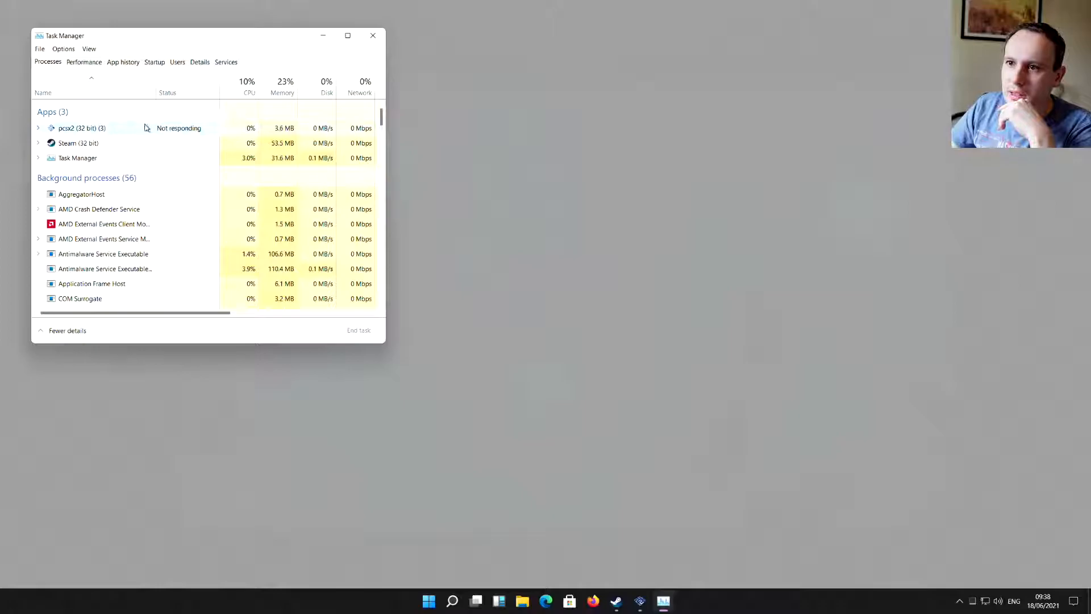
Step: Try ending pcsx2.exe, dismiss Access denied, close PCSX2's window, and reselect pcsx2
click(199, 62)
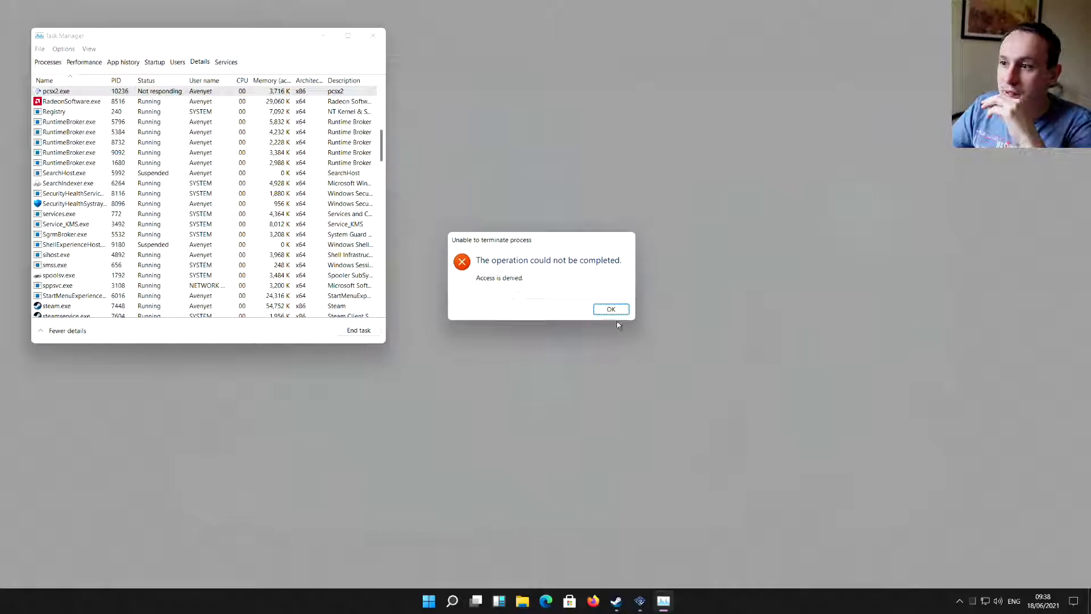
click(610, 309)
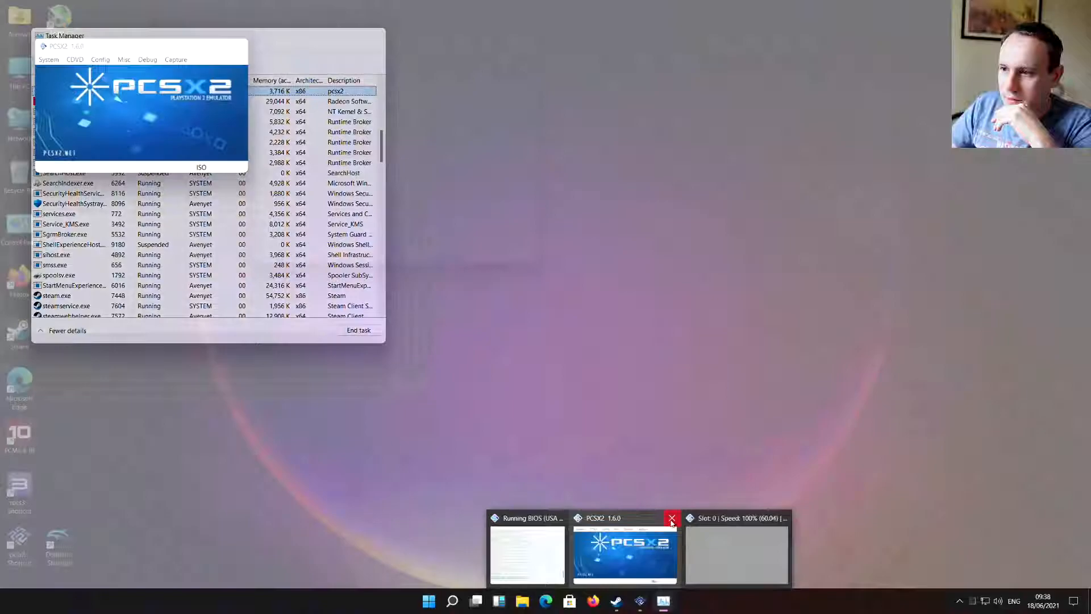
click(672, 518)
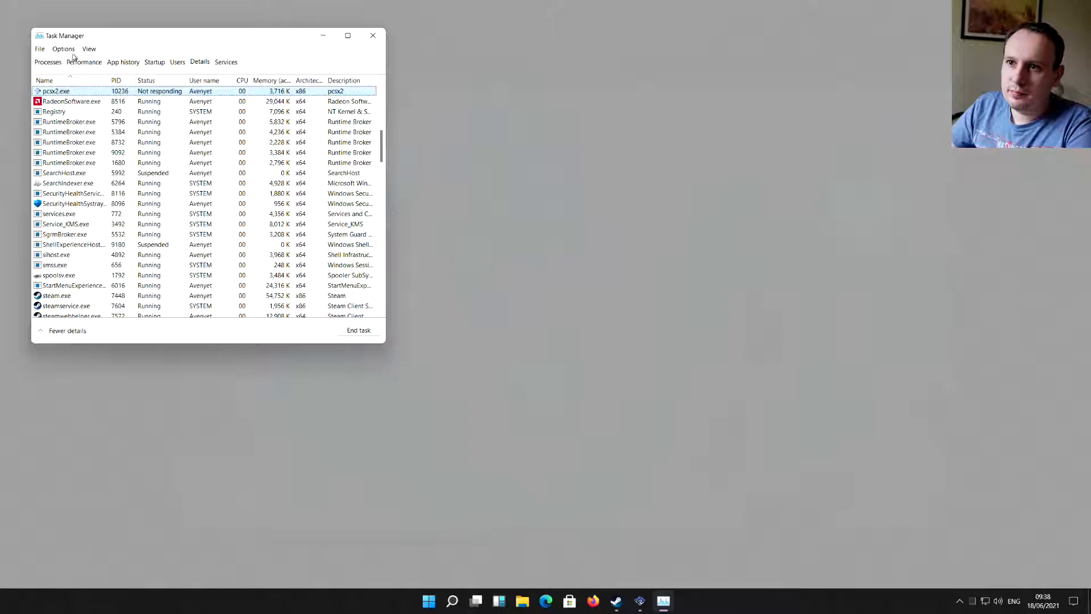
click(47, 61)
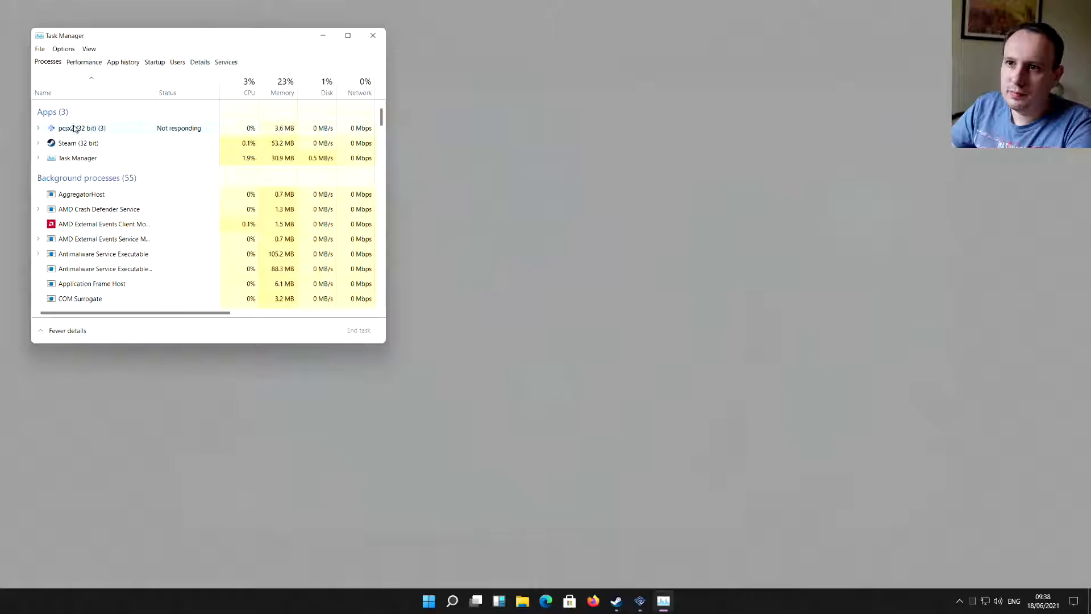
click(38, 128)
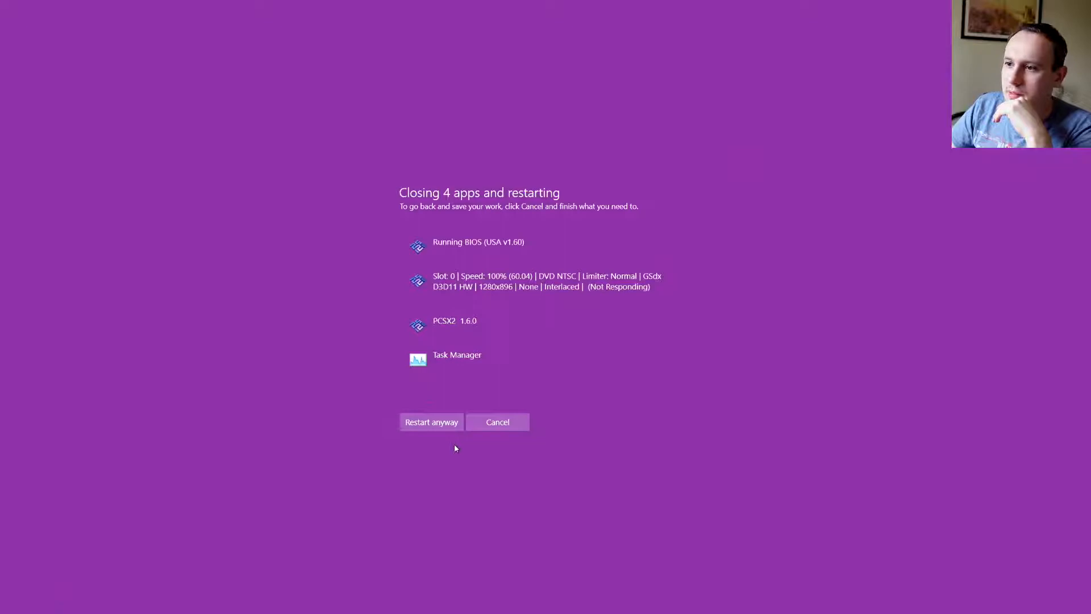
click(430, 422)
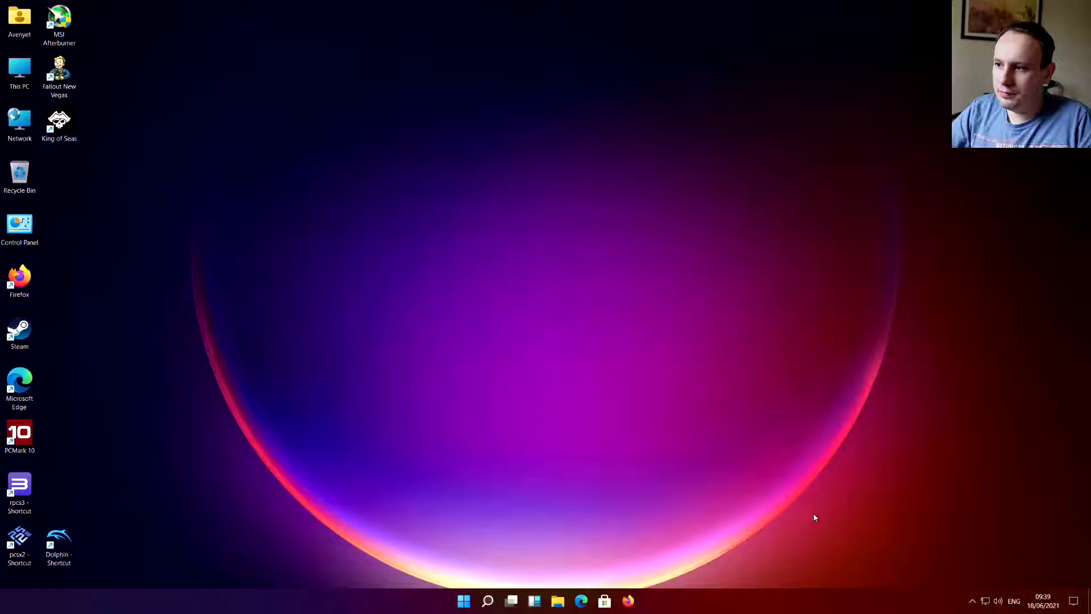
mouse_move(455, 551)
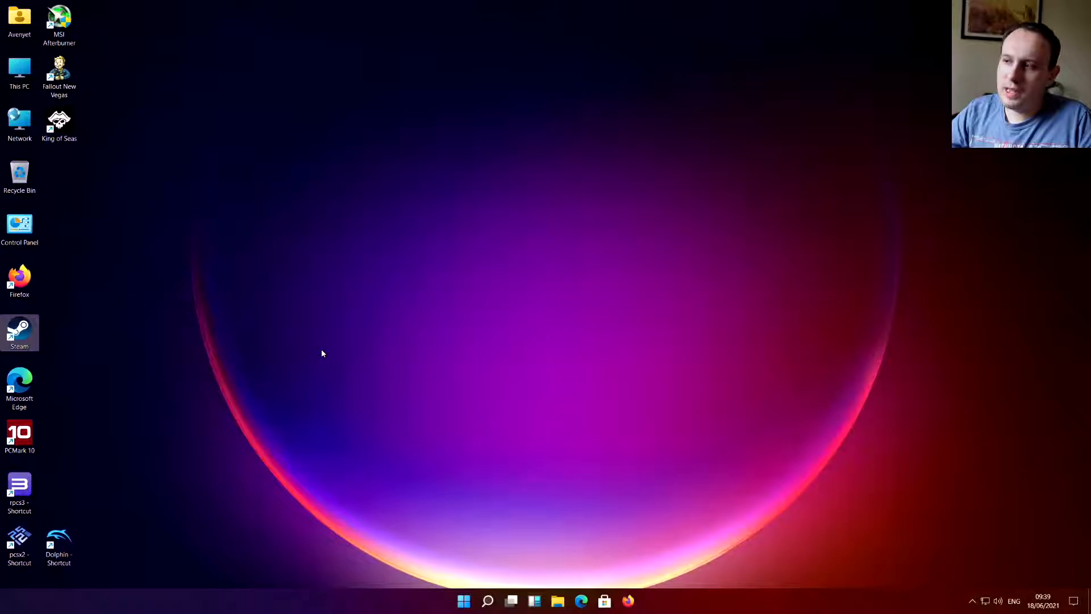
Step: Launch Steam from its desktop shortcut
double_click(20, 332)
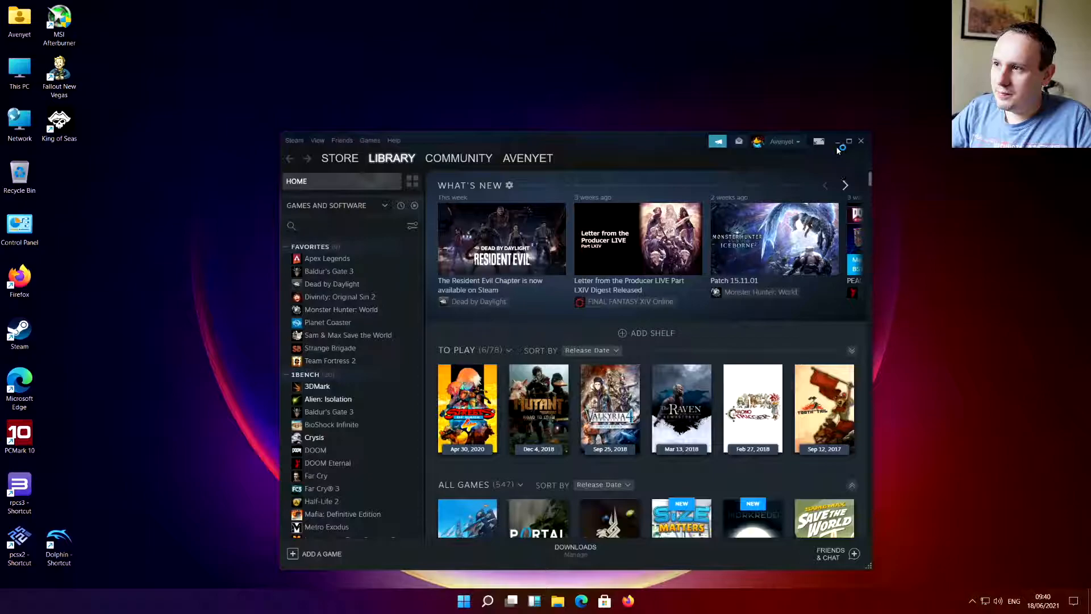
Step: Bring the Steam library window forward and launch 3DMark from it
click(839, 140)
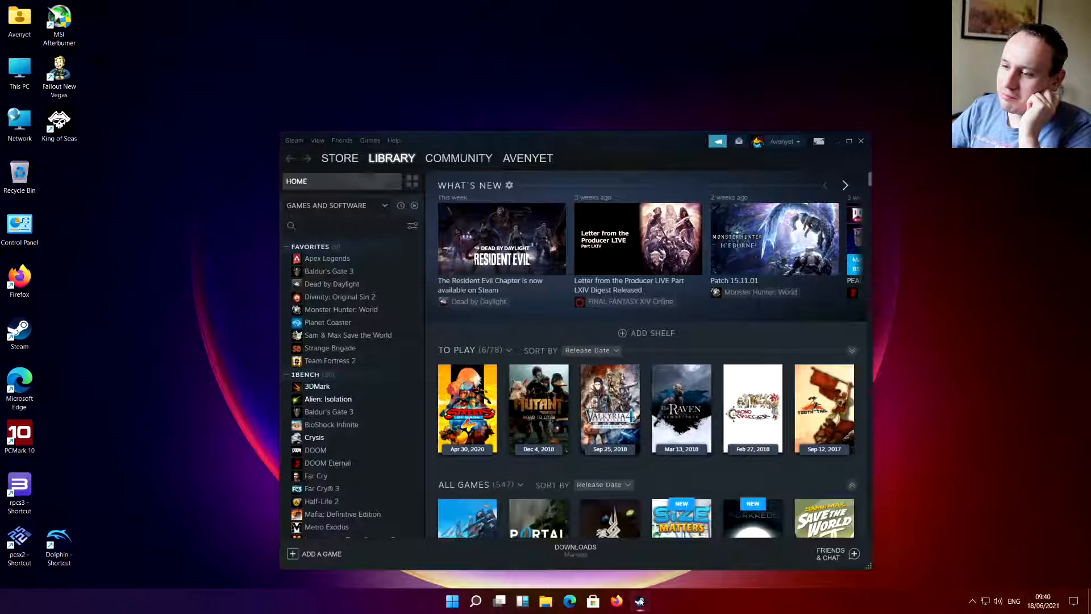
click(837, 141)
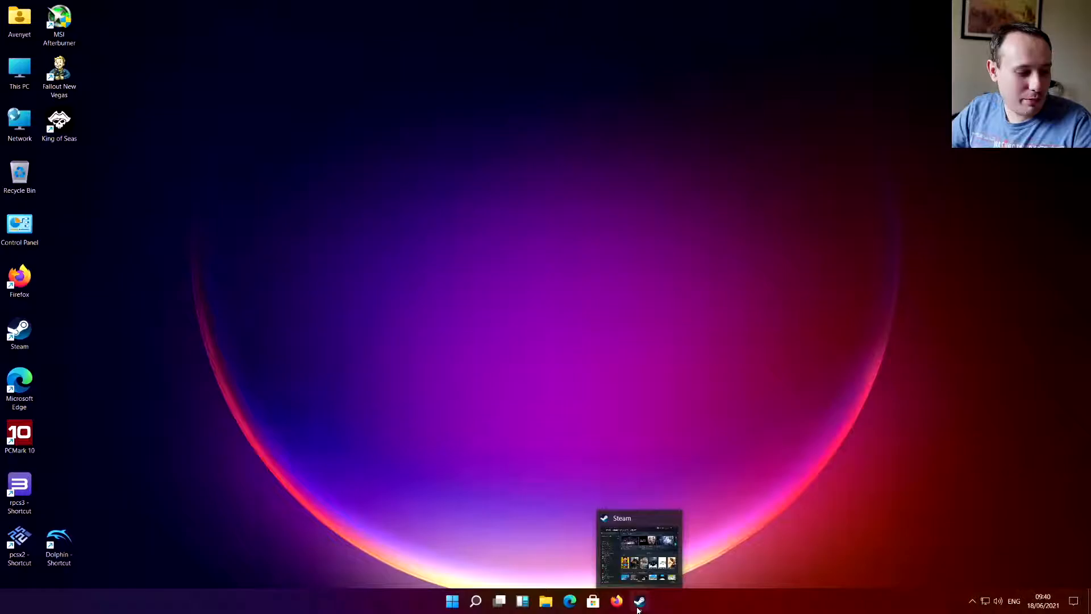
click(638, 600)
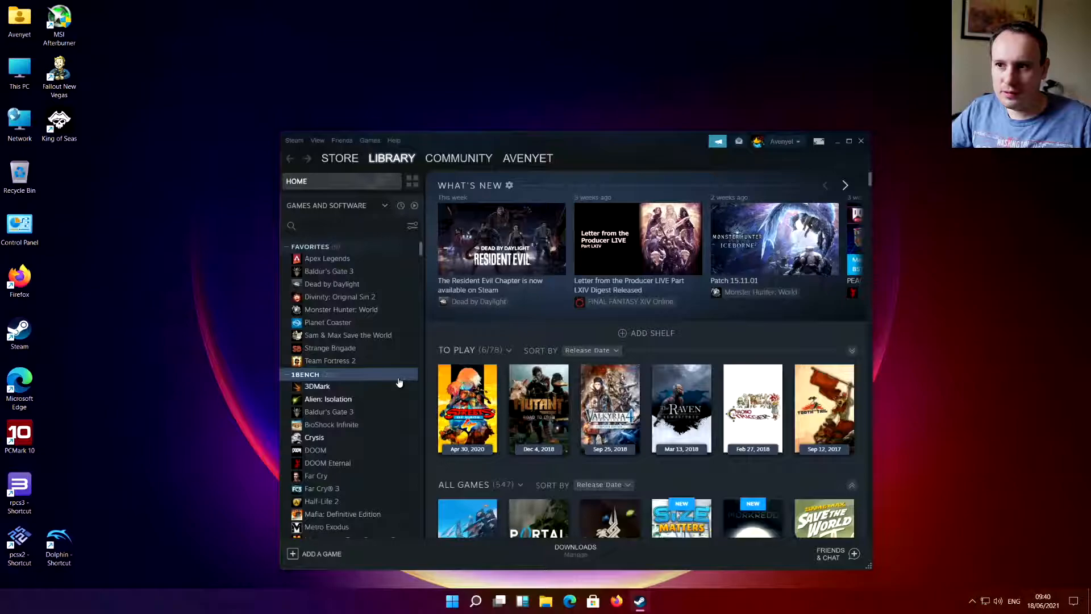
click(317, 386)
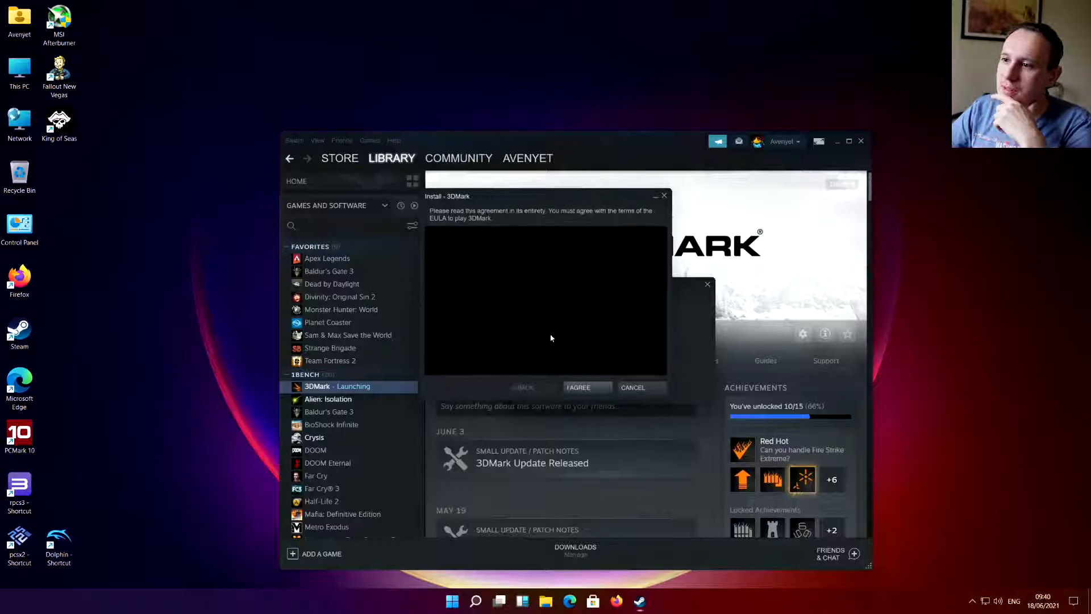
Step: Accept the 3DMark EULA and allow Steam Client Service on the User Account Control prompt
click(577, 387)
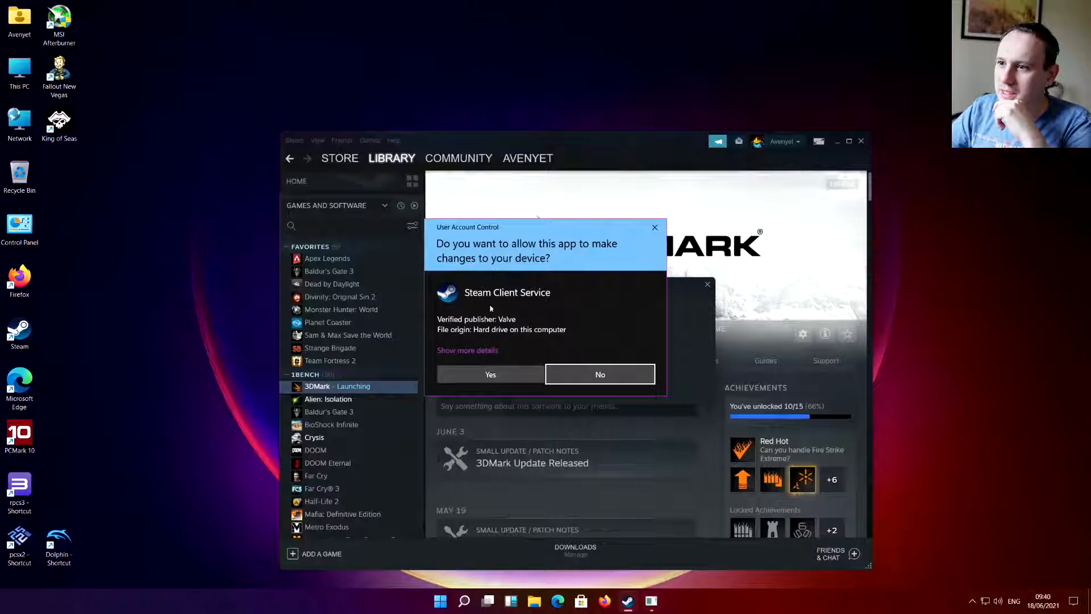
click(490, 374)
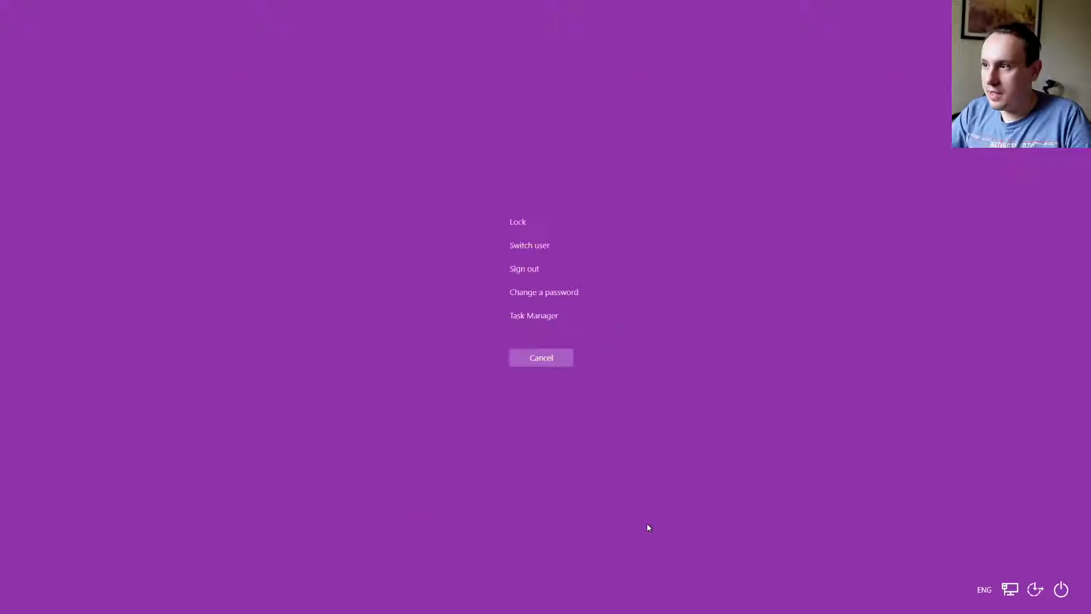
Step: Open Task Manager, review Memory and CPU performance pages, then minimise it
click(540, 357)
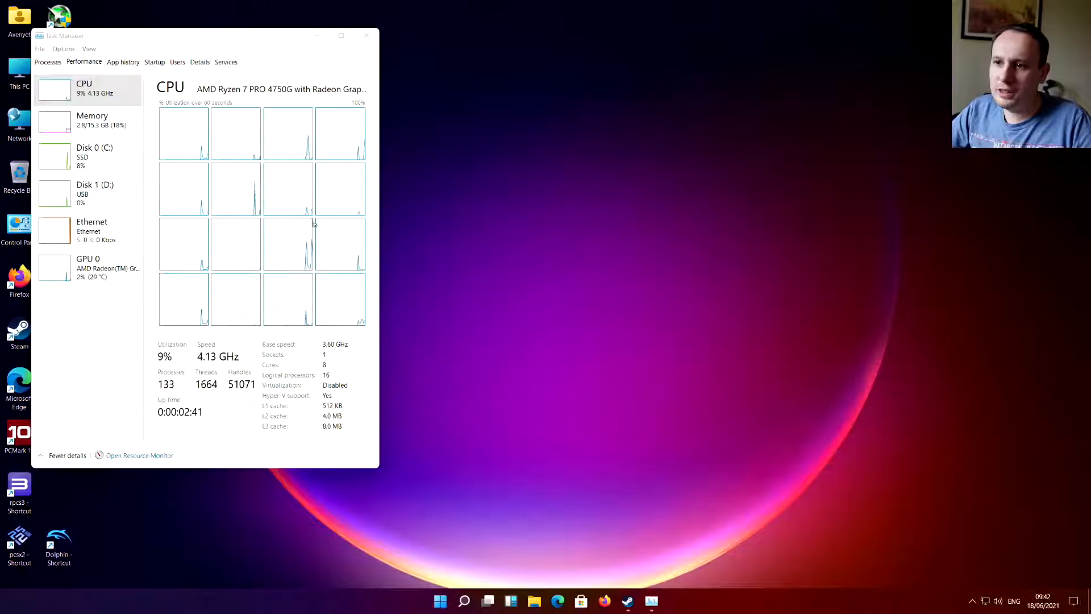
click(92, 120)
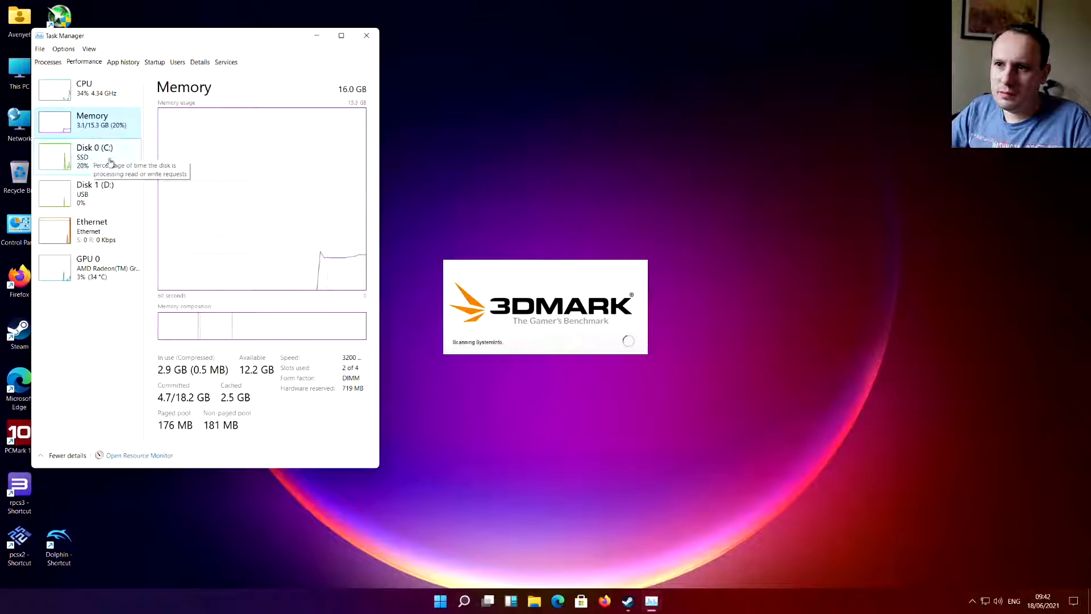
click(55, 88)
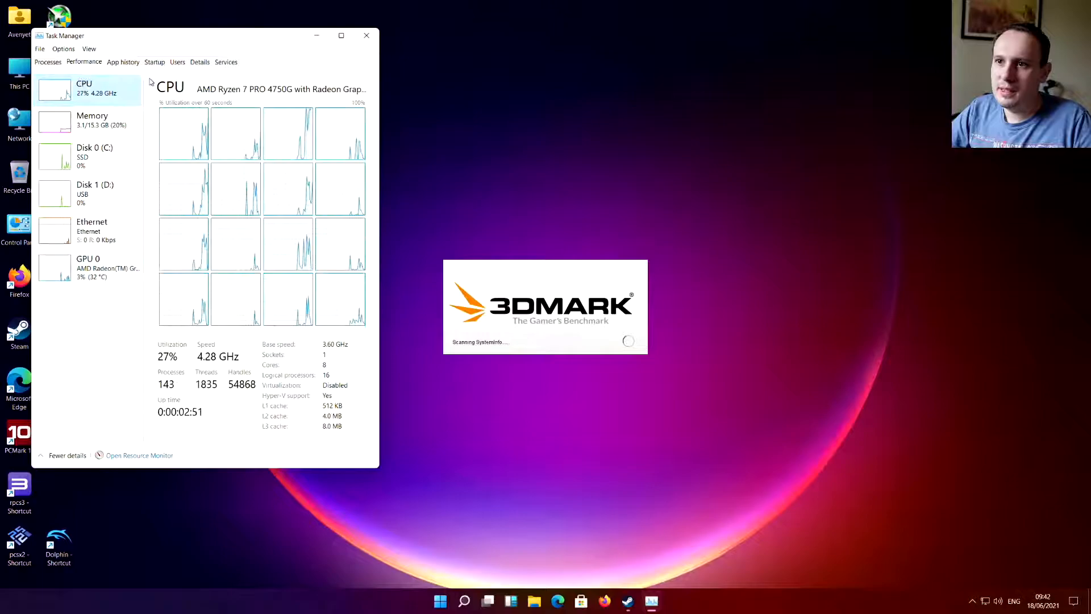
click(367, 36)
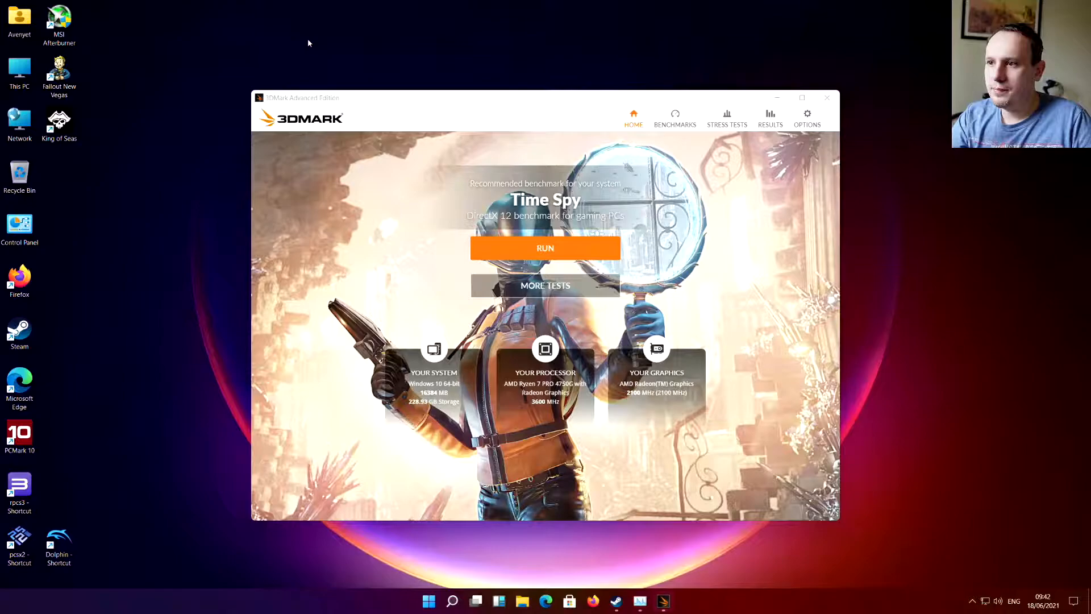
Step: Open the Wild Life benchmark page in 3DMark and run it
click(674, 118)
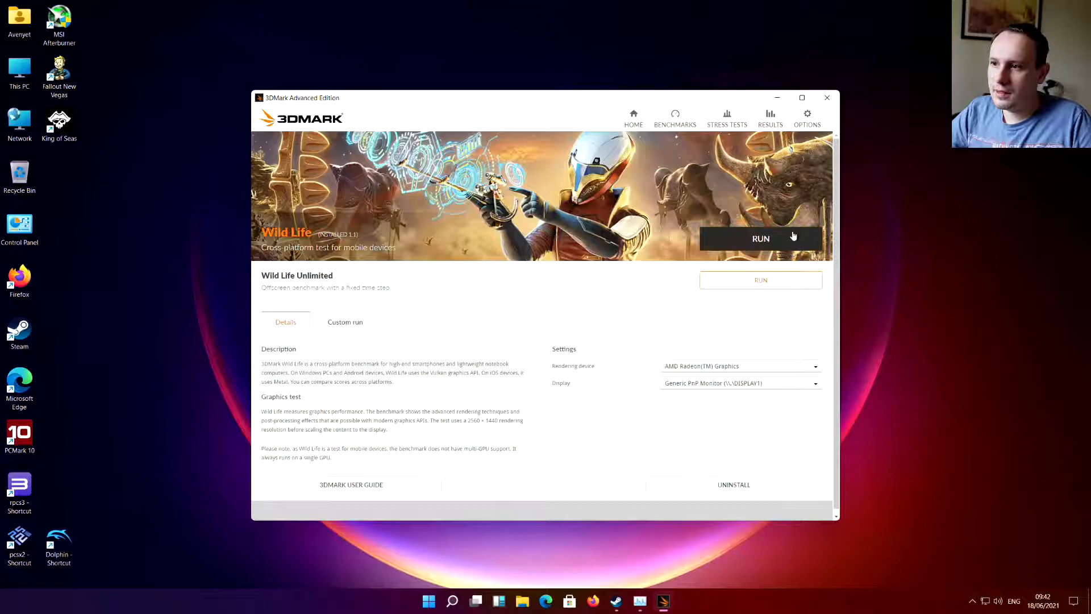
click(761, 238)
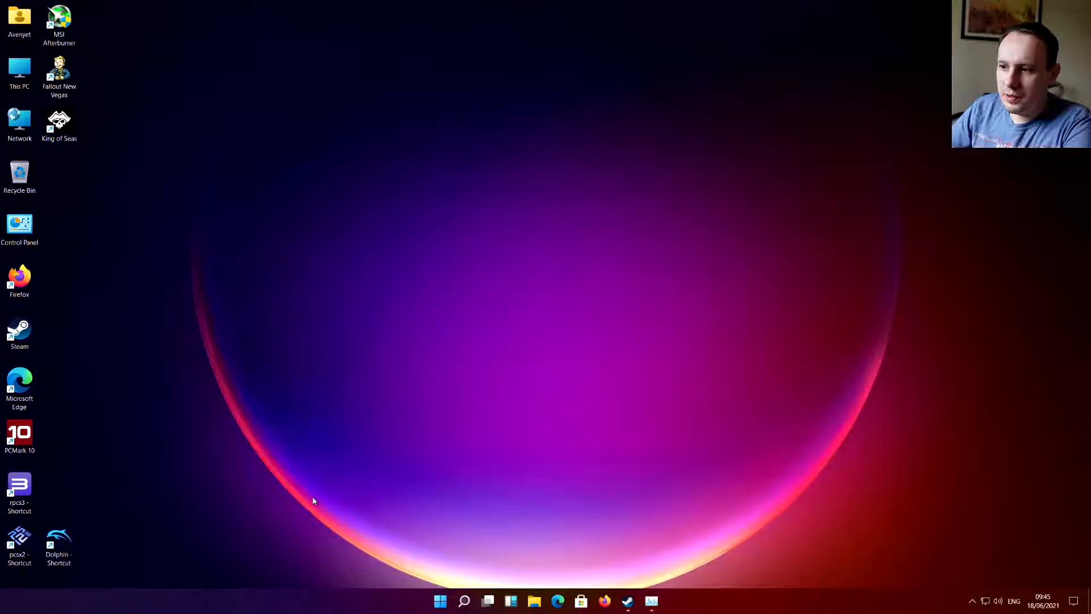
mouse_move(90, 455)
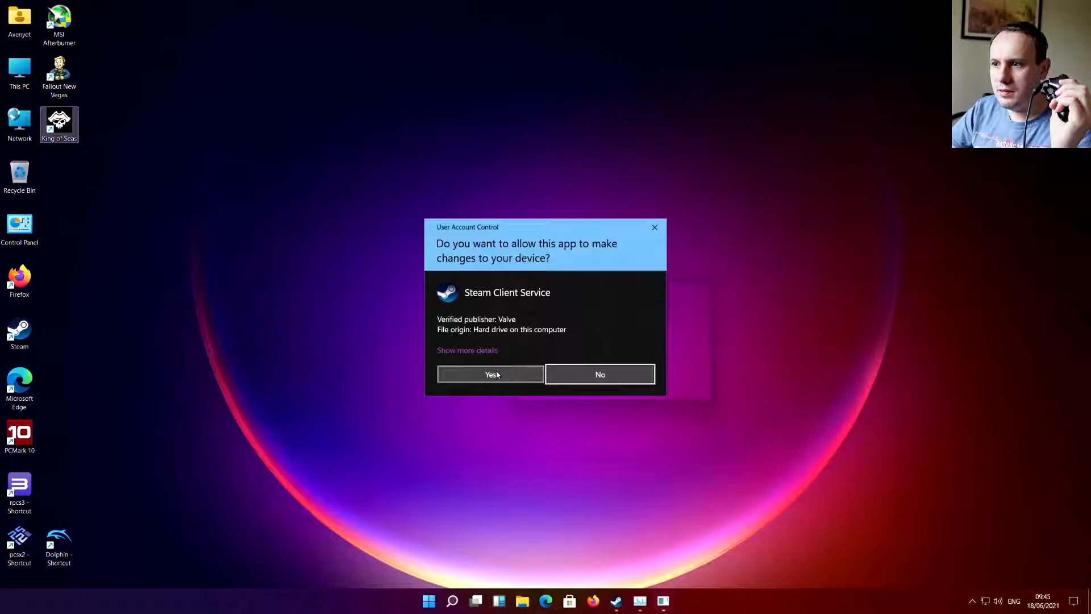
Step: Allow the User Account Control permission prompt so King of Seas launches
click(489, 375)
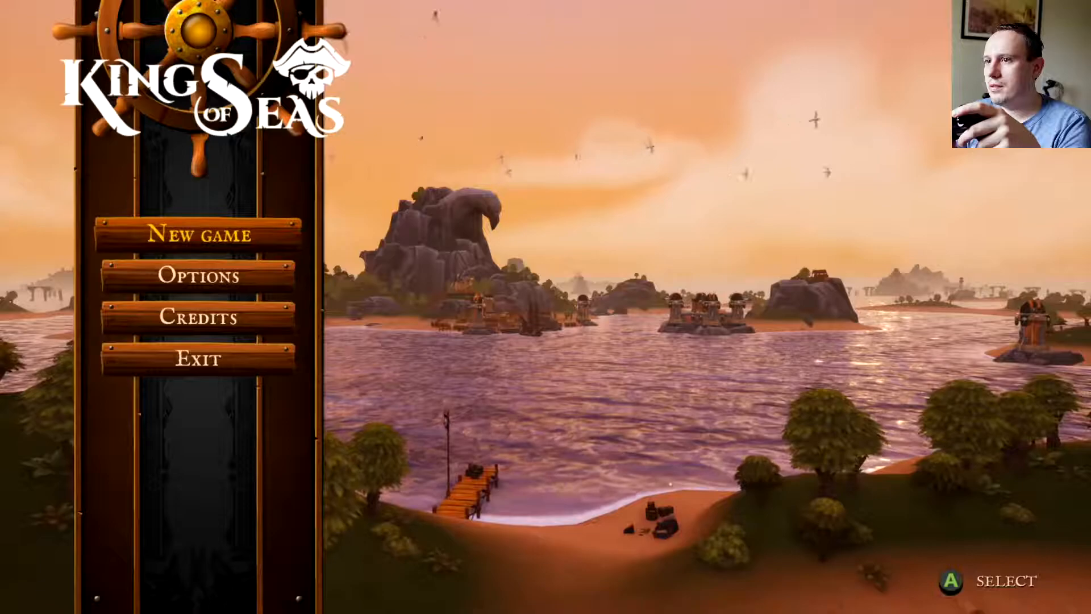
Step: Choose Options and the entry below it in King of Seas' main menu
click(198, 275)
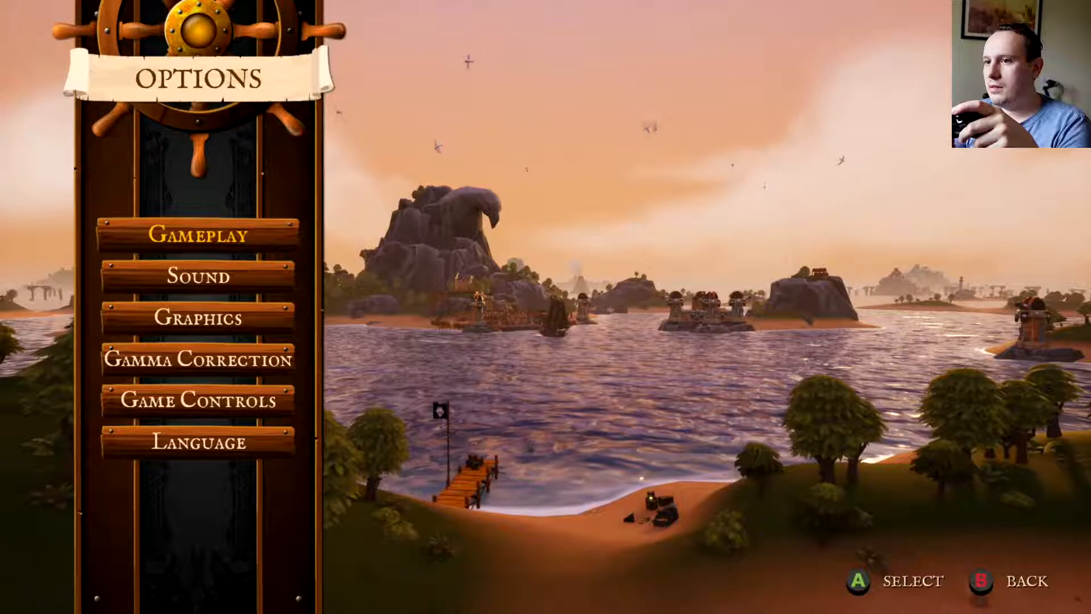
click(199, 318)
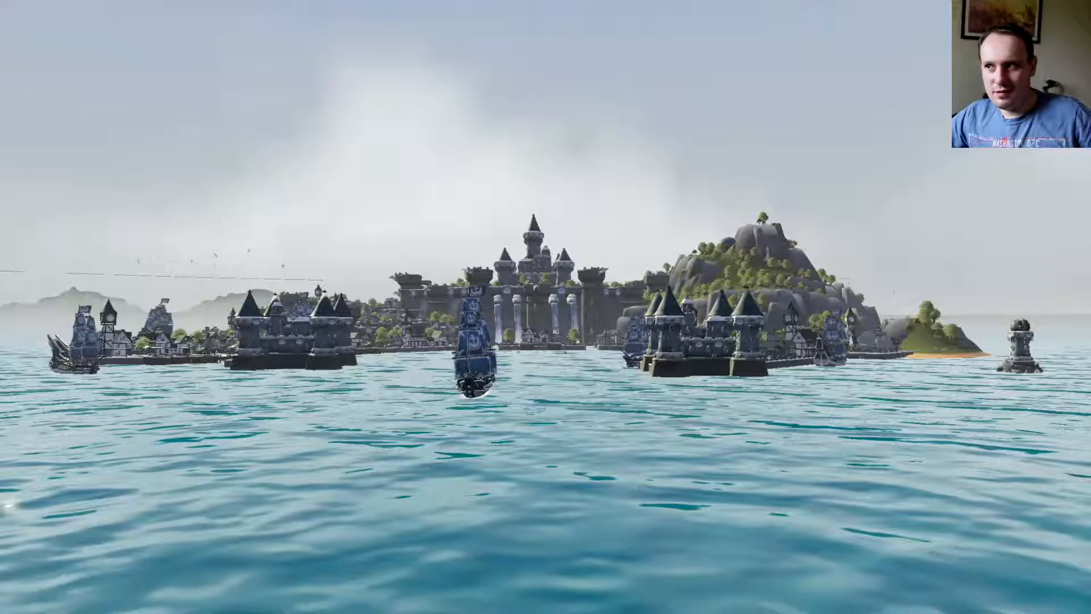
click(428, 600)
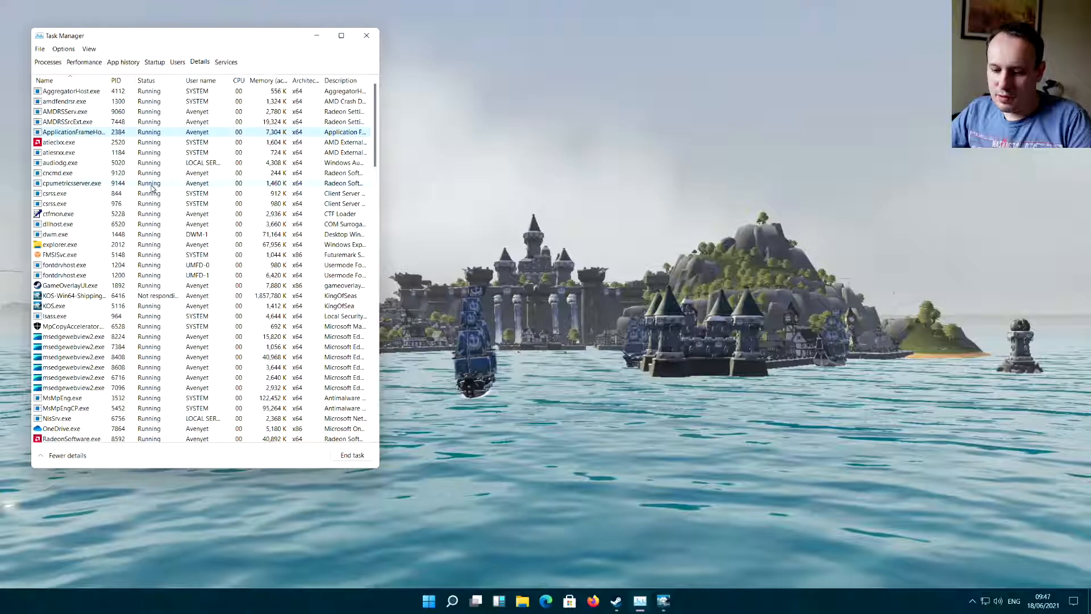
Step: Open Task Manager's app list, expand the unresponsive KingOfSeas app and open its actions
right_click(663, 600)
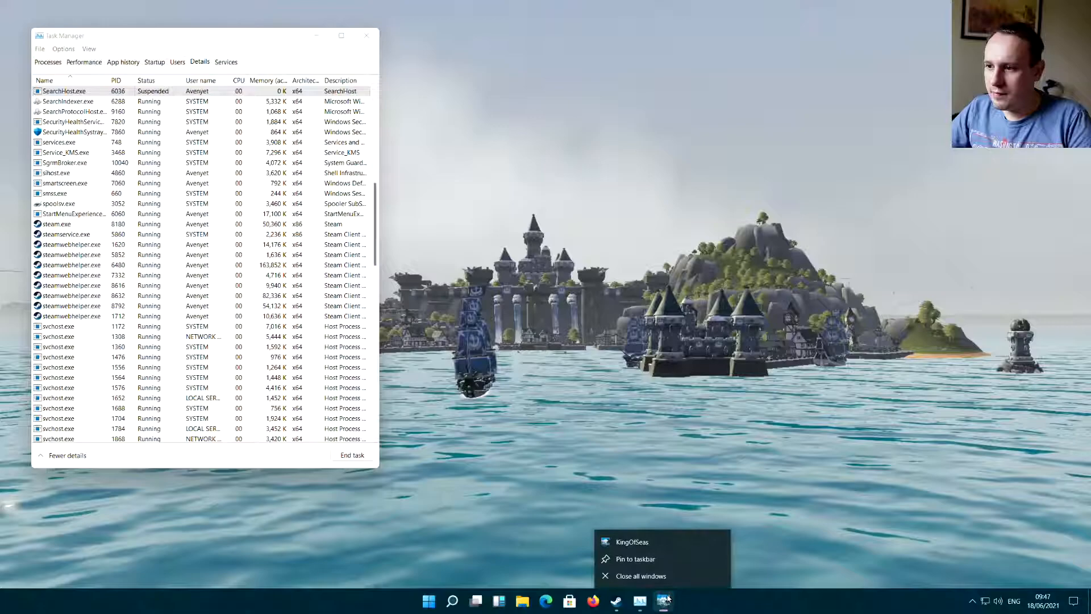
click(47, 62)
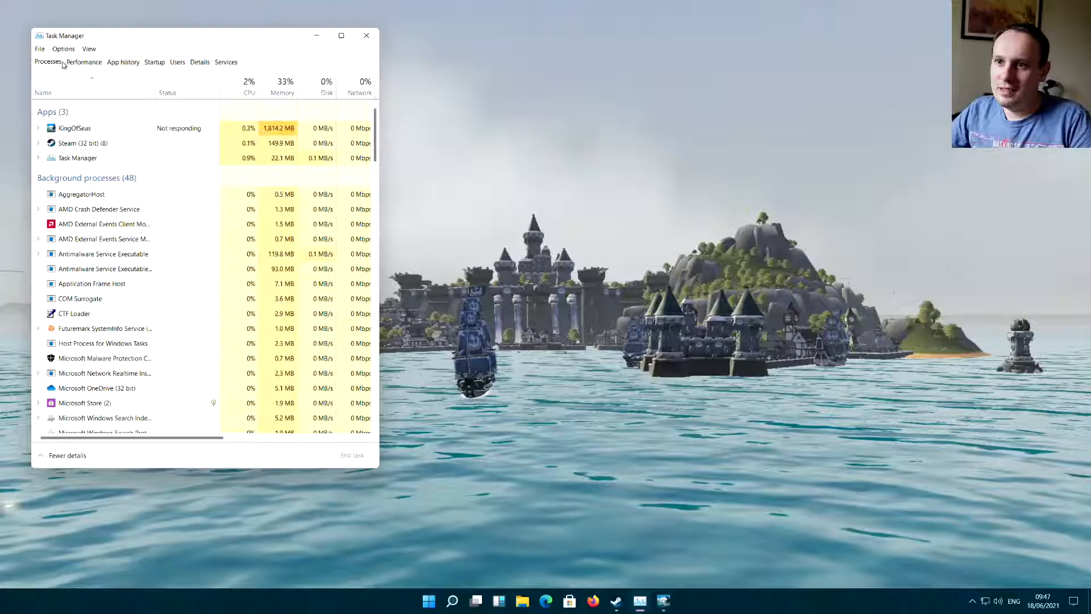
click(39, 128)
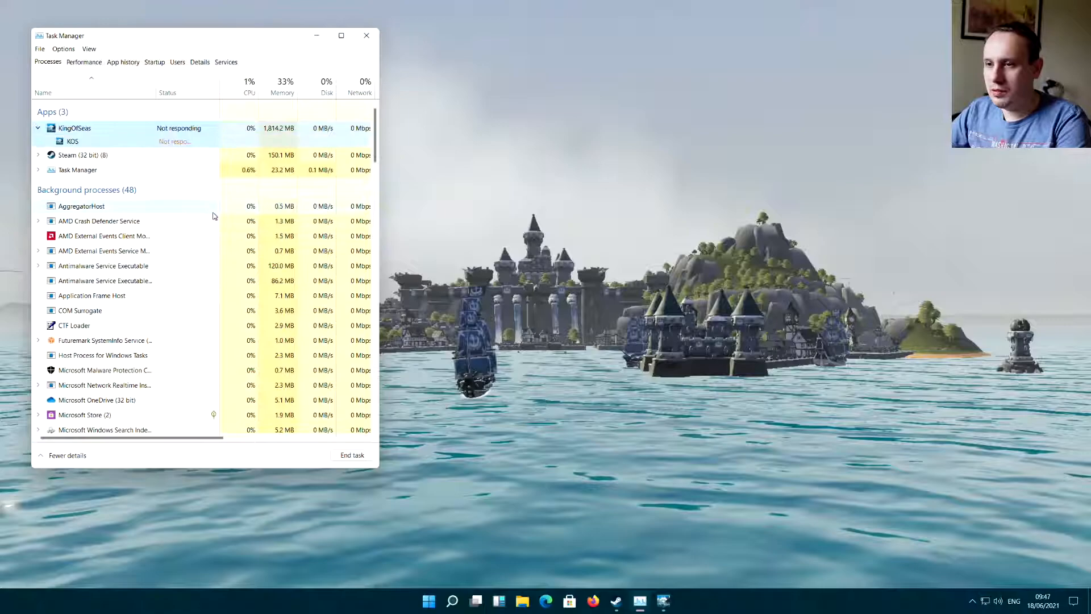
right_click(75, 128)
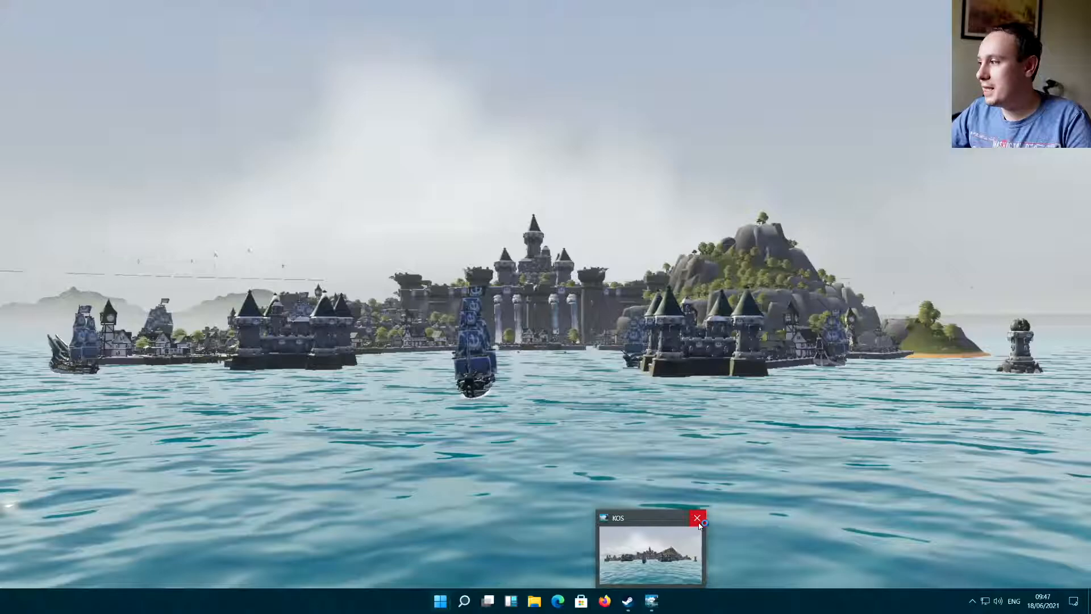
Step: Open the Start menu and close the frozen KOS window from its taskbar thumbnail
click(439, 600)
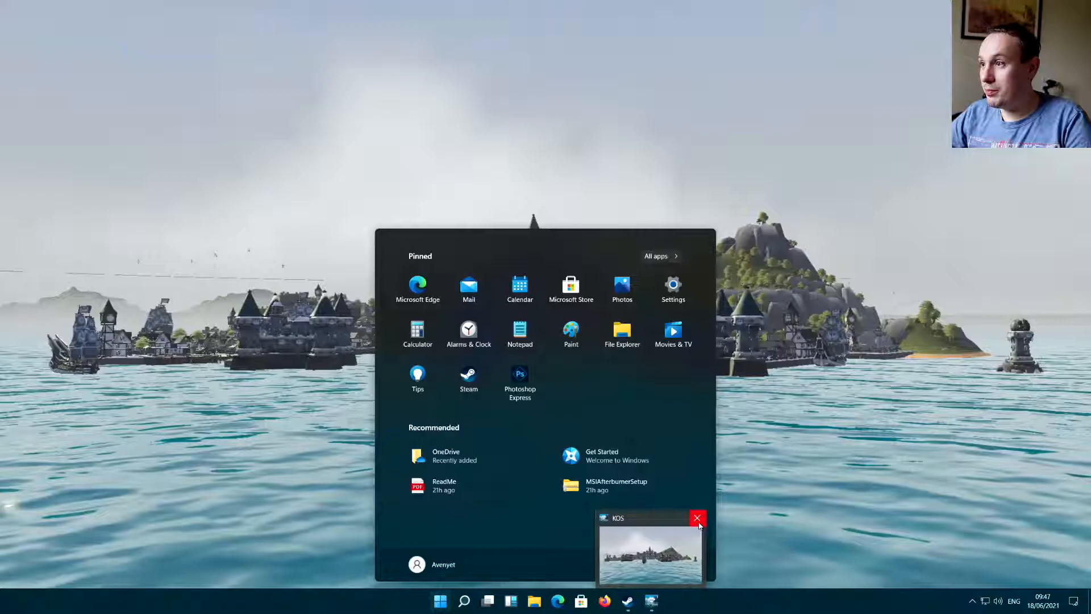
click(697, 518)
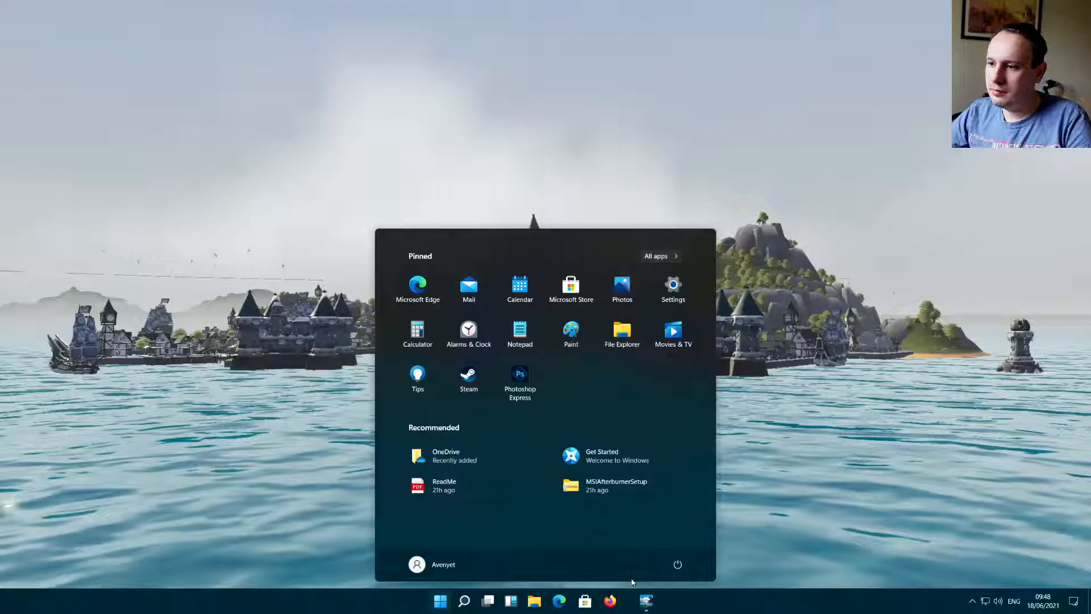
mouse_move(640, 600)
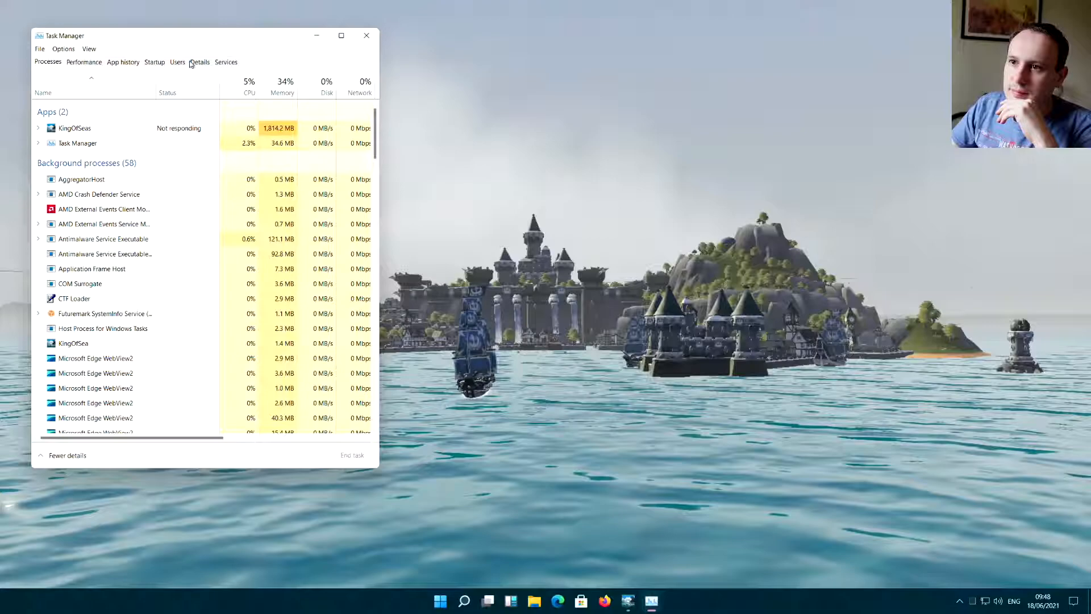
Step: End the not-responding KOS game process from Task Manager's Details tab
click(200, 62)
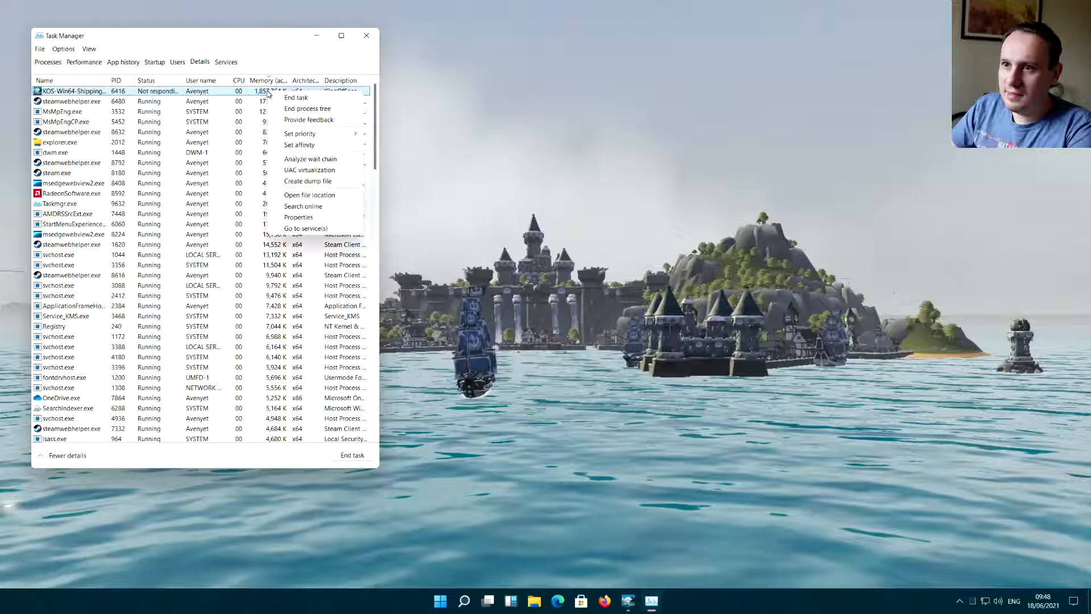
click(335, 51)
text(task)
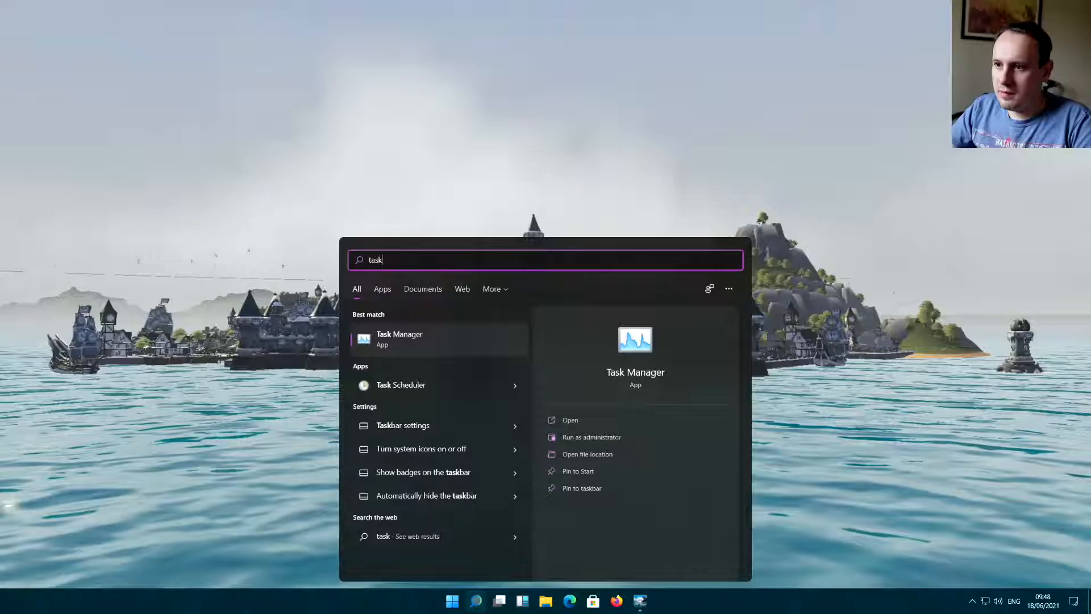
Step: Reopen Task Manager from the search results and start a Windows restart
click(399, 339)
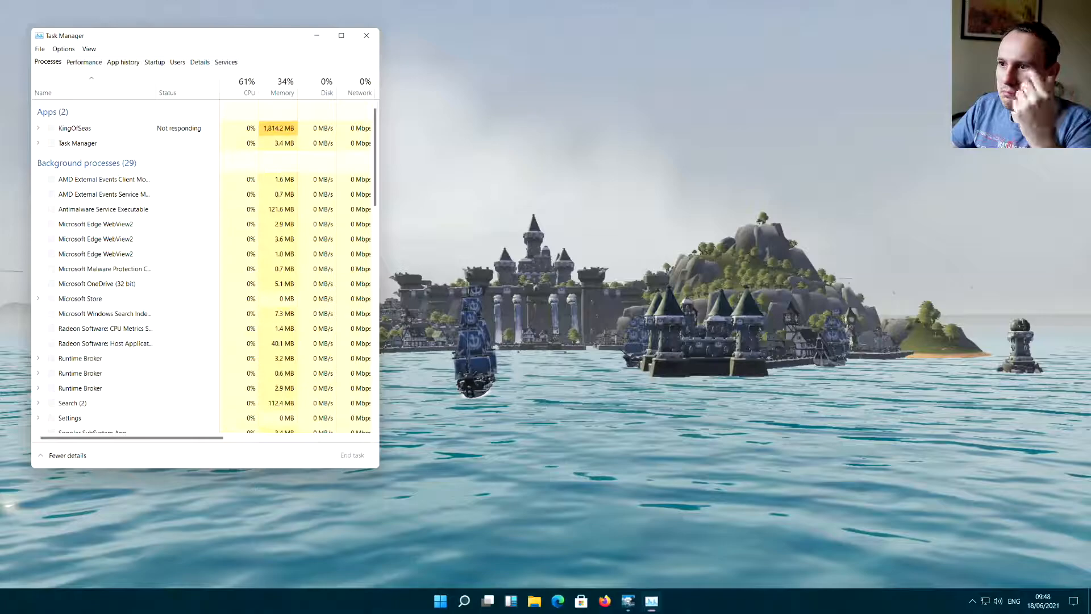
click(199, 61)
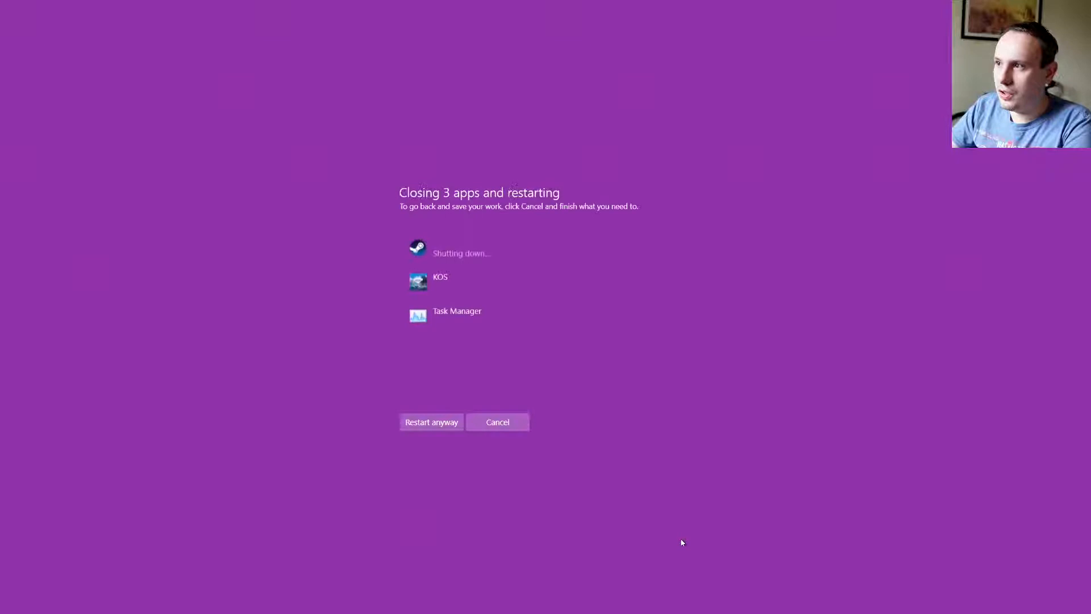
Step: Force the restart with Restart anyway and let Windows boot back to the desktop
click(431, 422)
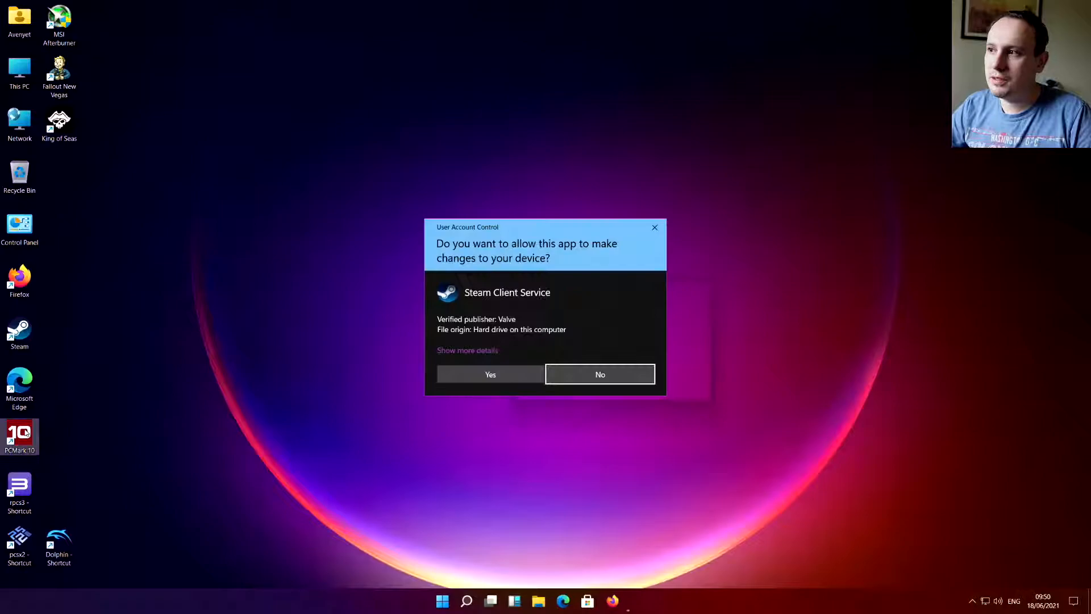
Step: Approve the Steam Client Service and PCMark 10 User Account Control prompts
click(489, 374)
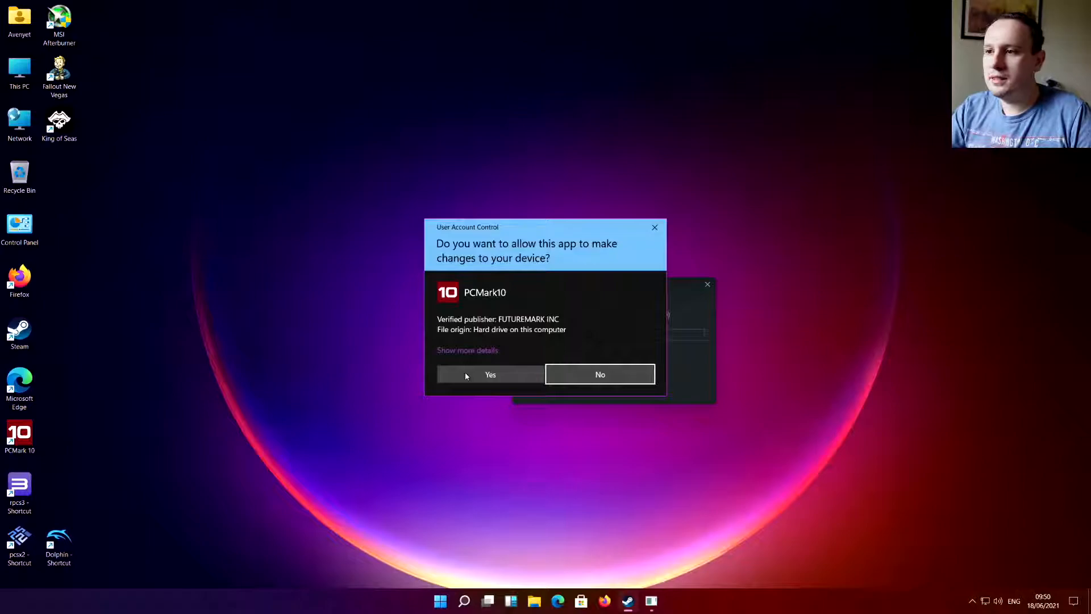
click(489, 375)
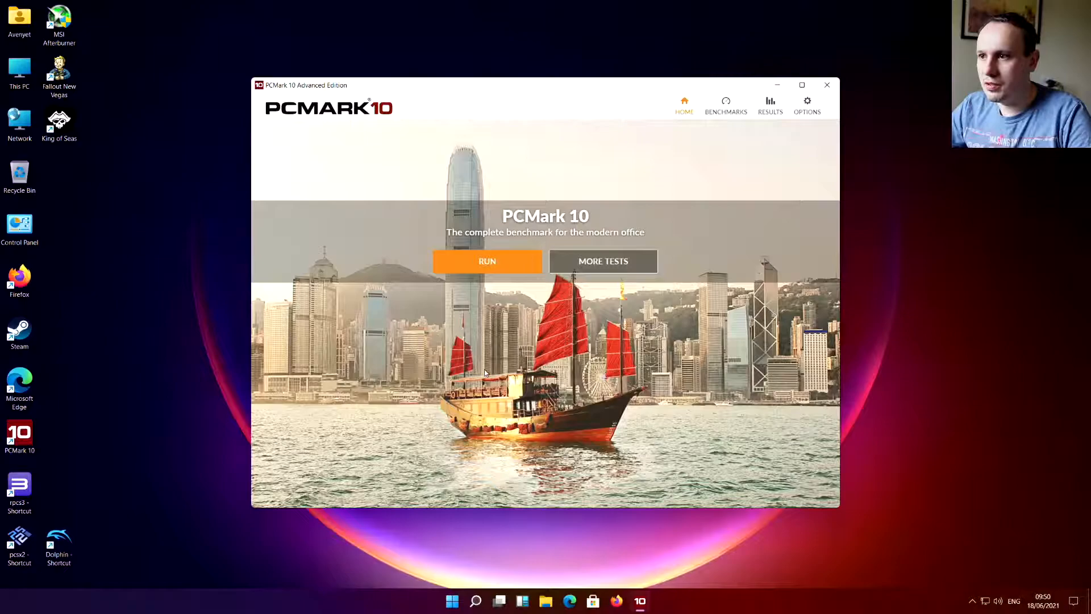
Step: Start the PCMark 10 benchmark run
click(725, 105)
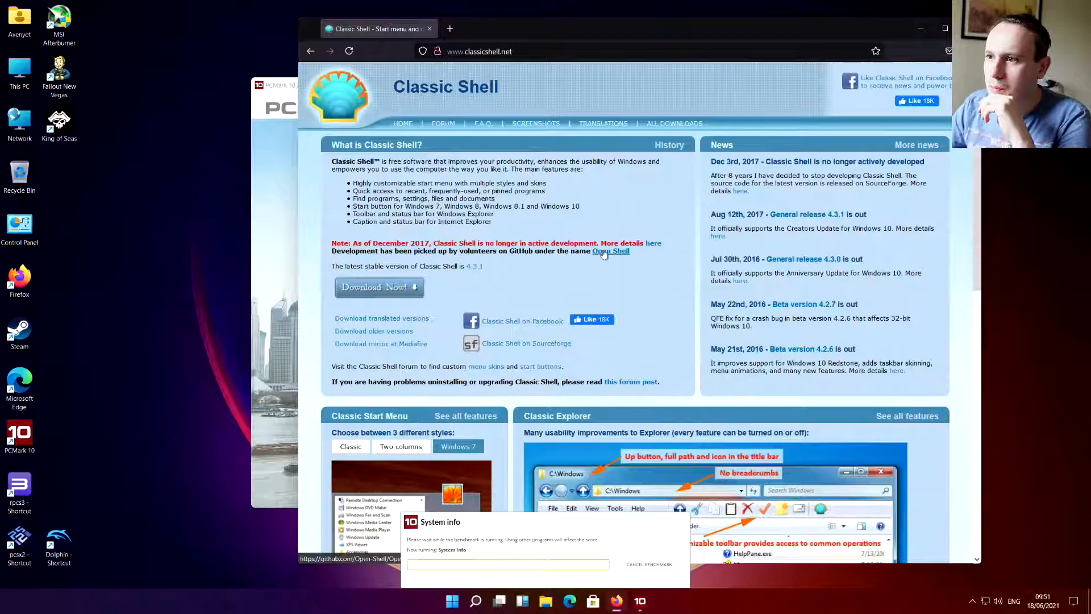
Step: Download the Open-Shell installer from its GitHub releases page and run it
click(610, 251)
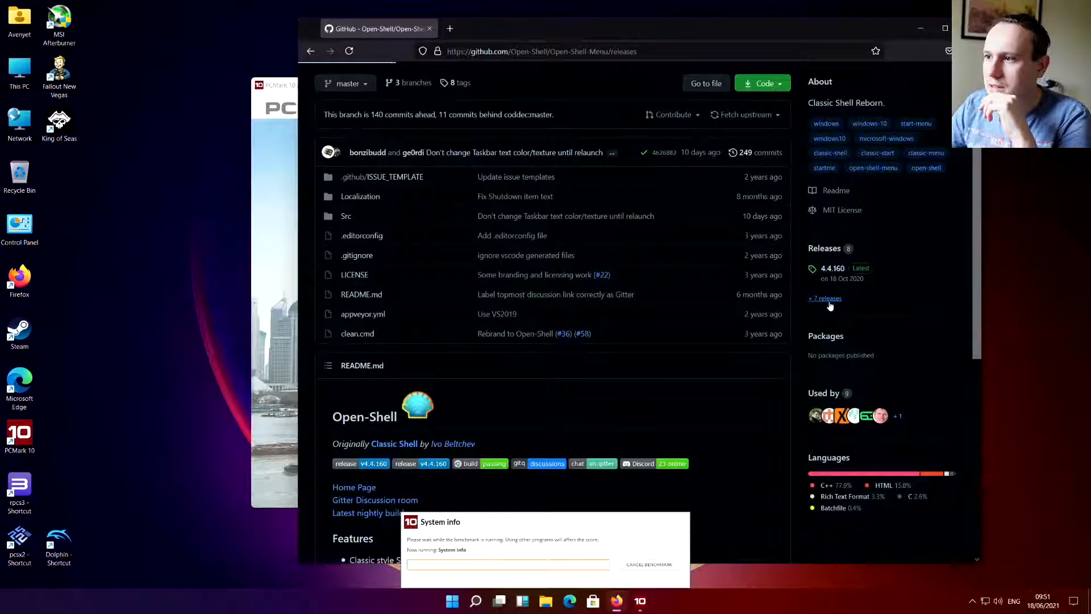
click(824, 298)
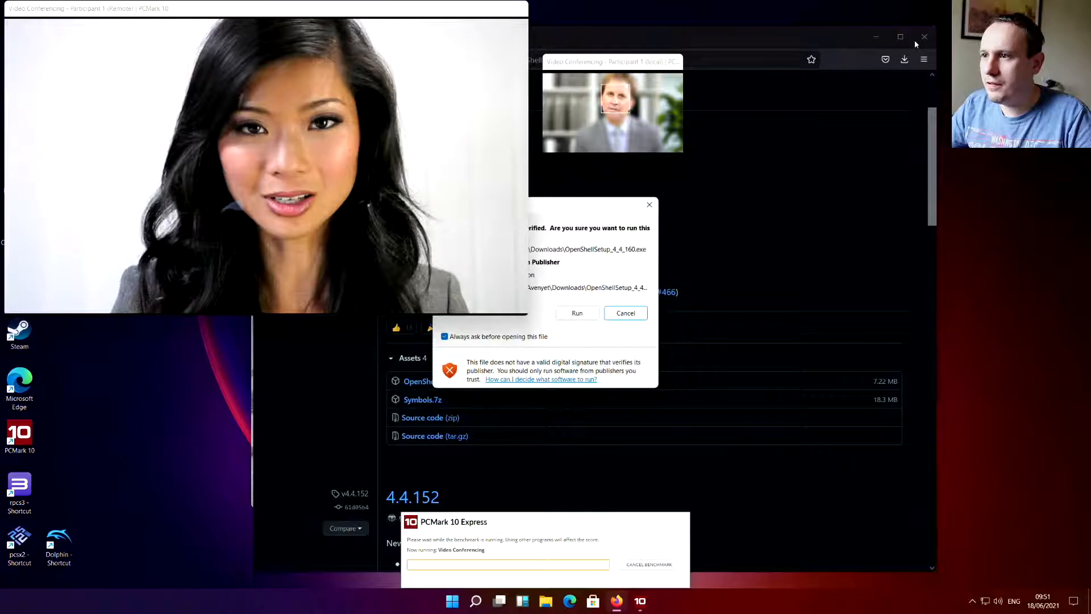
click(576, 313)
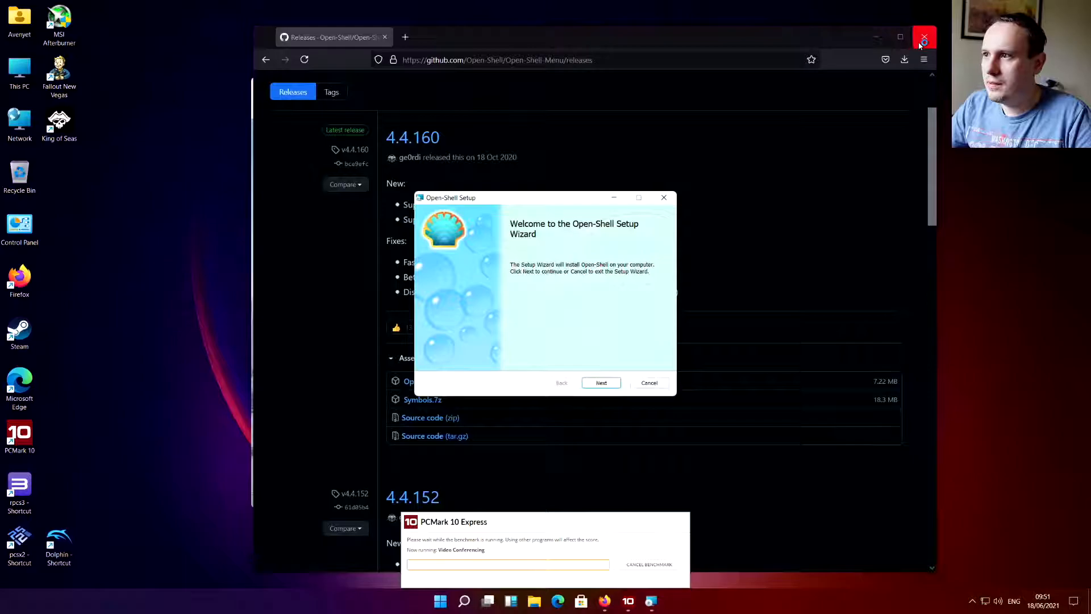
Step: Close Firefox and install Open-Shell with the default features
click(601, 382)
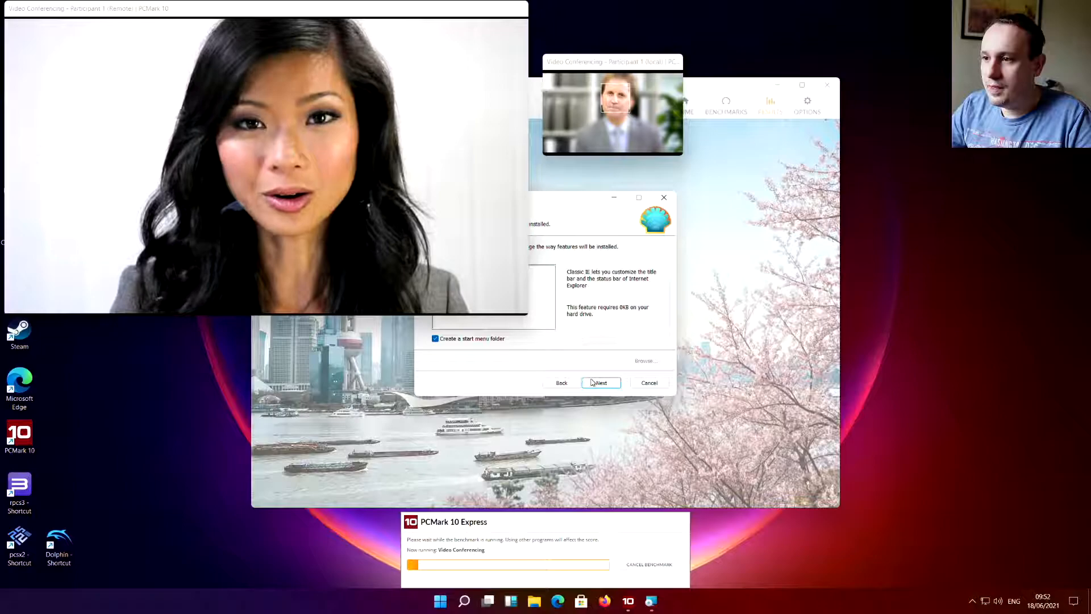
click(600, 382)
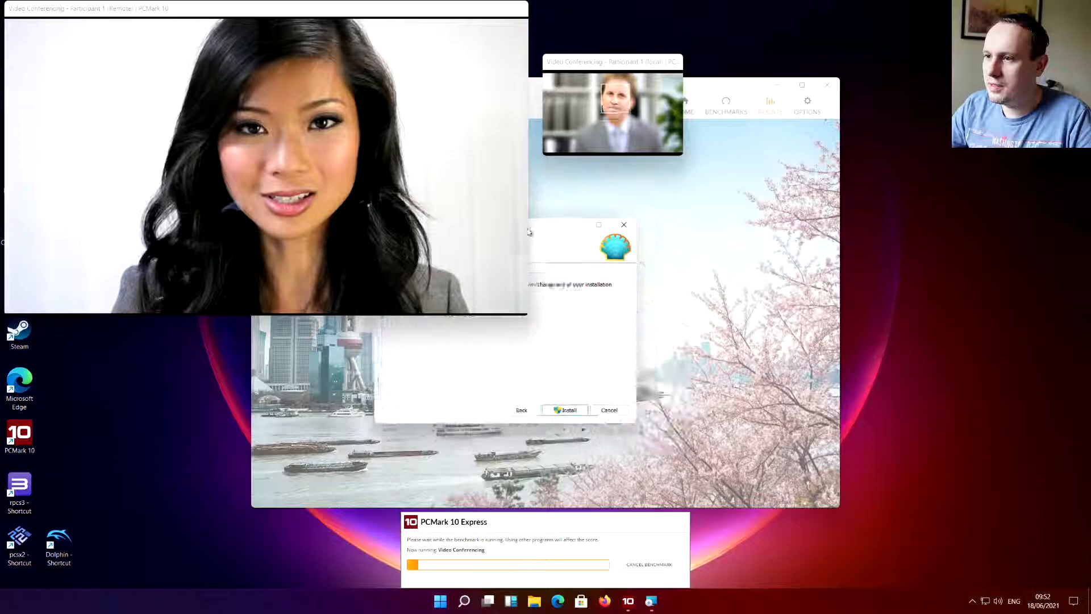
click(568, 410)
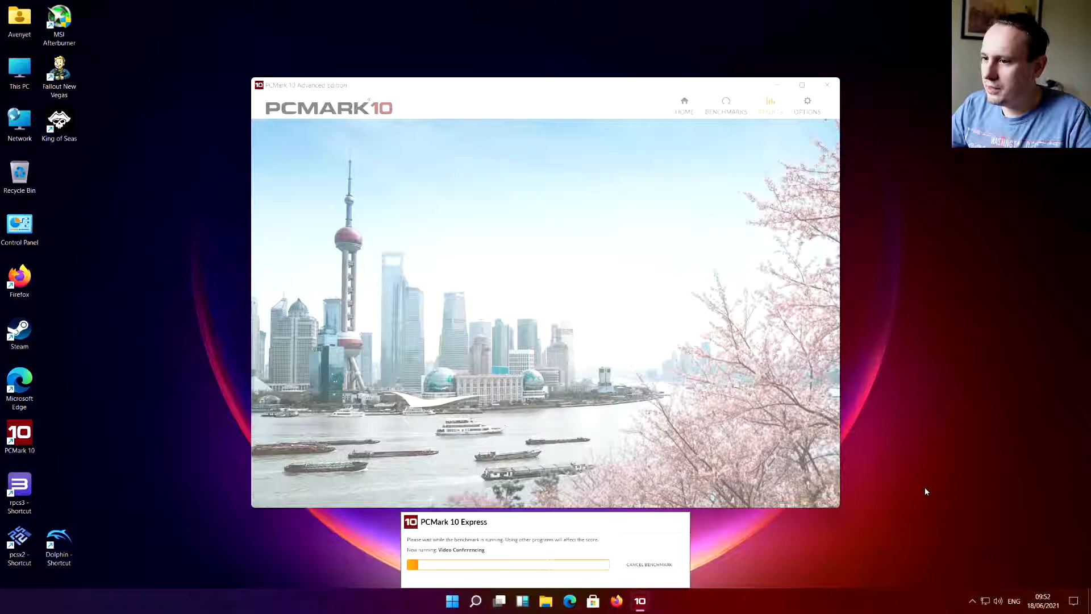
Step: Click the taskbar twice while PCMark 10 runs its Video Conferencing test
click(451, 600)
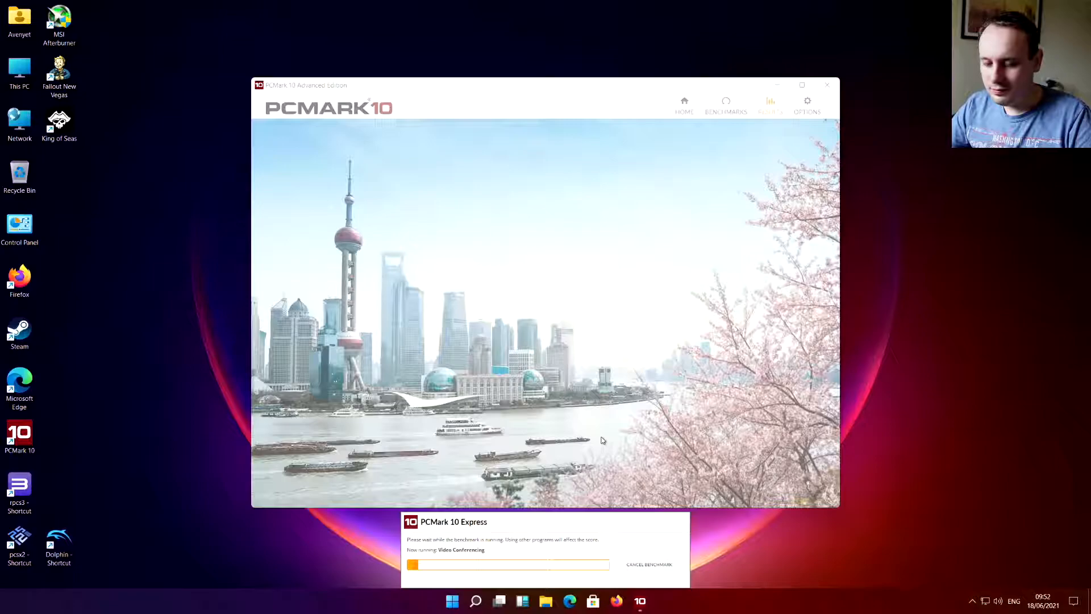
click(451, 600)
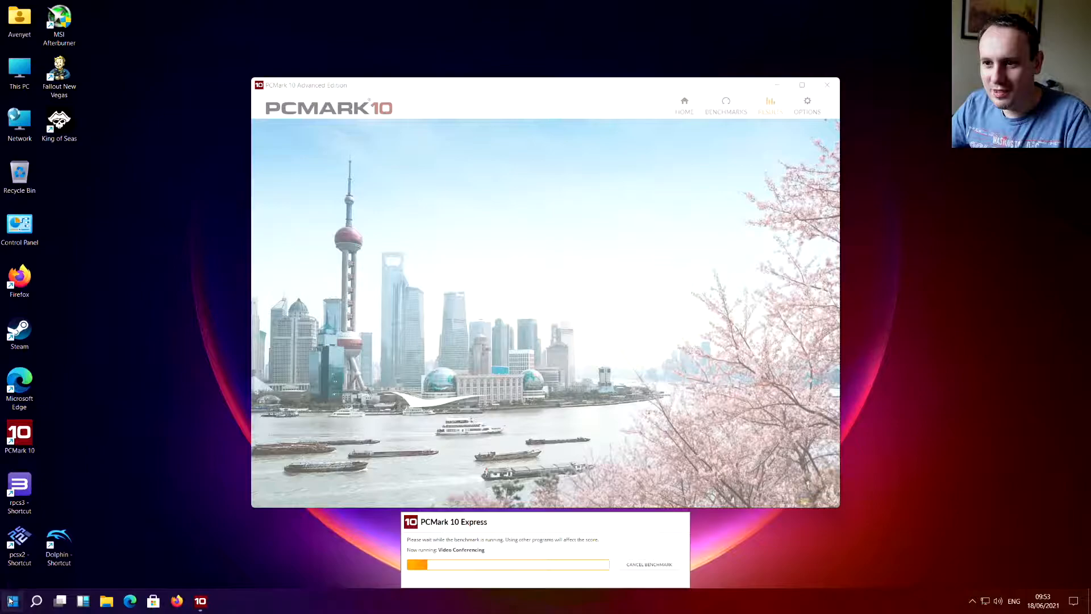
Step: Open Open-Shell's classic Start menu from the taskbar's left edge
click(11, 600)
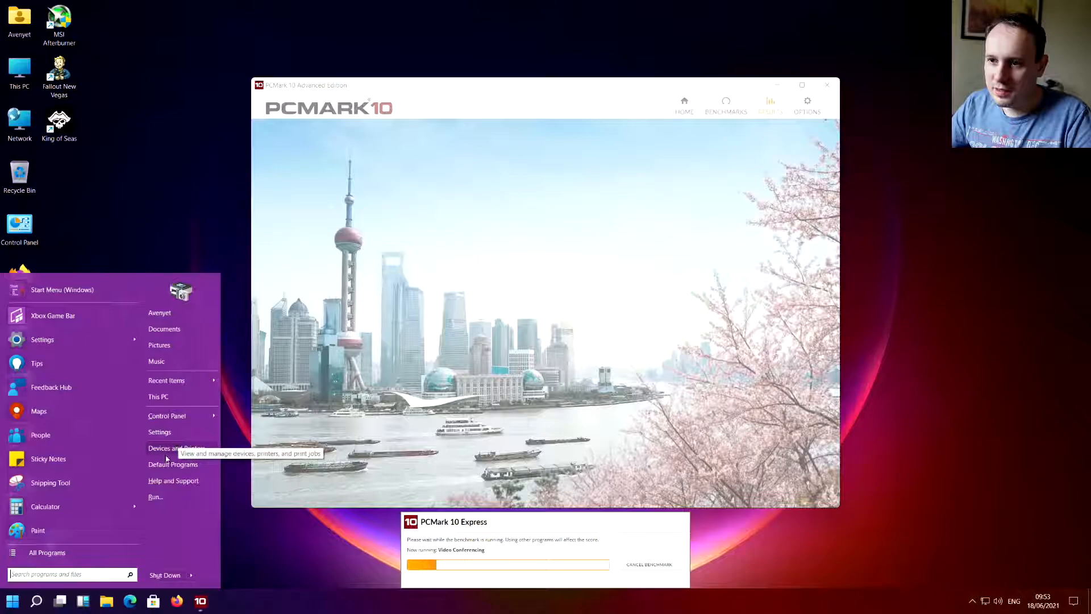
Step: Browse the Control Panel and Windows Tools menus, launch WordPad, then open Programs and Features
click(167, 415)
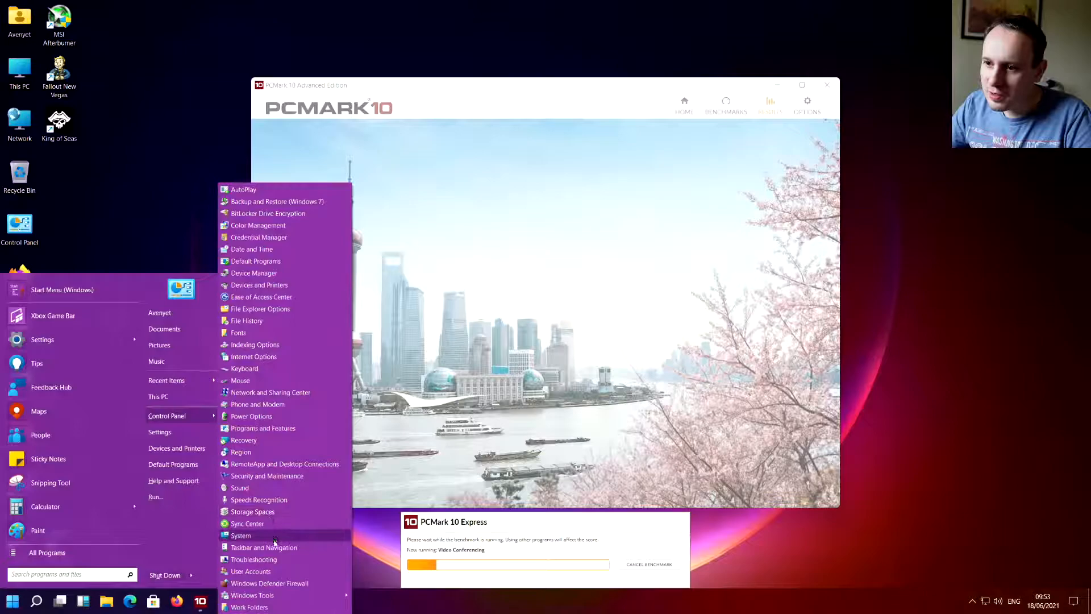
click(251, 595)
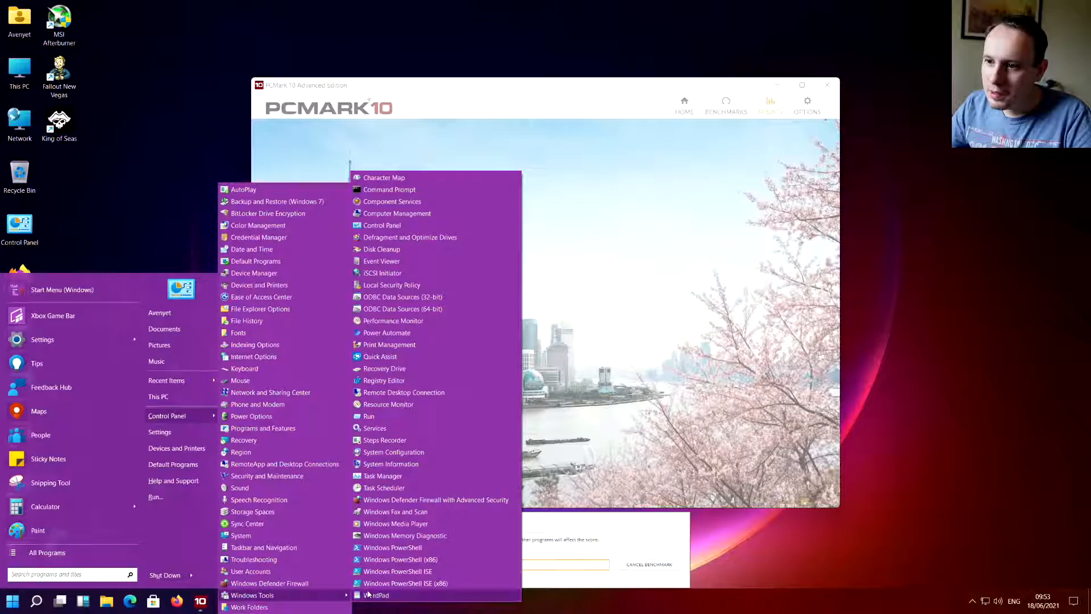
click(381, 225)
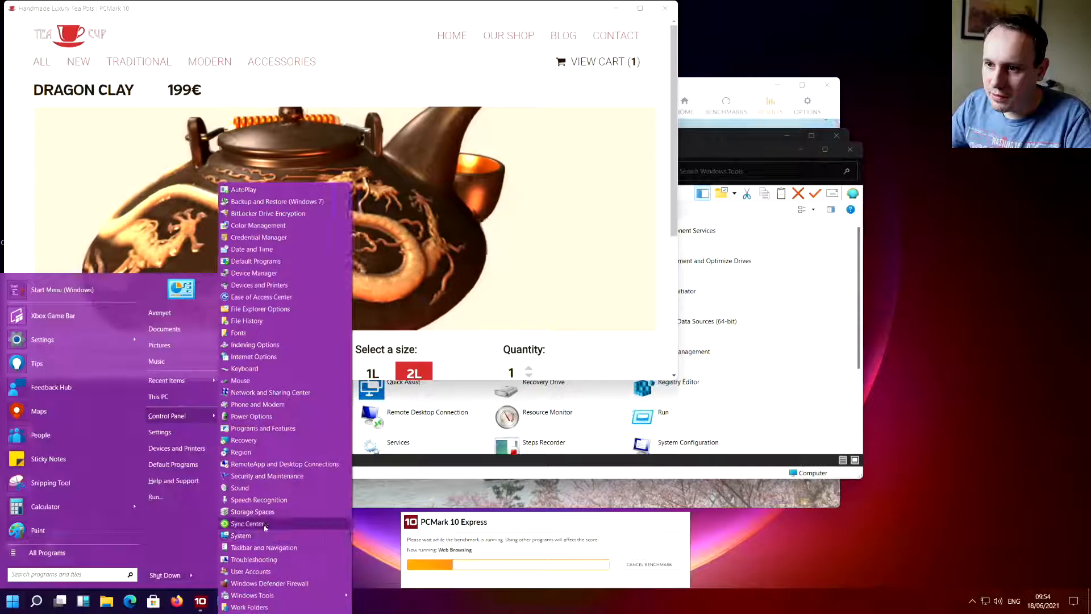
click(263, 428)
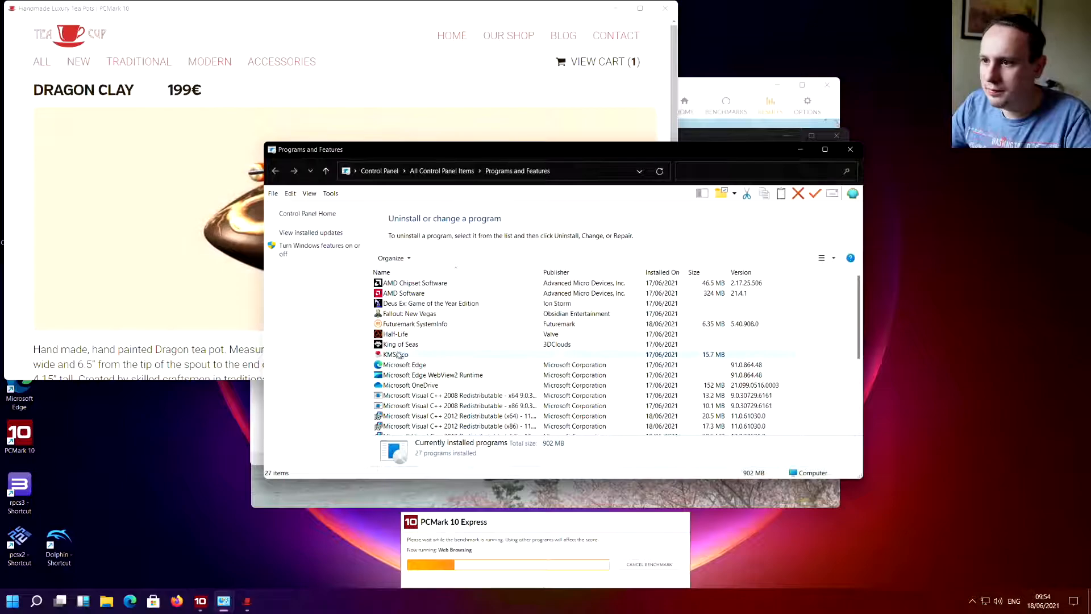
Step: Uninstall Open-Shell, accepting the confirmation, reboot notice and UAC permission prompt
click(399, 385)
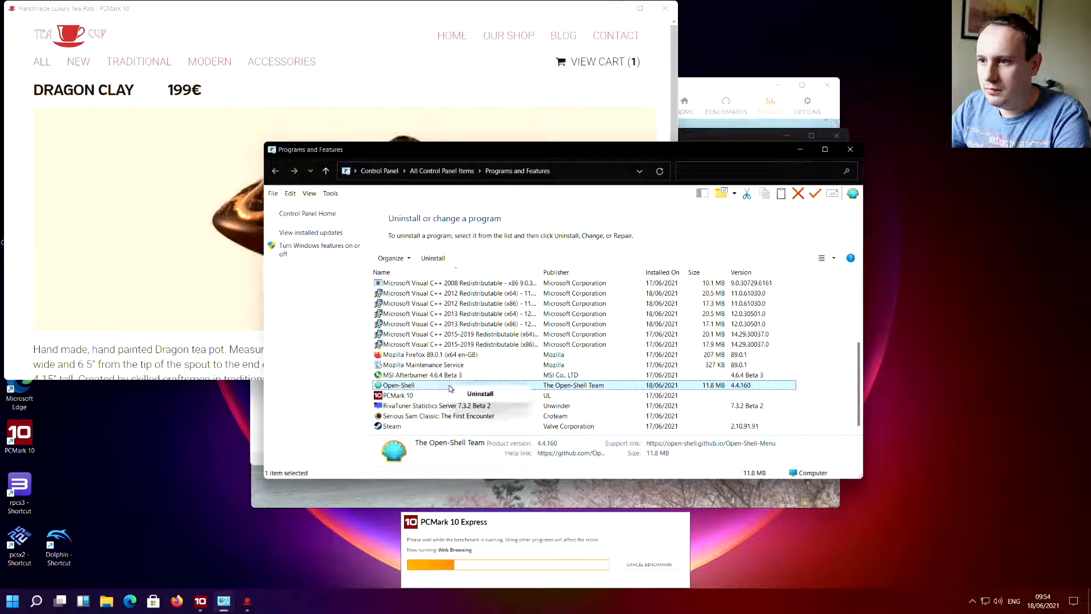
click(479, 393)
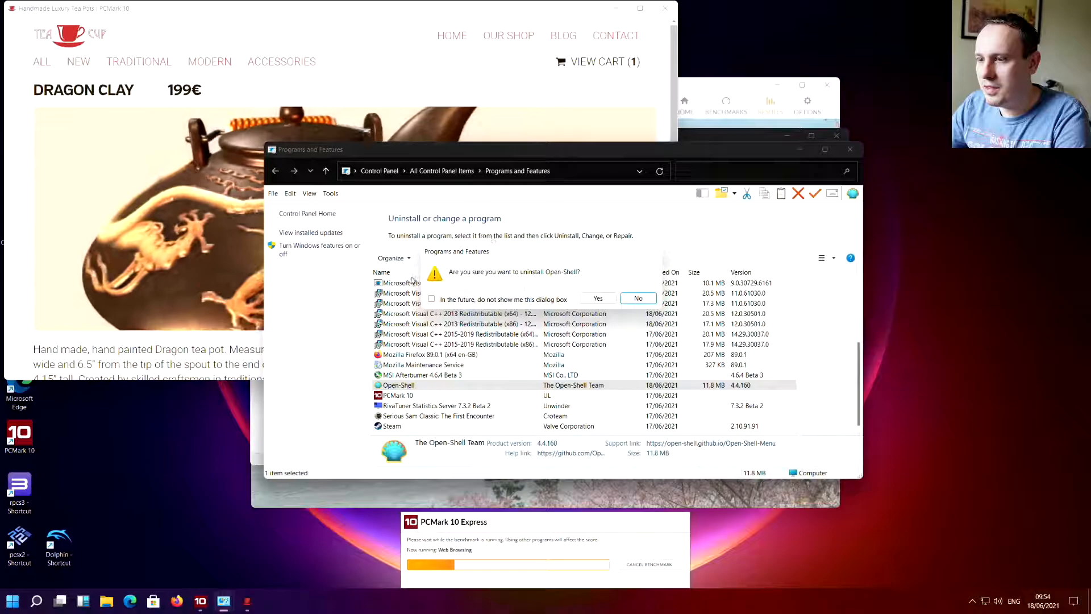
click(596, 297)
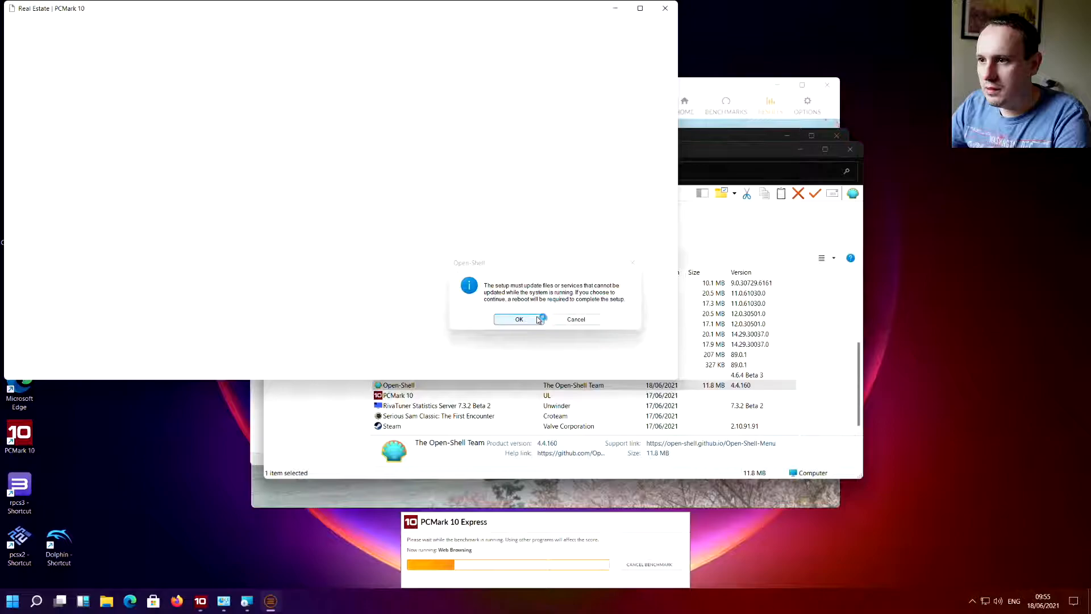
click(518, 319)
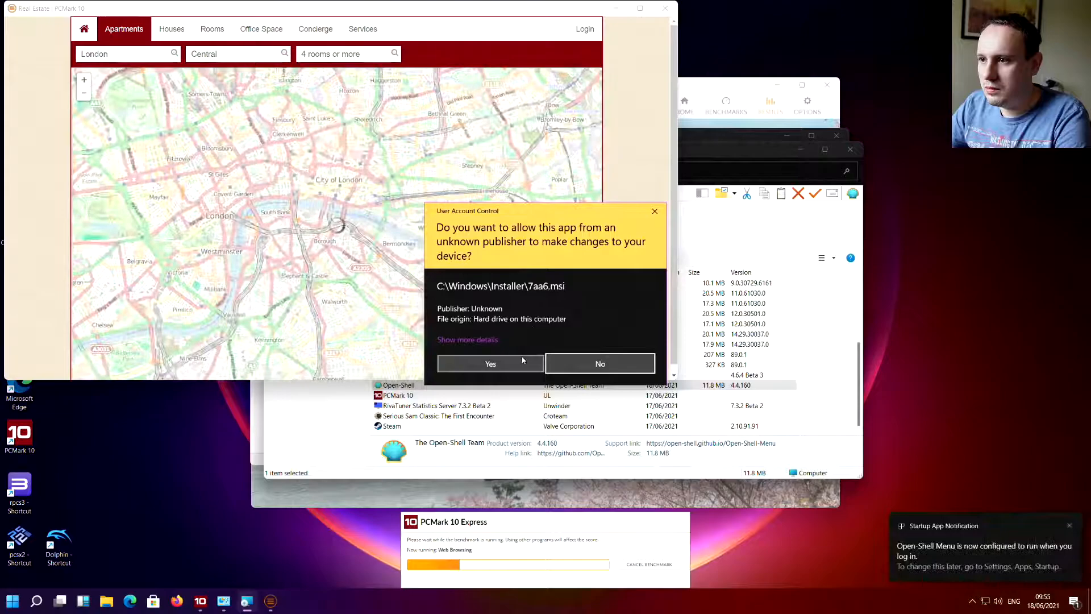
click(490, 363)
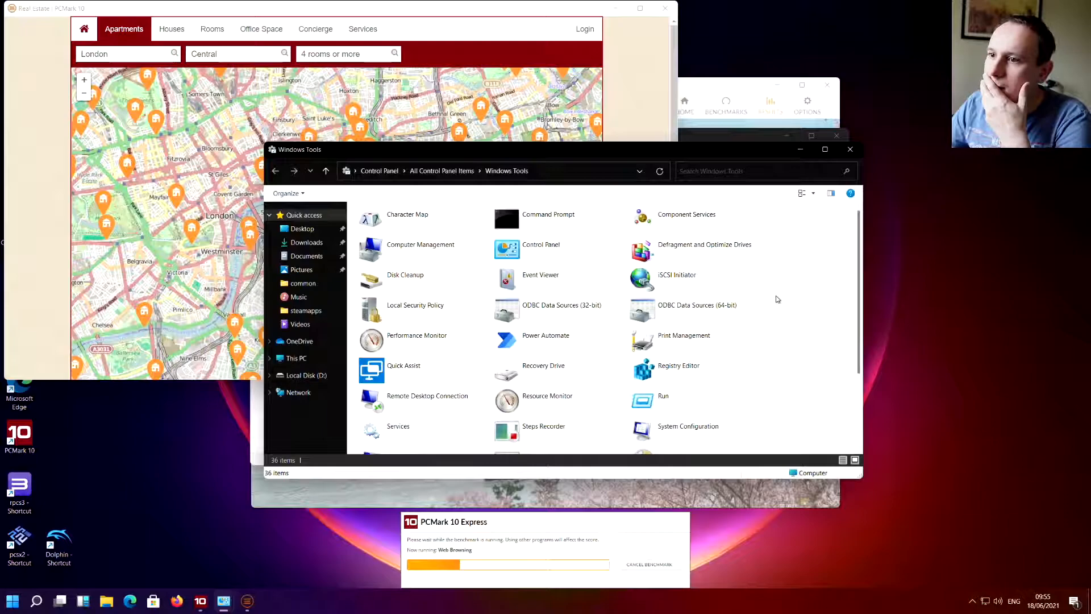
Step: Show Windows Tools as large icons, close Optimize Drives and launch Disk Cleanup
click(286, 193)
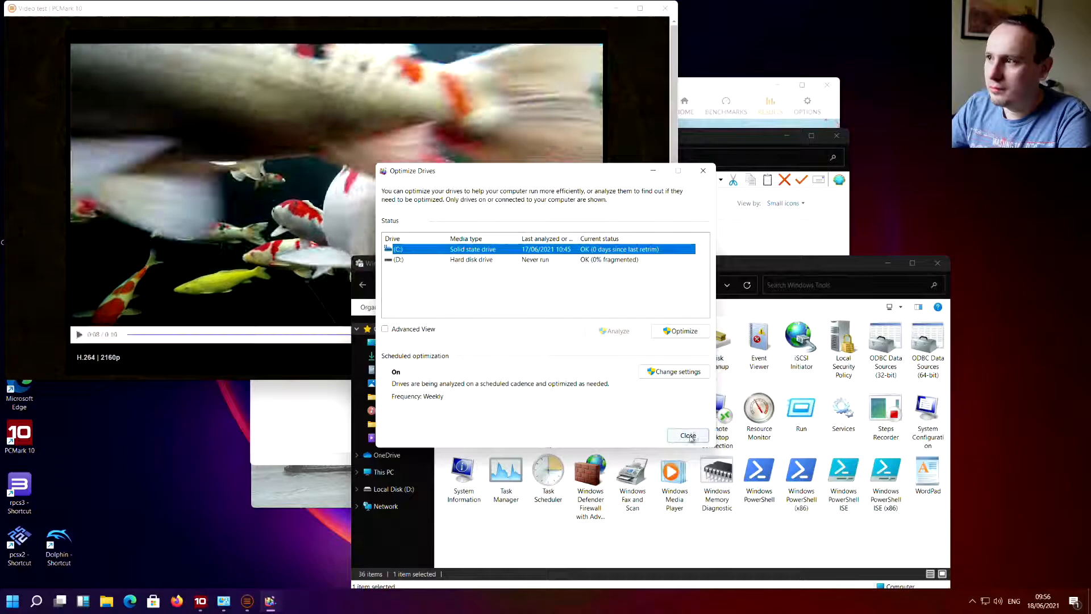
click(687, 434)
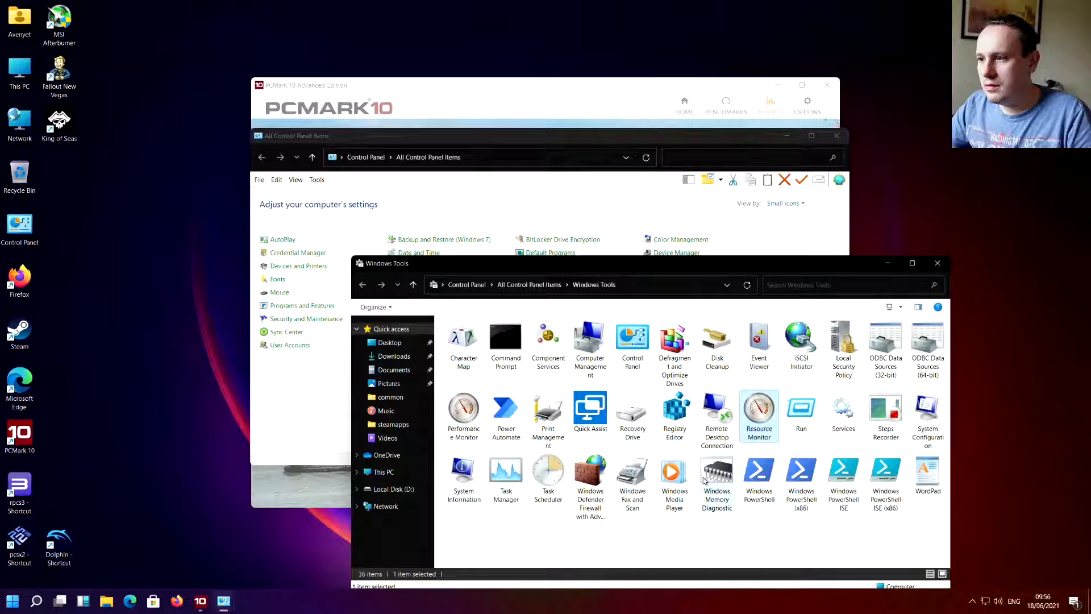
double_click(716, 341)
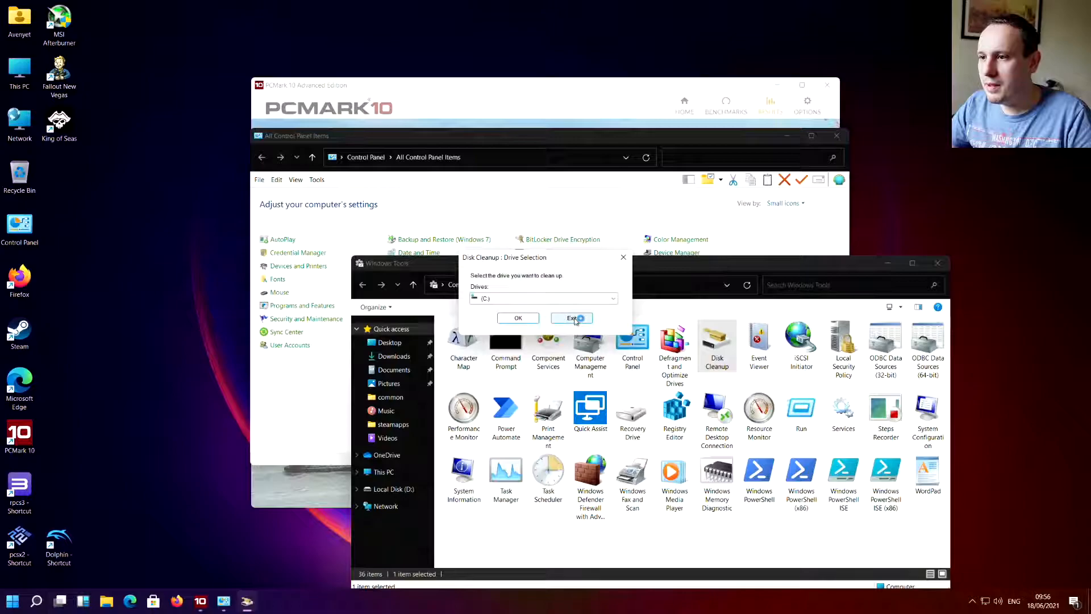
Step: Exit Disk Cleanup, close the 64-bit ODBC administrator and launch WordPad
click(572, 318)
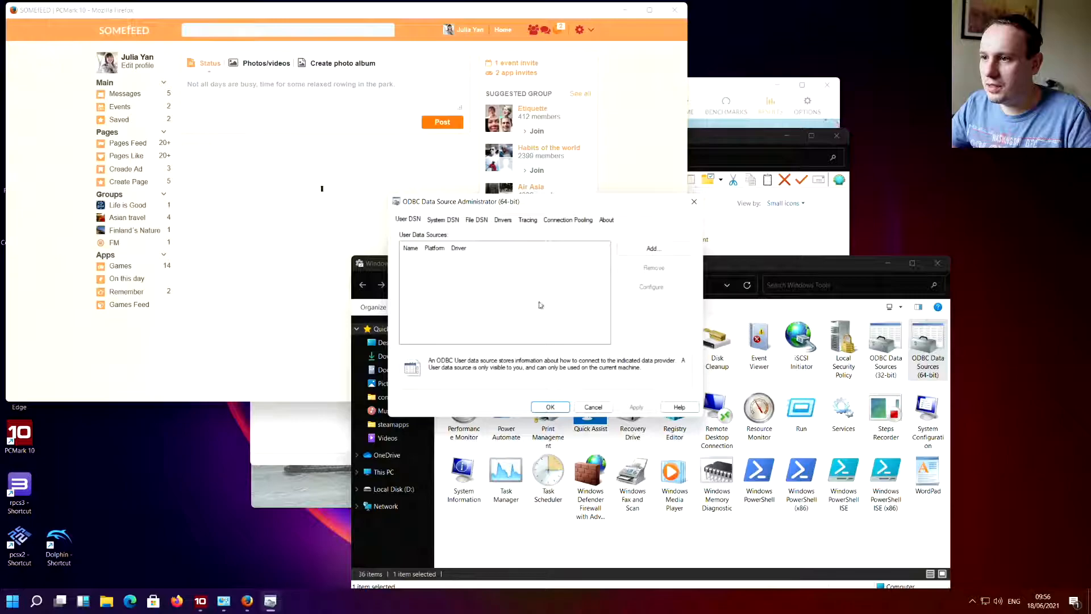
click(549, 407)
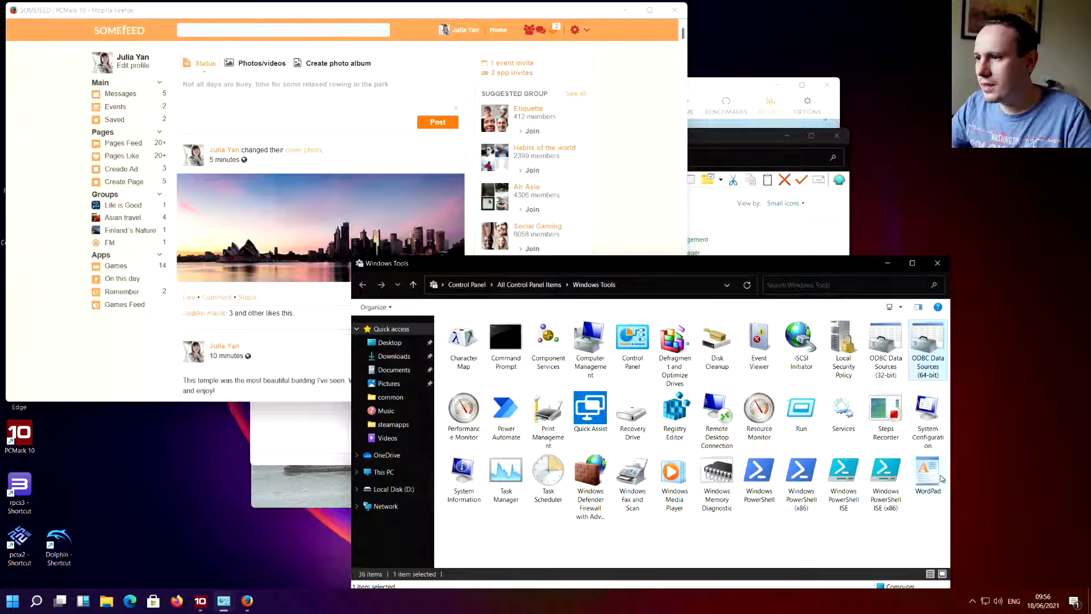
double_click(927, 477)
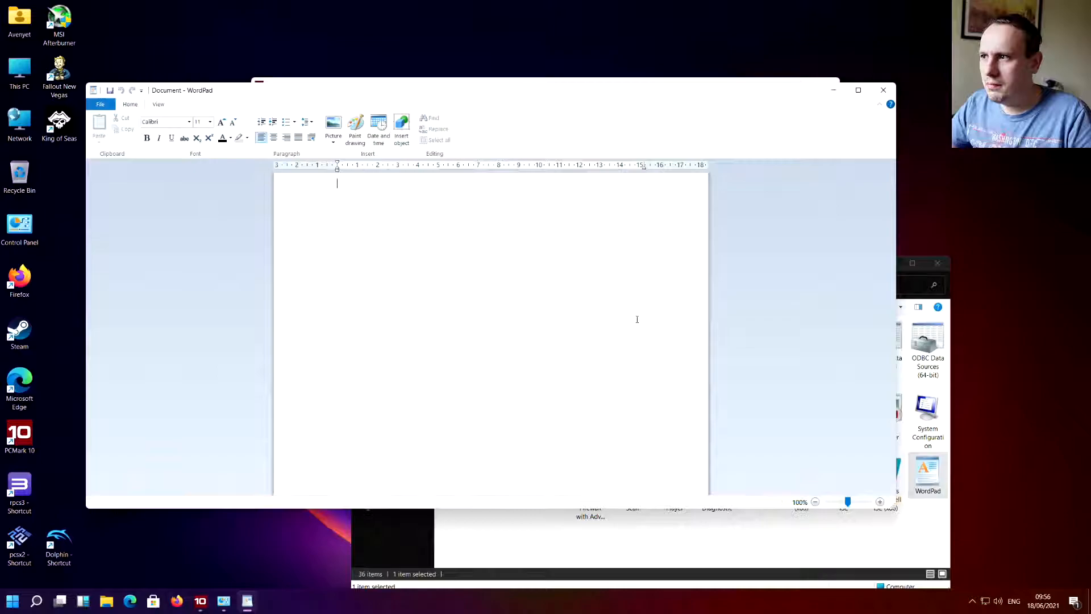
Step: Close WordPad's blank document so Paint can take over
click(10, 600)
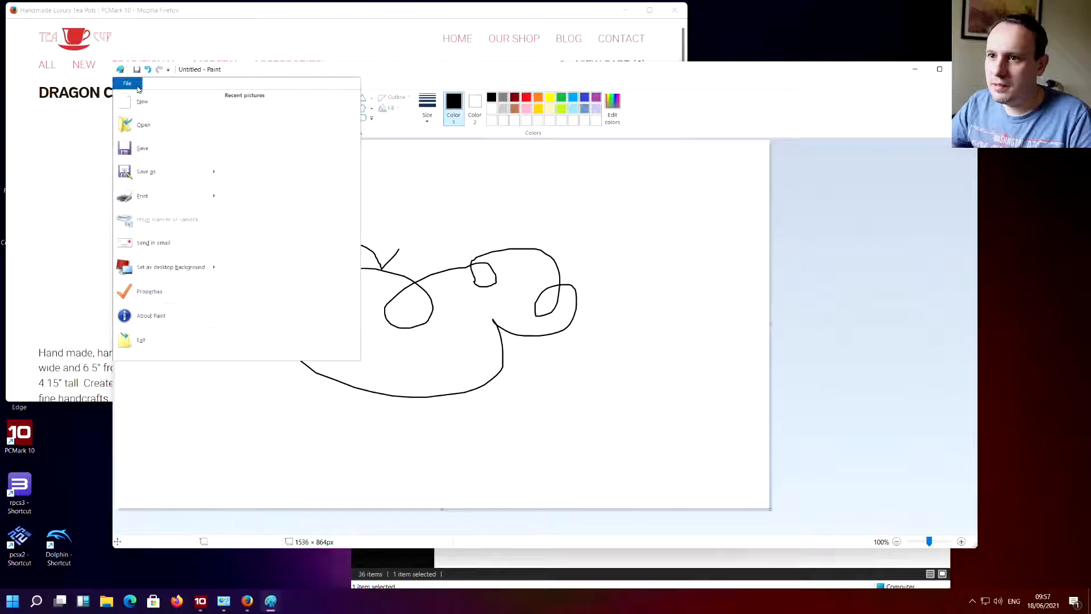
Step: View Paint's About version information and dismiss it with OK
click(150, 315)
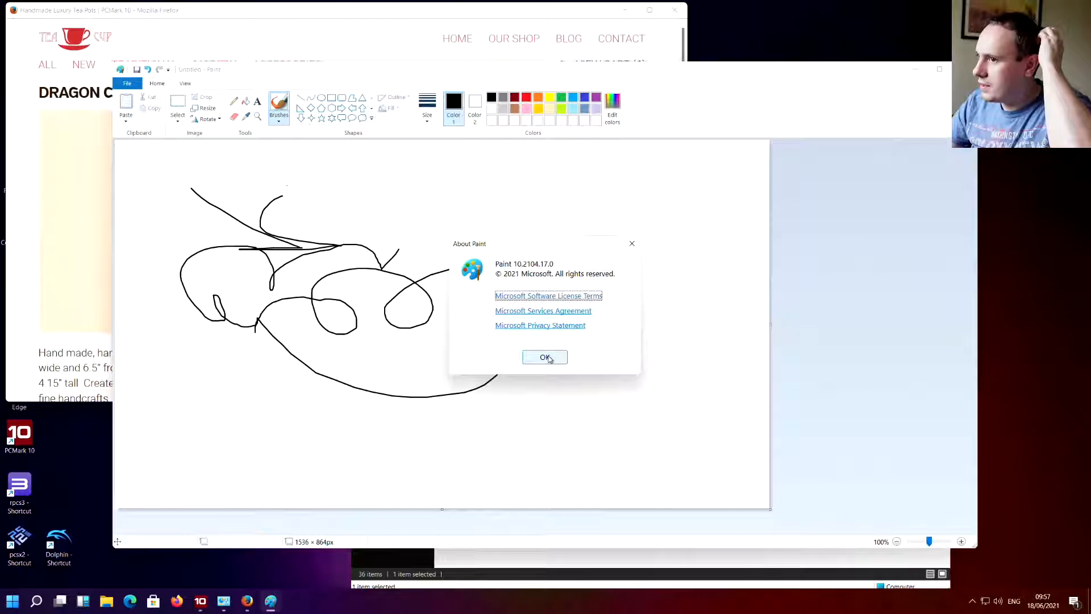
click(544, 357)
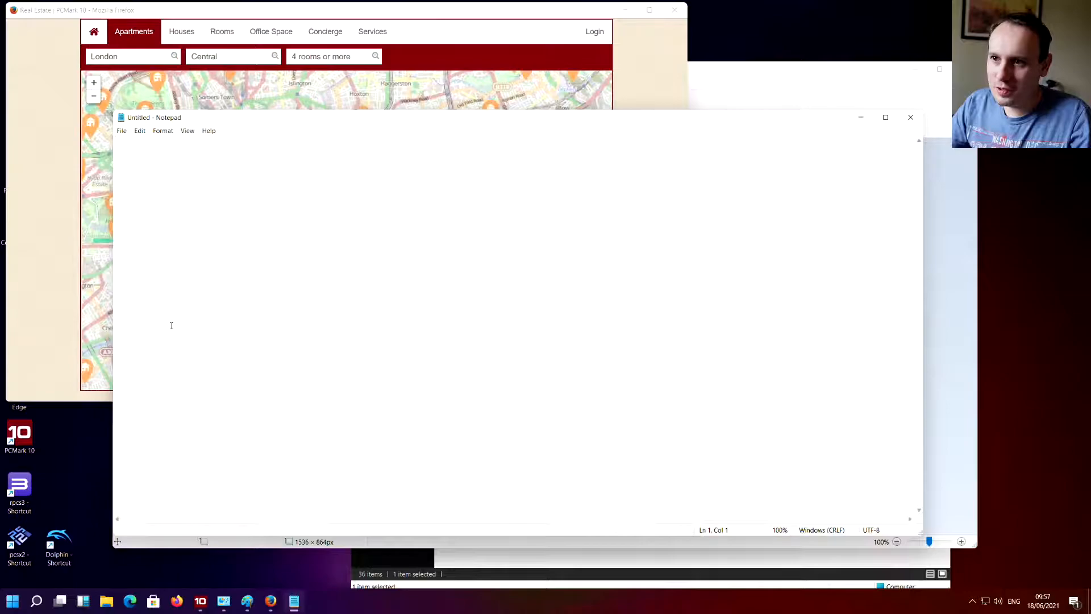
Step: Open and close the Alarms & Clock and Photos apps
click(316, 601)
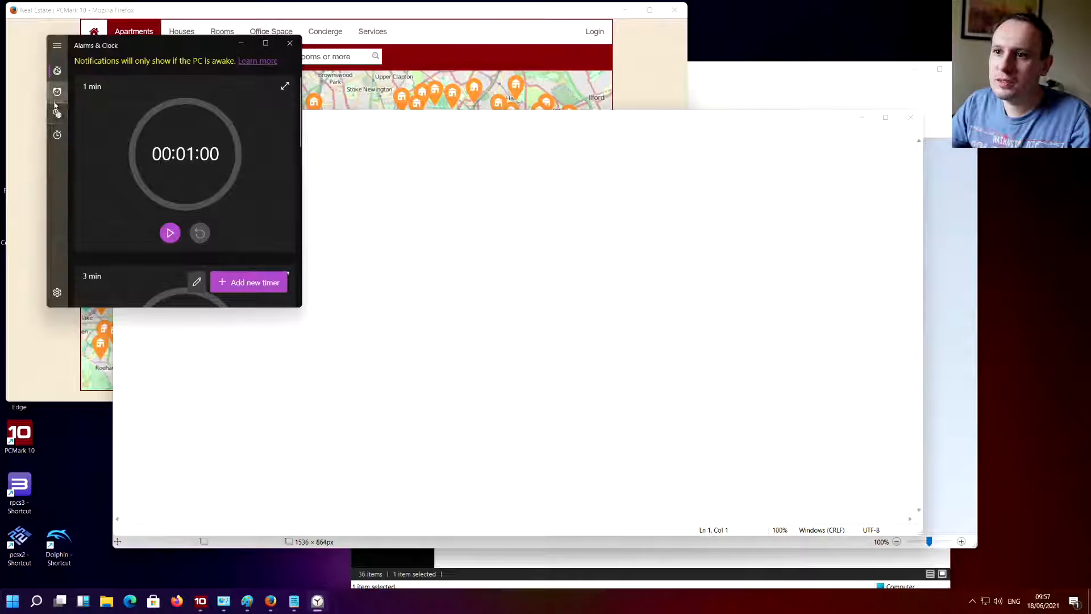
click(12, 599)
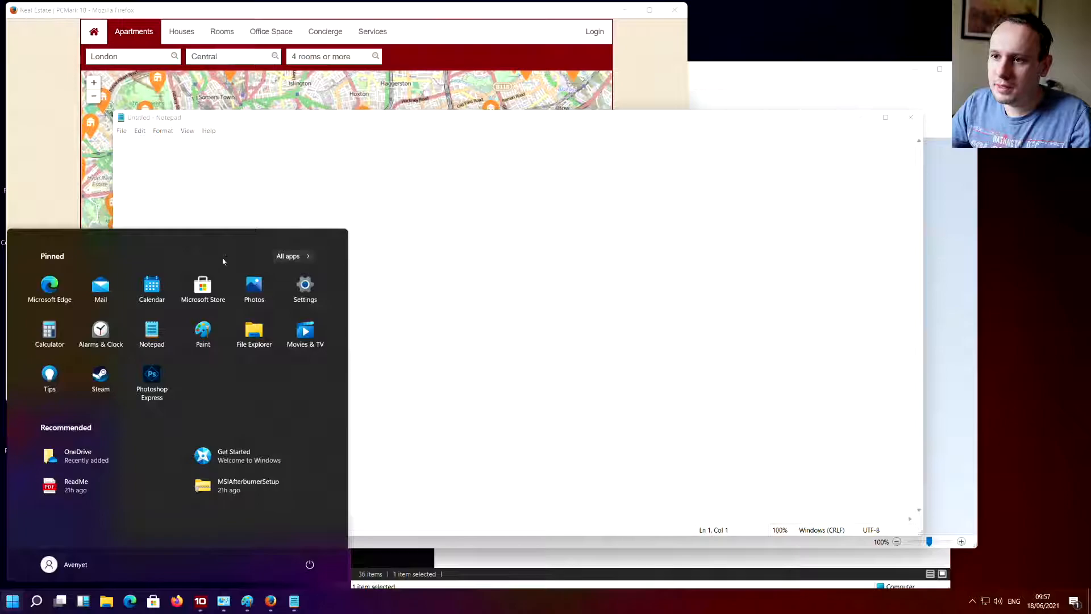
click(254, 289)
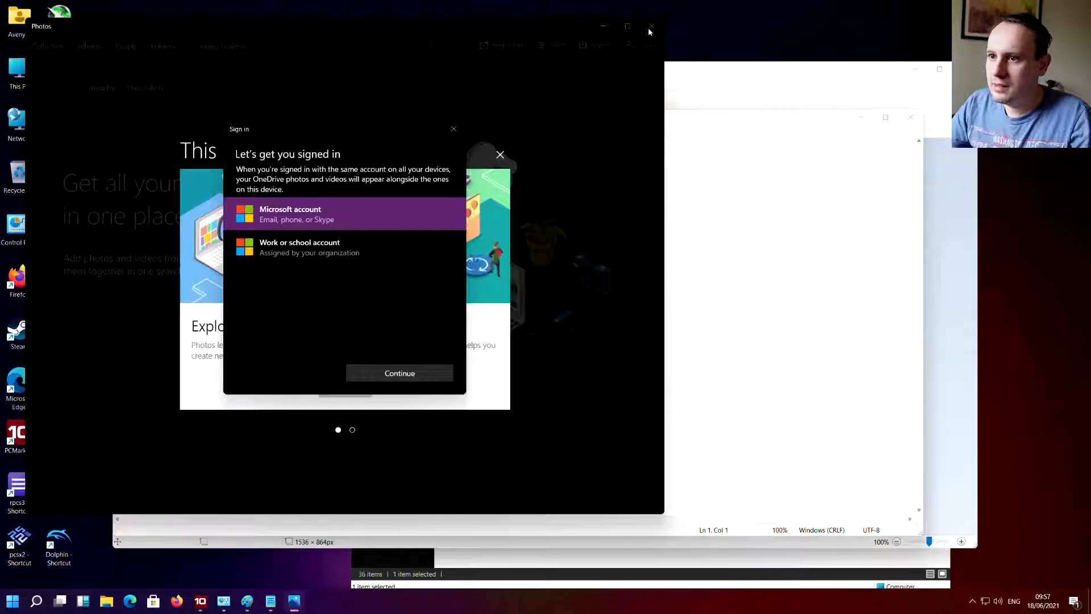
click(12, 600)
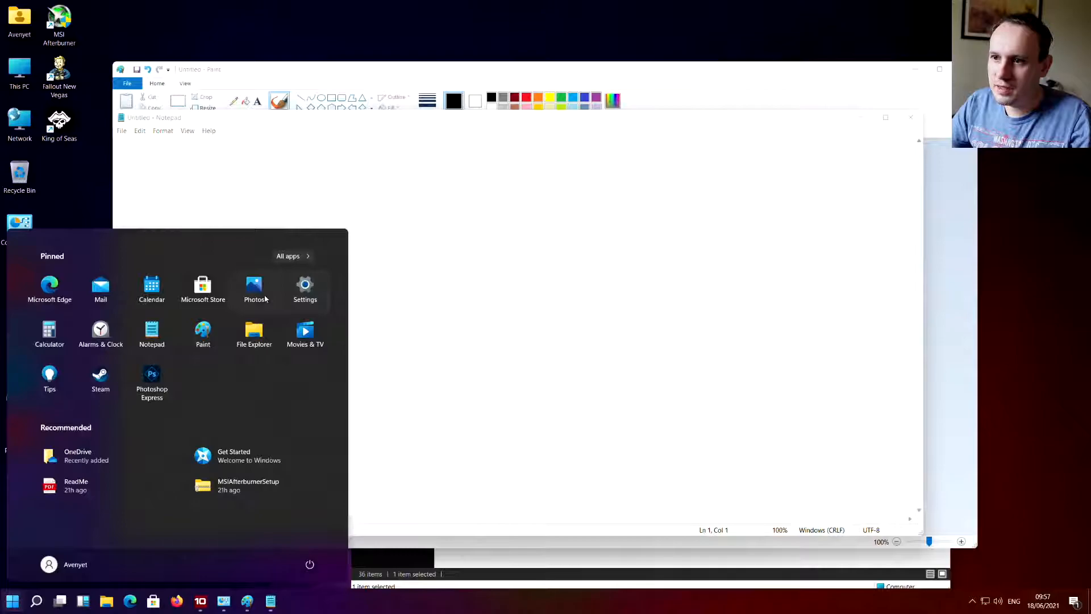
Step: Open and close Mail and Calendar, then launch Movies & TV
click(100, 289)
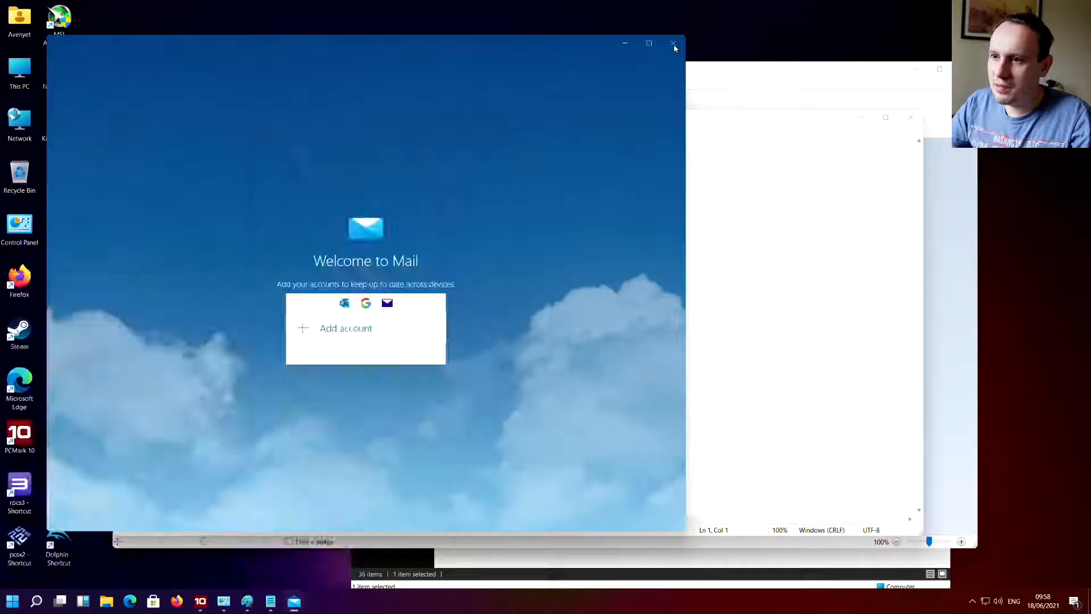
click(673, 44)
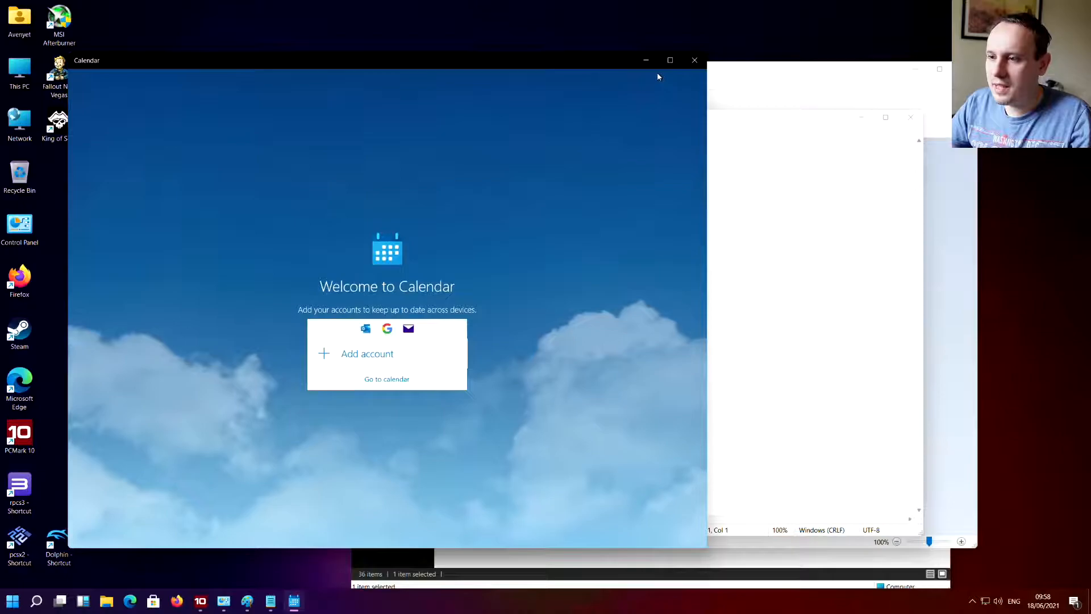
click(11, 600)
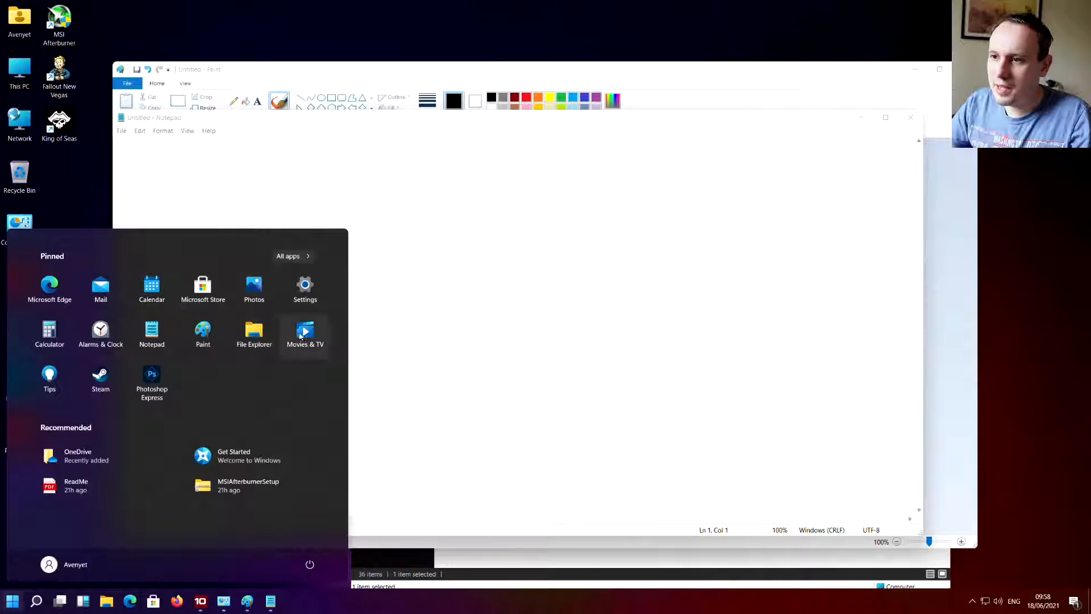
click(304, 334)
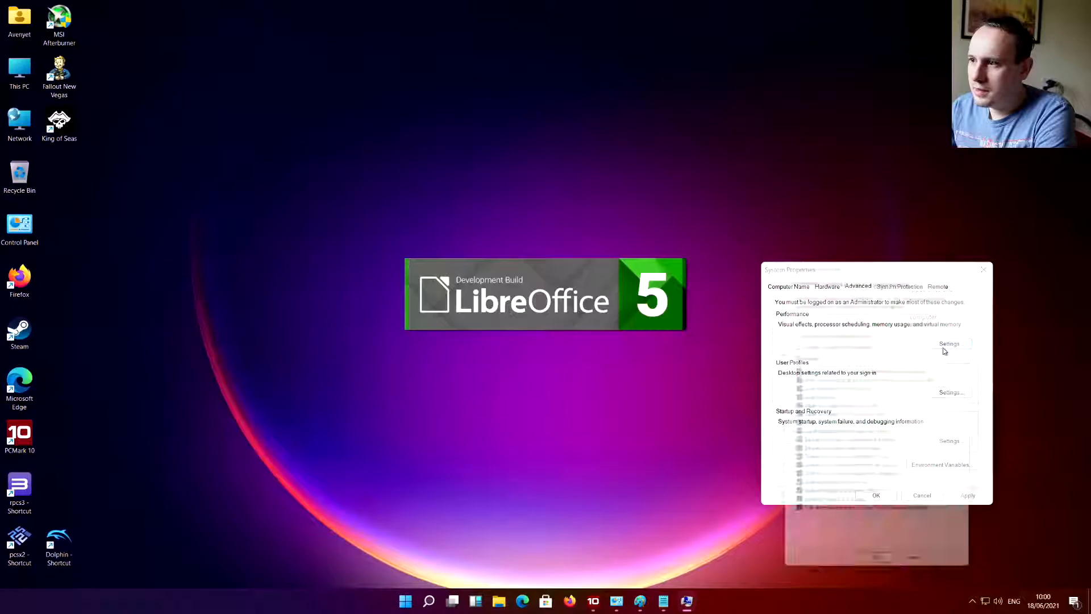
Step: Open Performance Settings from the System Properties Advanced tab
click(948, 343)
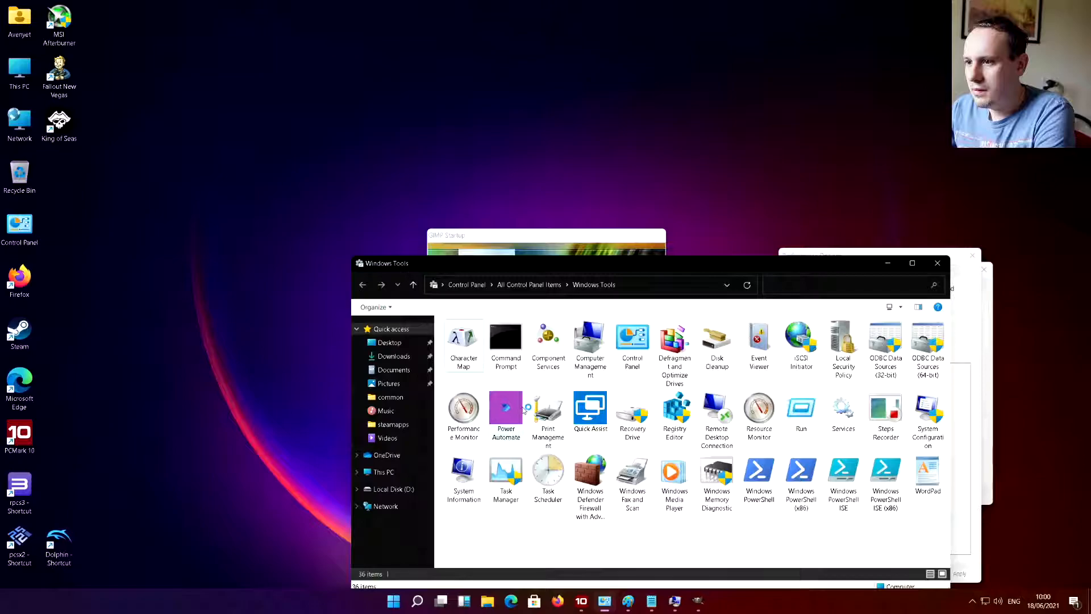
Step: Launch Power Automate from Windows Tools and select a Performance Options visual effect entry
double_click(506, 410)
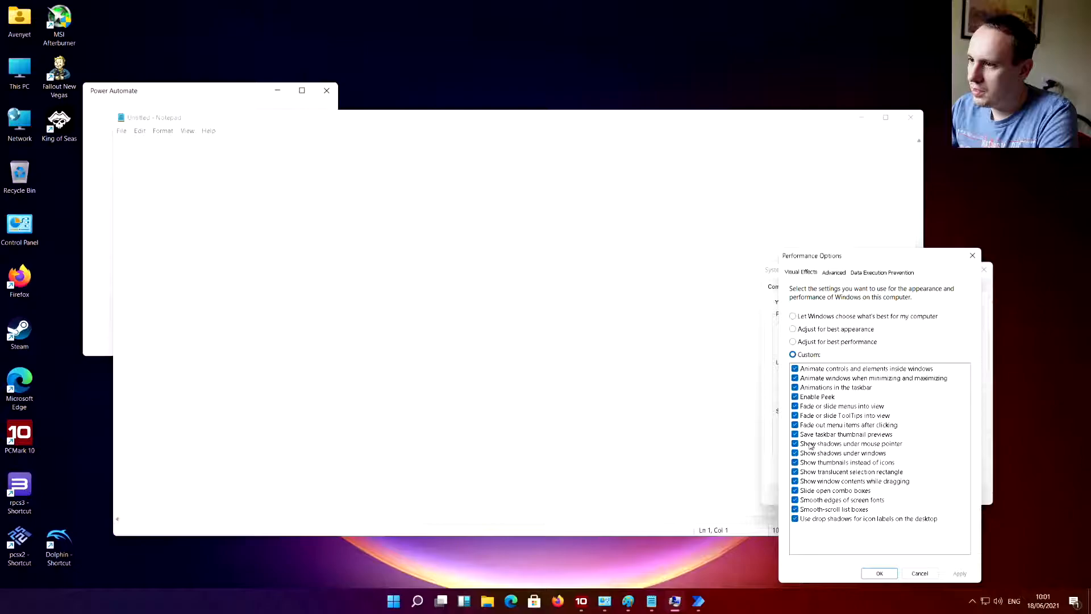
click(849, 443)
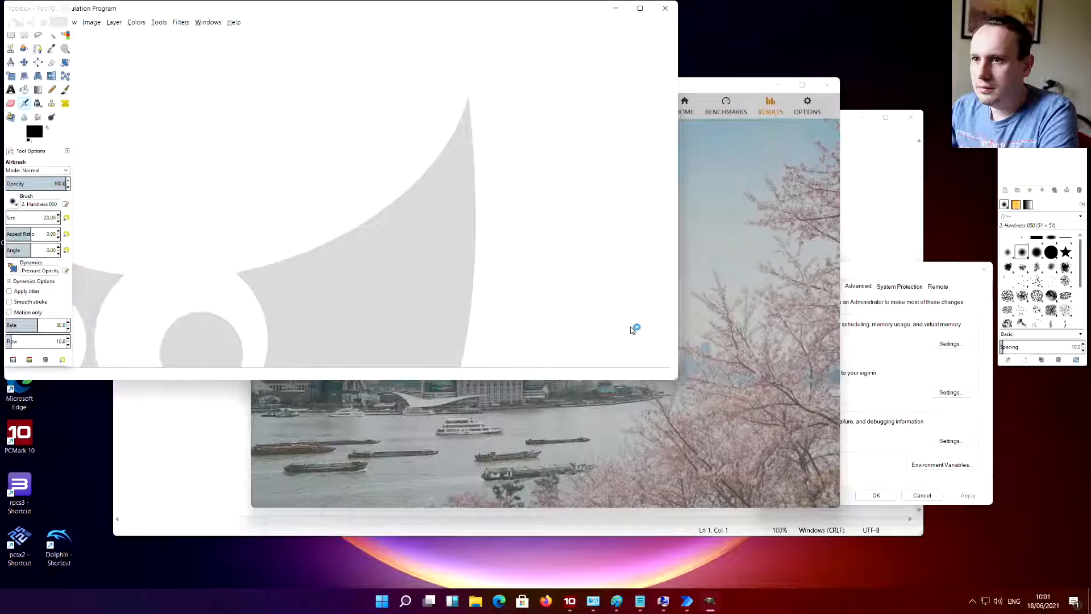
Step: Cancel the PCMark 10 Express run and view results showing a score of 0
click(828, 286)
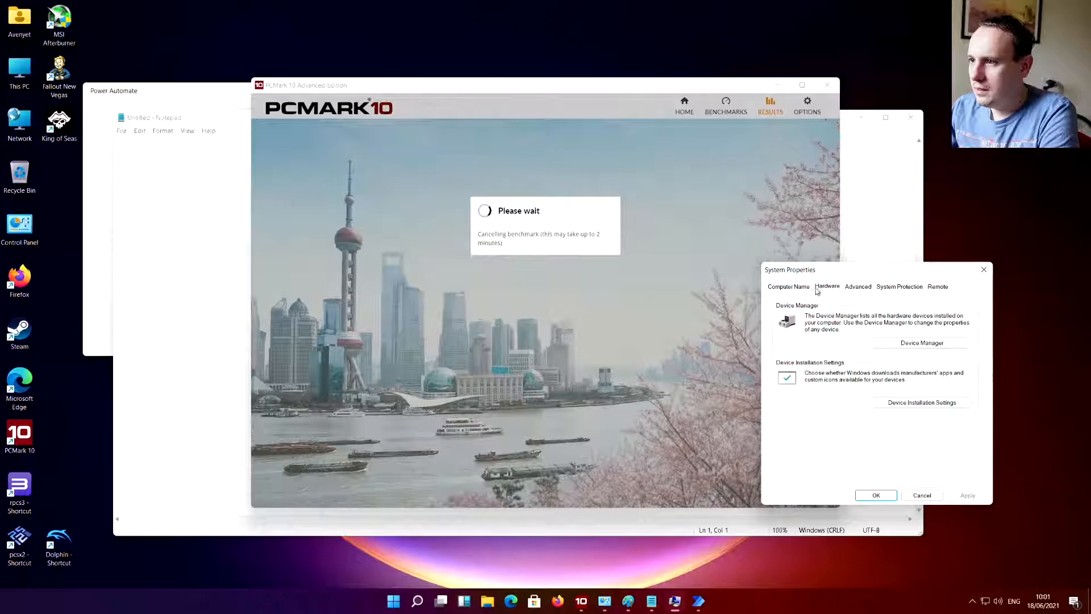
click(921, 342)
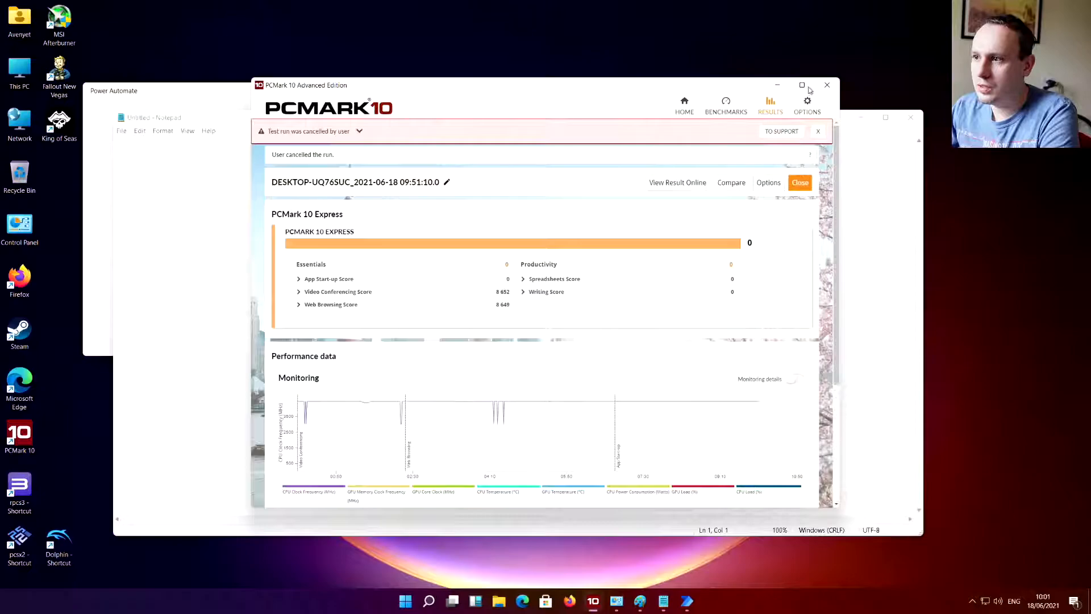
click(826, 85)
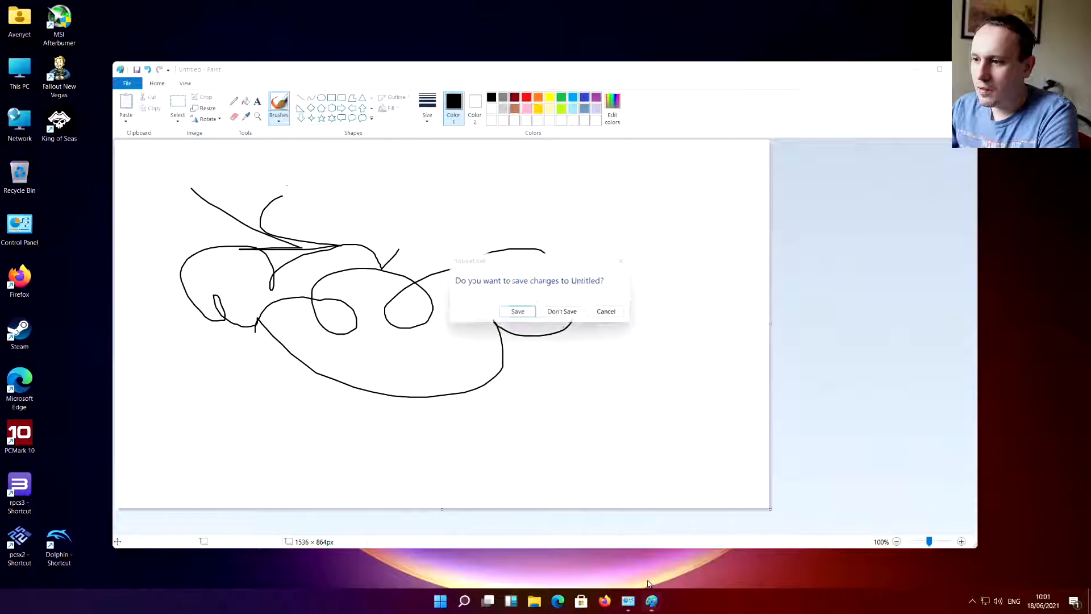
Step: Answer Paint's save-changes prompt for the untitled scribble
click(561, 311)
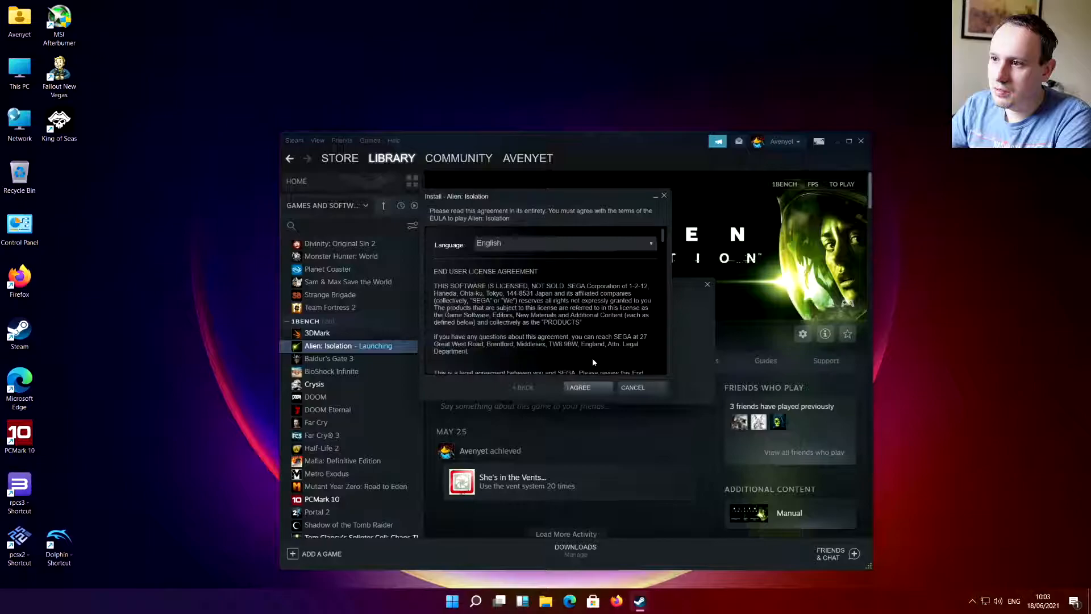
Step: Accept the Alien: Isolation licence agreement and close the Steam window
click(577, 387)
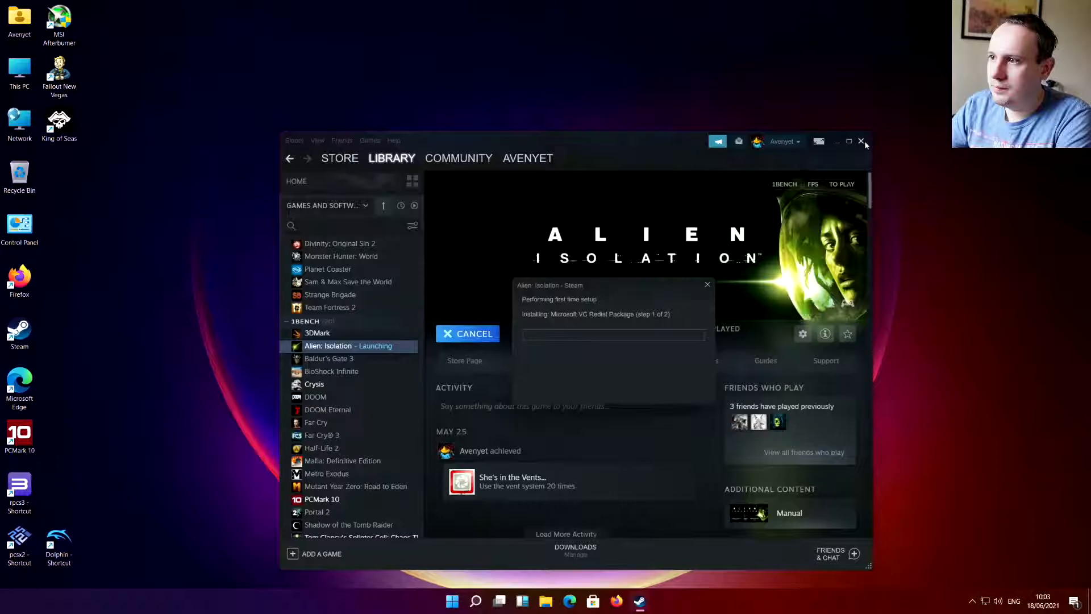
click(864, 141)
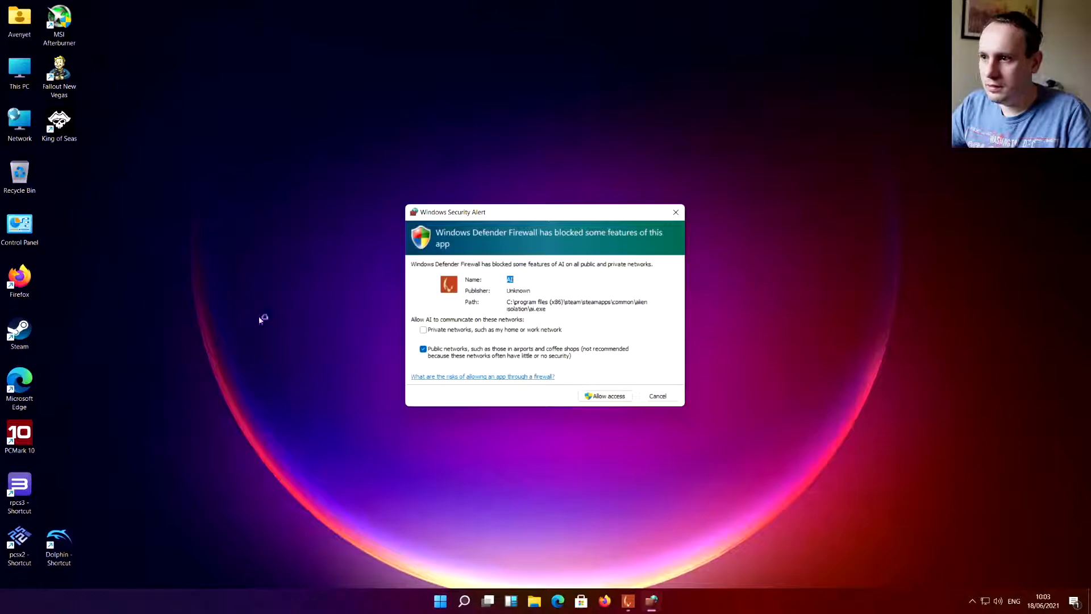
Step: Dismiss the Windows Defender Firewall alert so Alien: Isolation launches
click(606, 396)
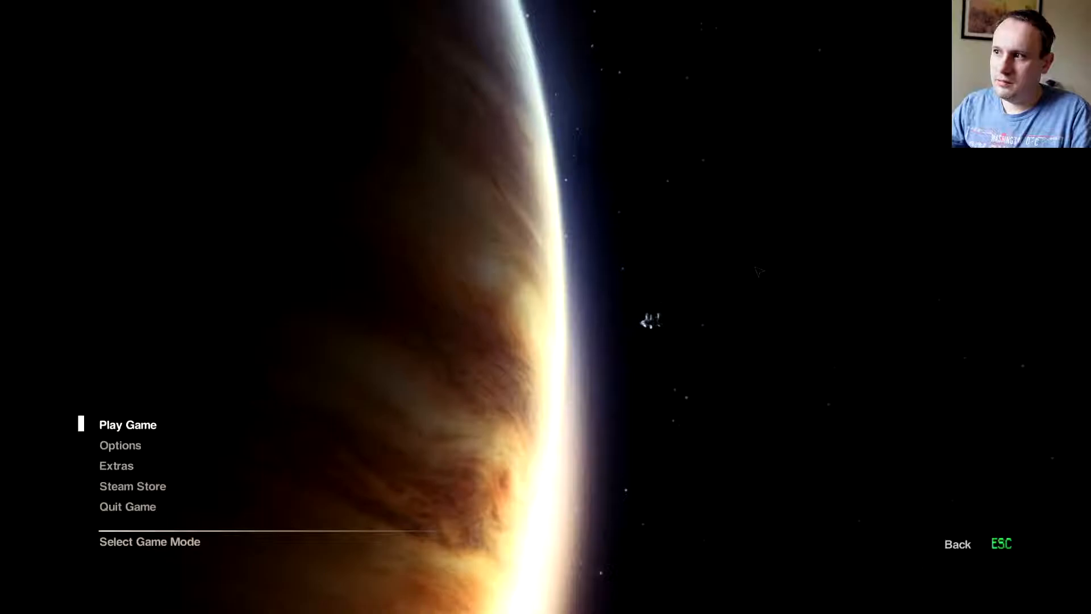
Step: Choose Play Game on the Alien: Isolation main menu
click(128, 424)
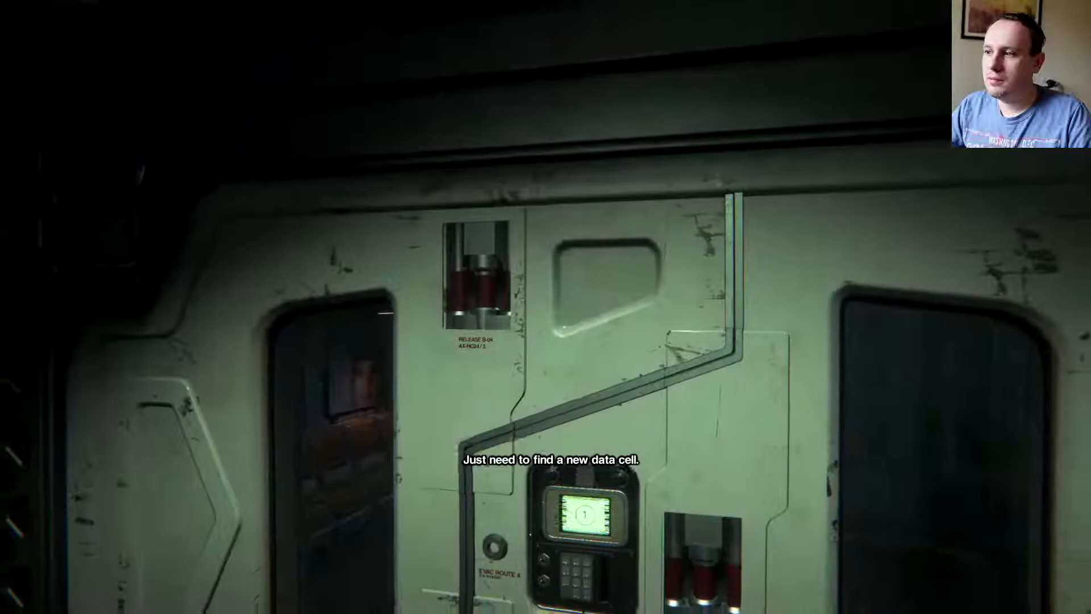
Step: Bring up the in-game menu with Esc and quit Alien: Isolation
key(Escape)
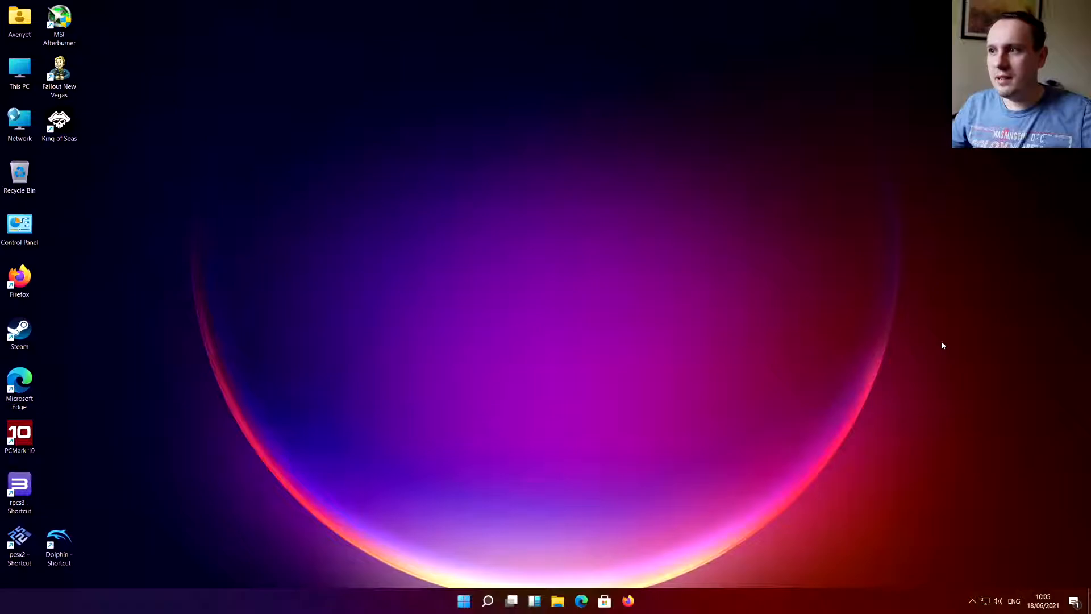
mouse_move(805, 335)
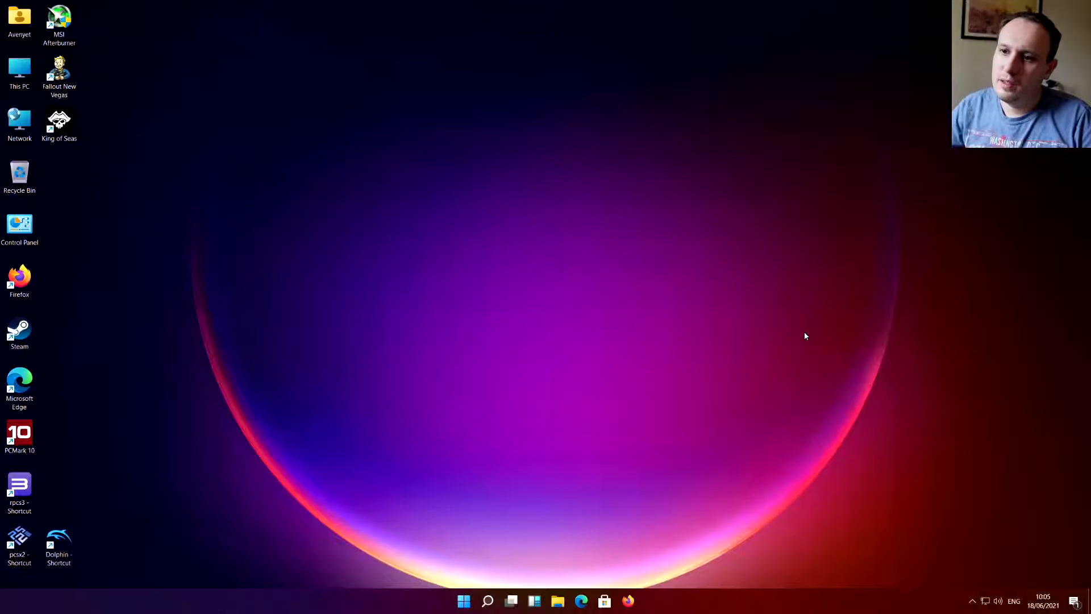
click(20, 69)
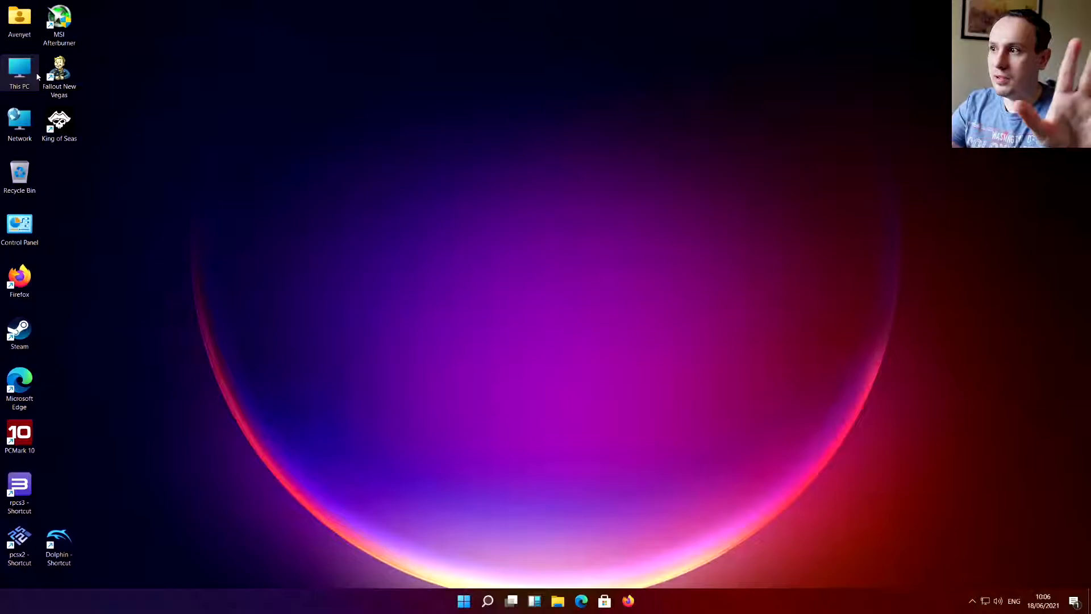
click(464, 601)
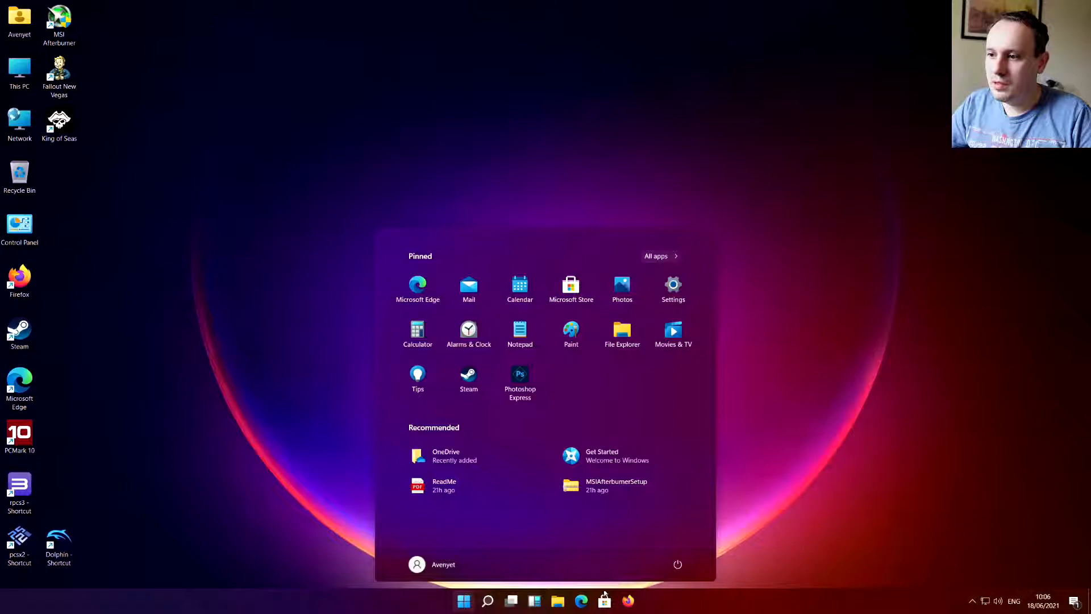
mouse_move(627, 600)
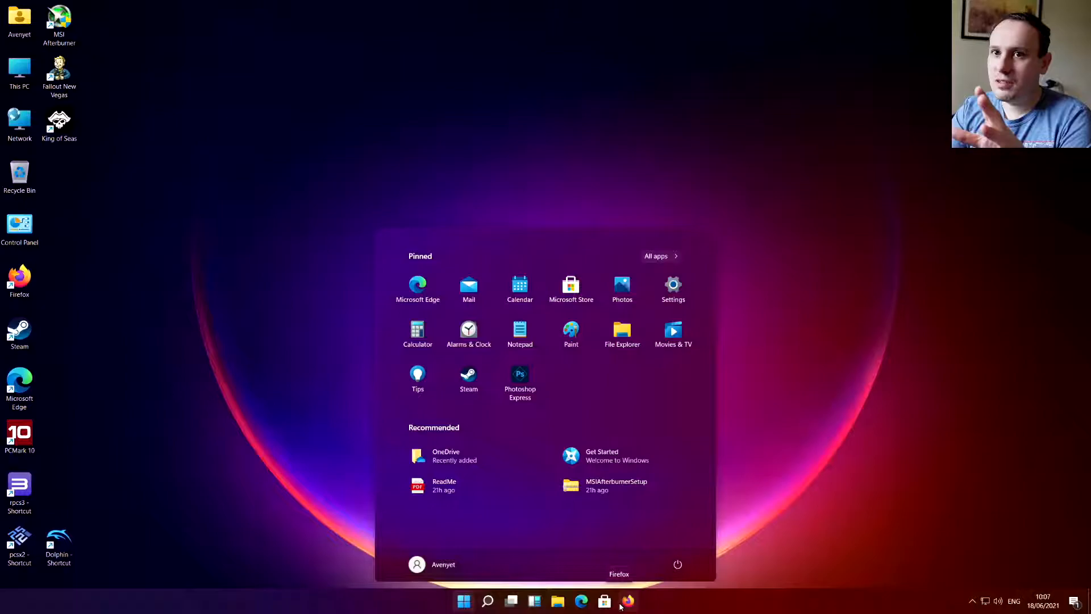
Step: Reach Control Panel's Power Options through File Explorer's address bar
click(464, 600)
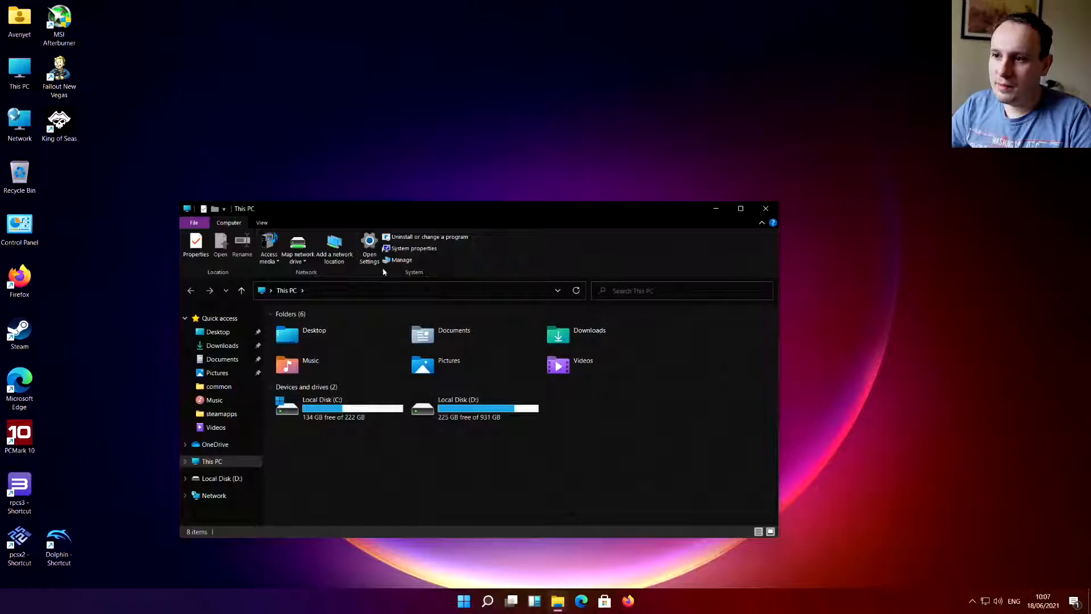
text(Control Panel)
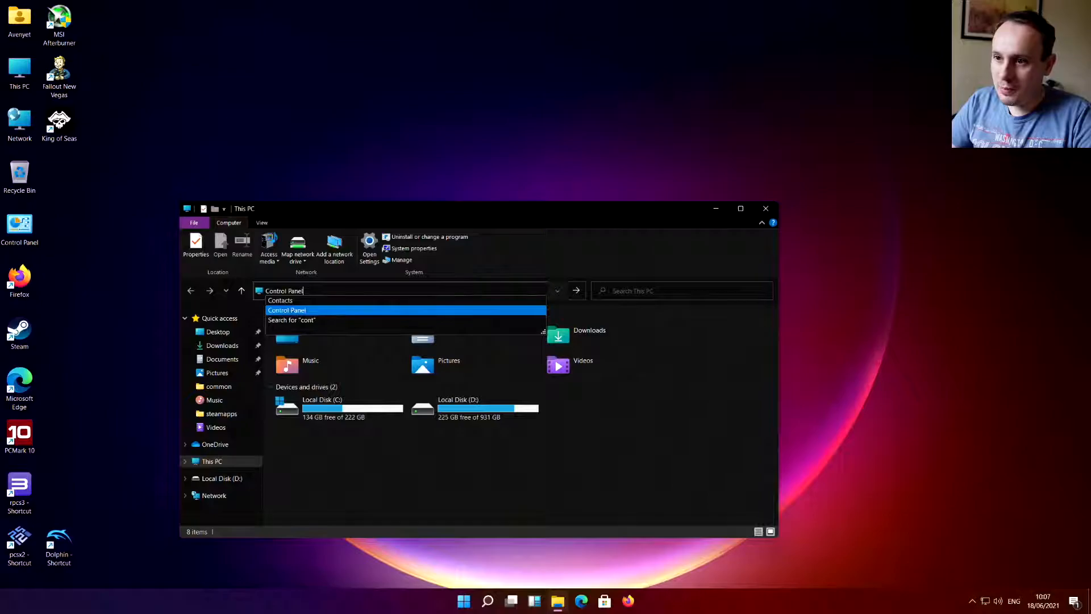
click(286, 310)
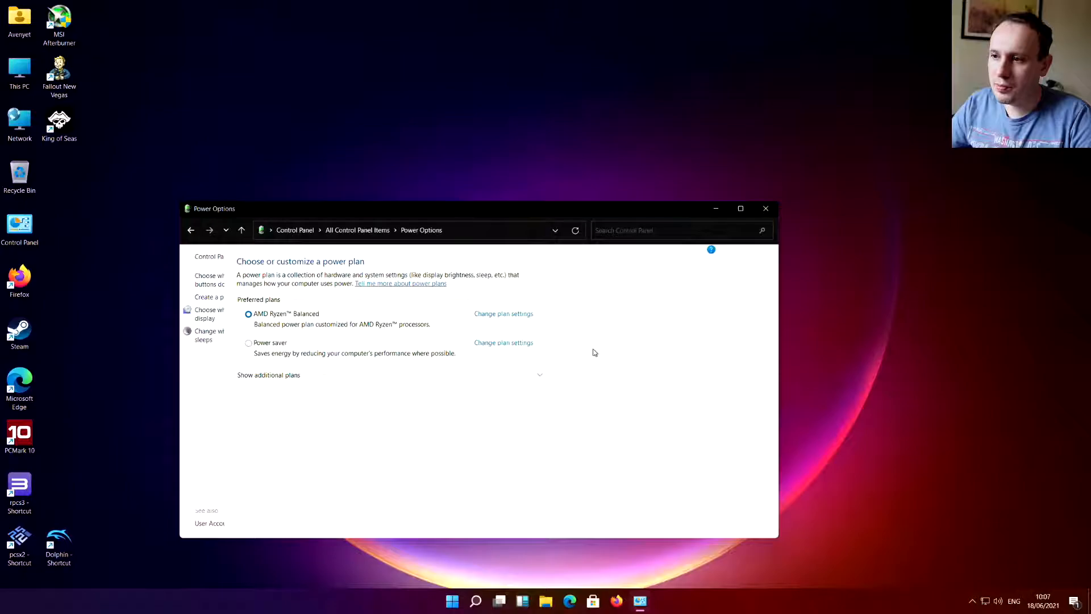
Step: Close the Power Options window
click(766, 208)
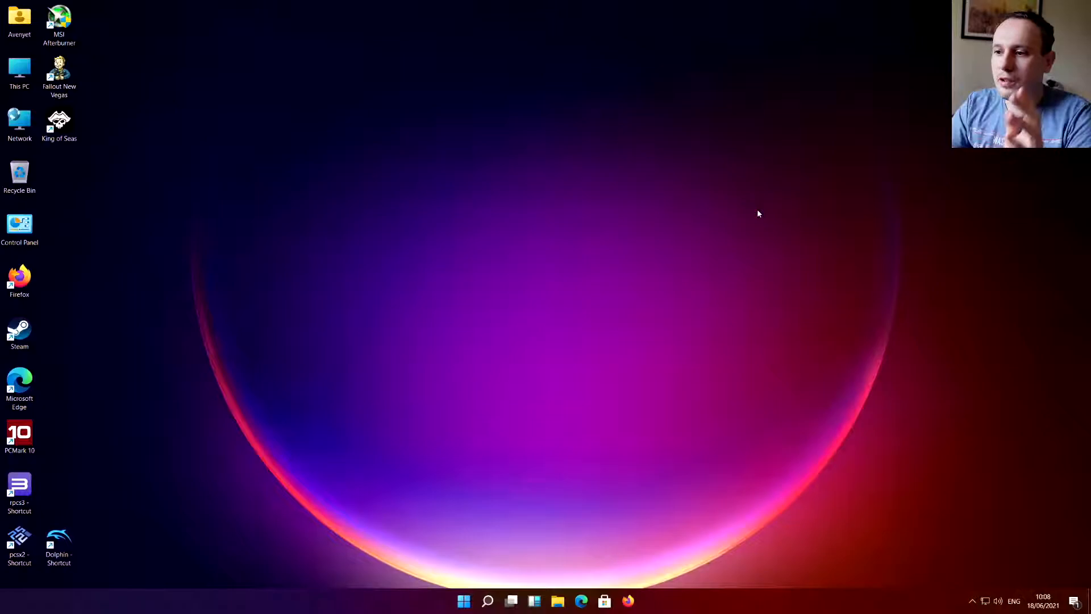
Step: Open the widgets board from the taskbar
click(534, 600)
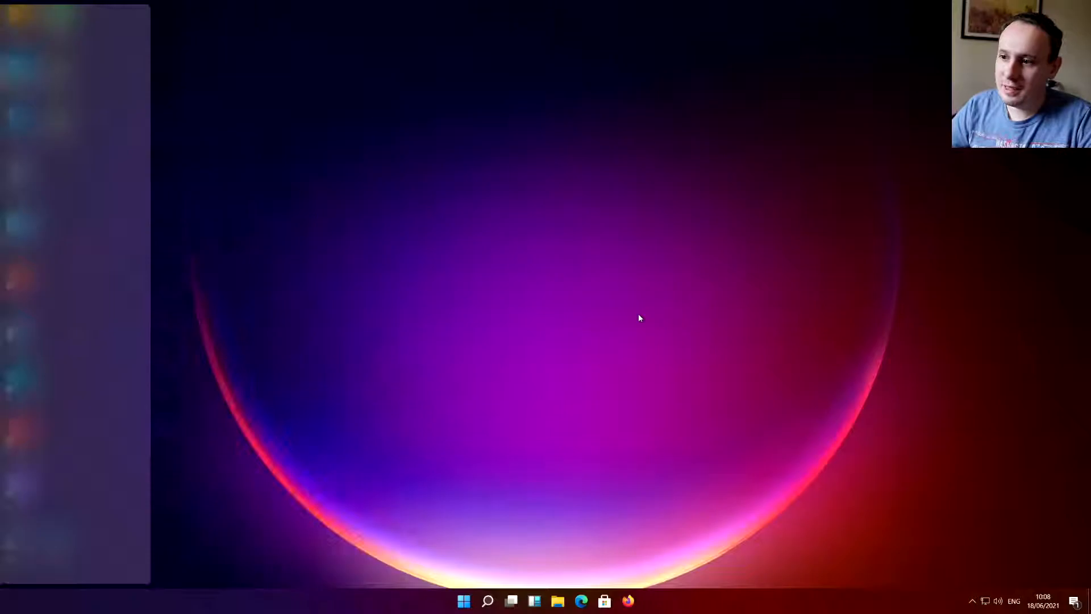
Step: Dismiss the widgets panel, leaving an empty search panel open
click(487, 600)
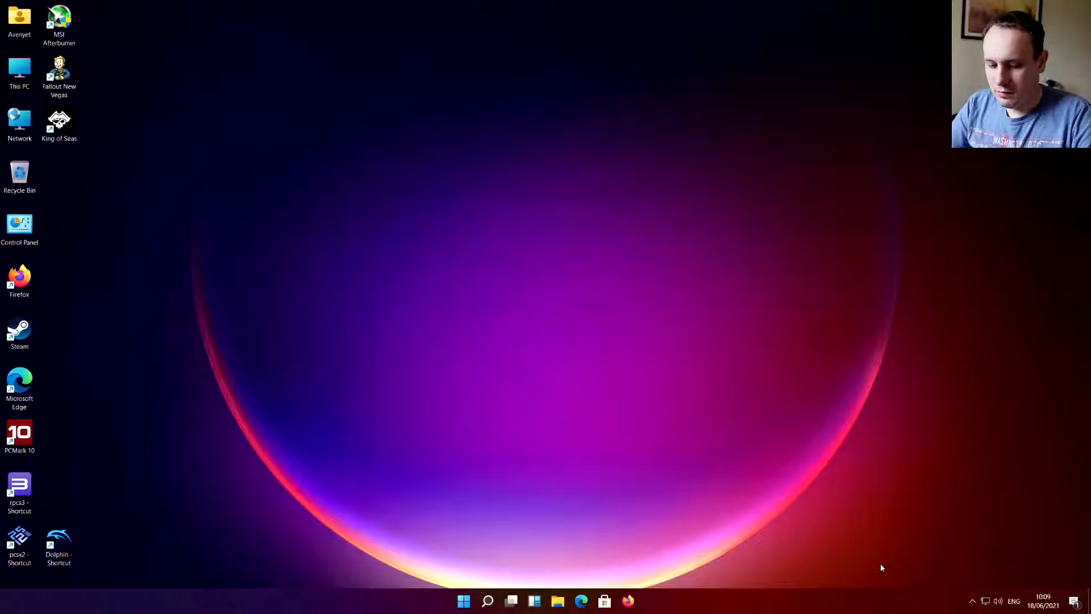
click(486, 600)
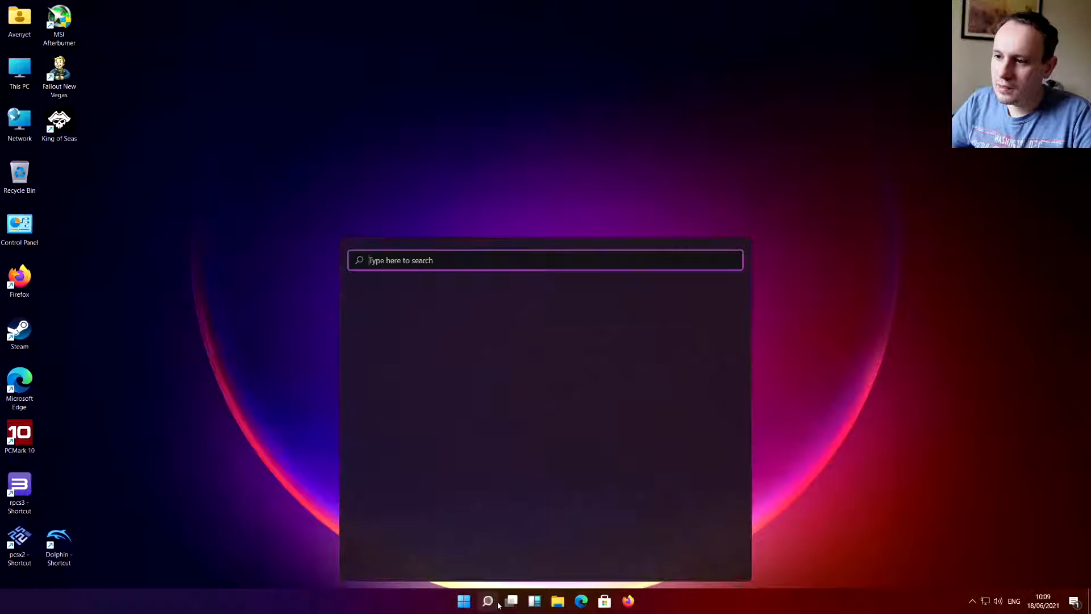
Step: Close the search panel and bring up the Start menu
click(488, 600)
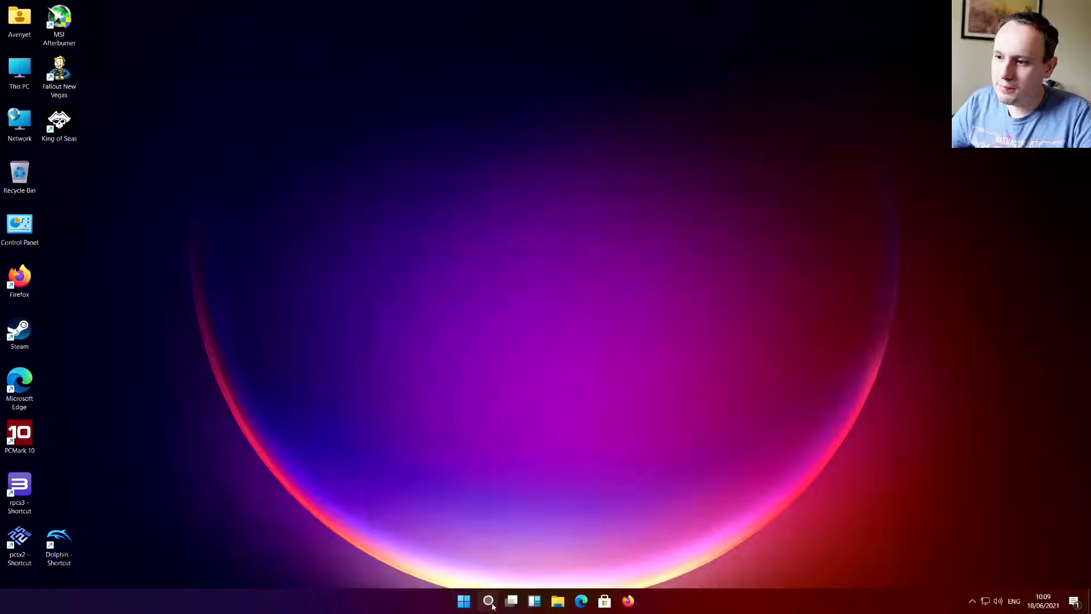
click(464, 601)
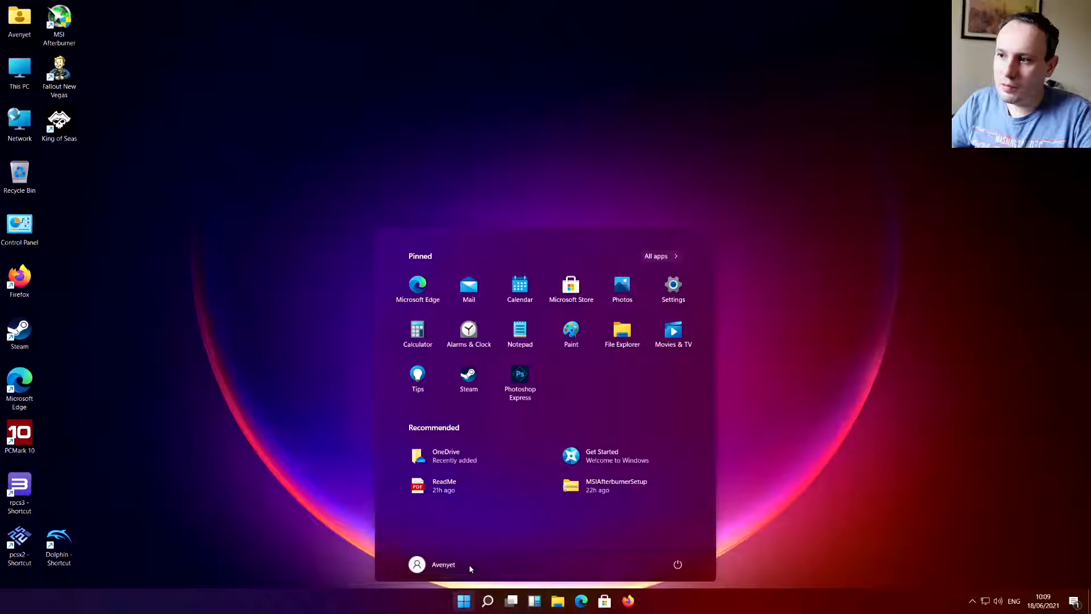
Step: Launch Cortana to its sign-in page
click(486, 601)
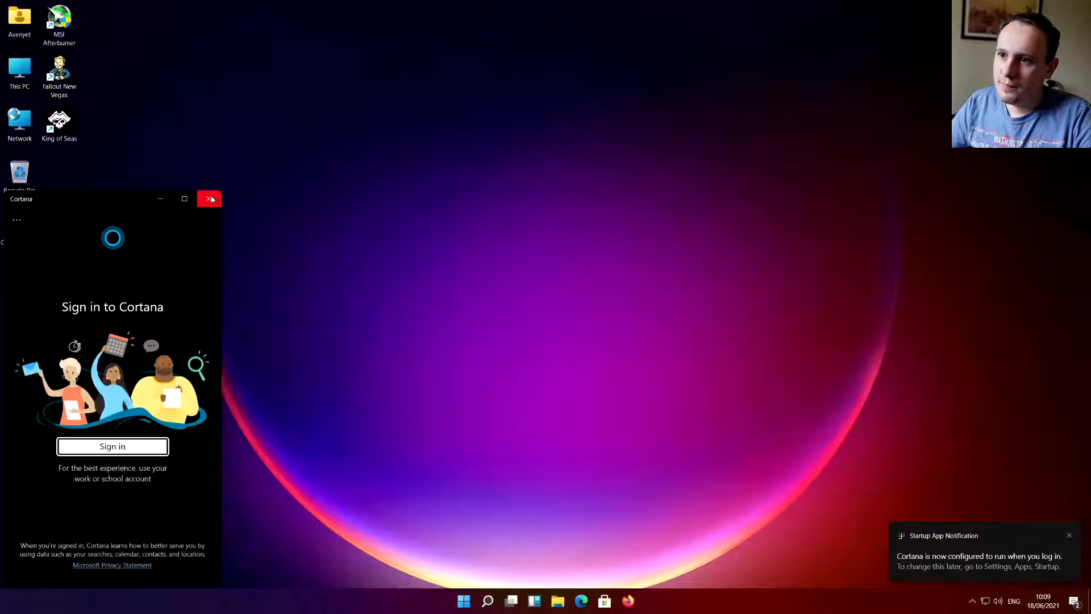
Step: Close the Cortana sign-in window to return to the desktop
click(210, 199)
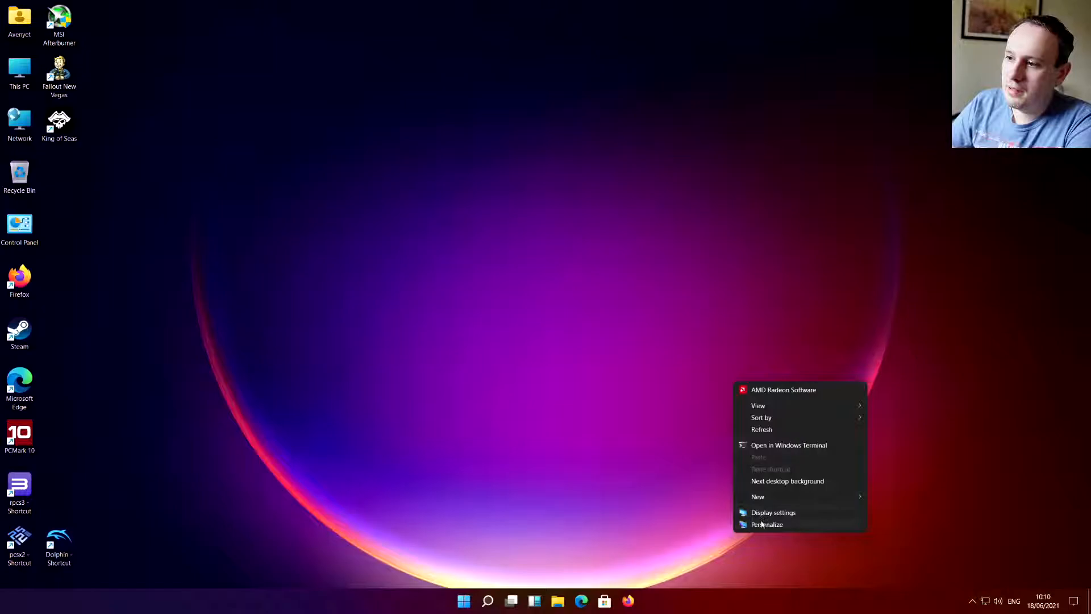
Step: Set the wallpaper slideshow to change picture every 10 minutes, then minimize Settings
click(767, 524)
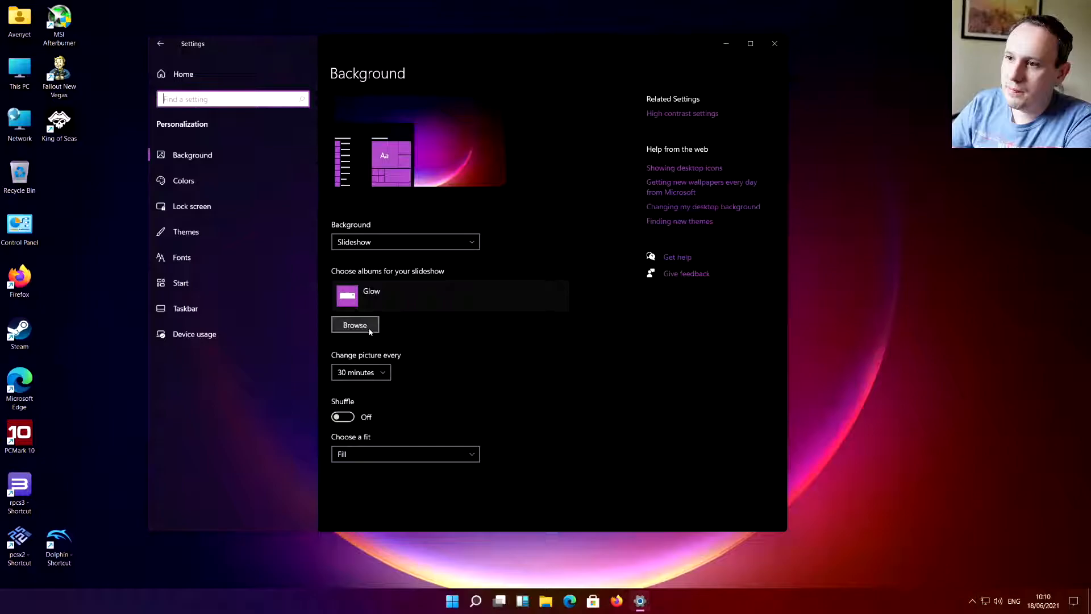
click(360, 372)
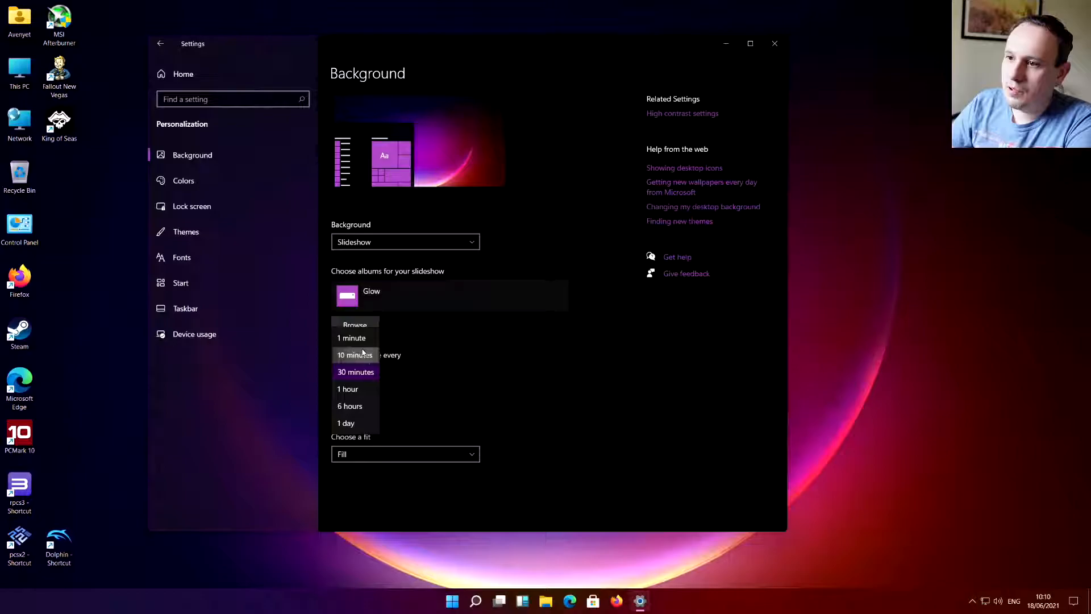
click(355, 353)
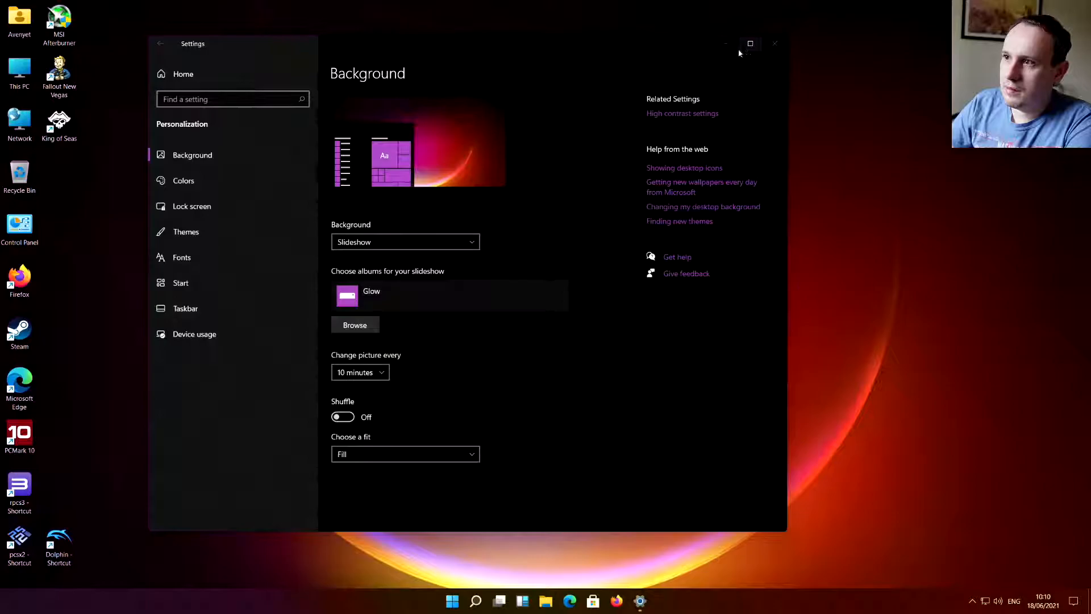
click(774, 43)
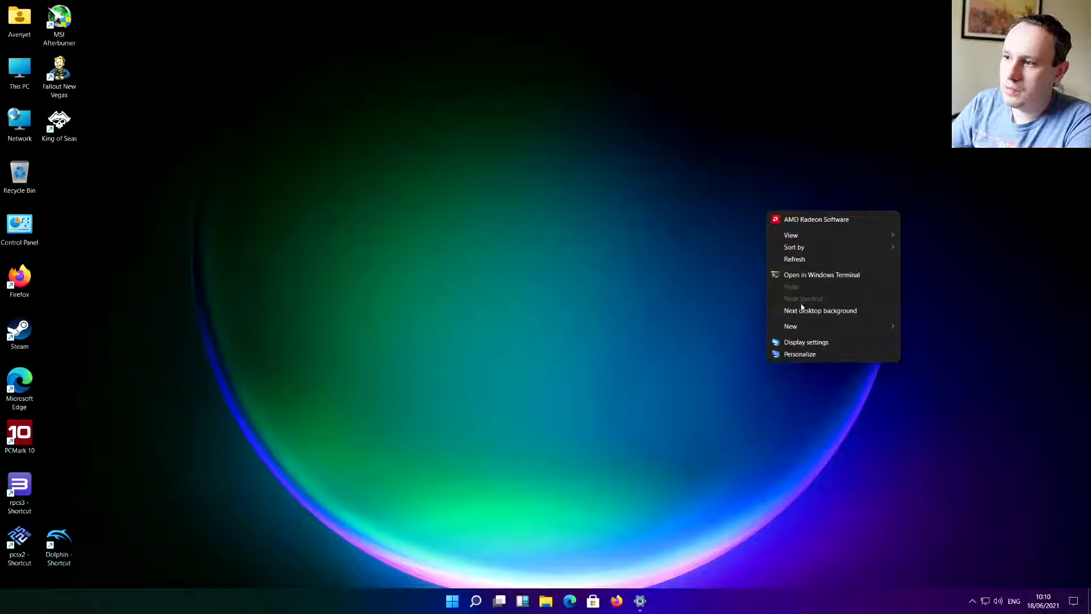
Step: Skip to the next desktop background from the desktop right-click menu
click(799, 354)
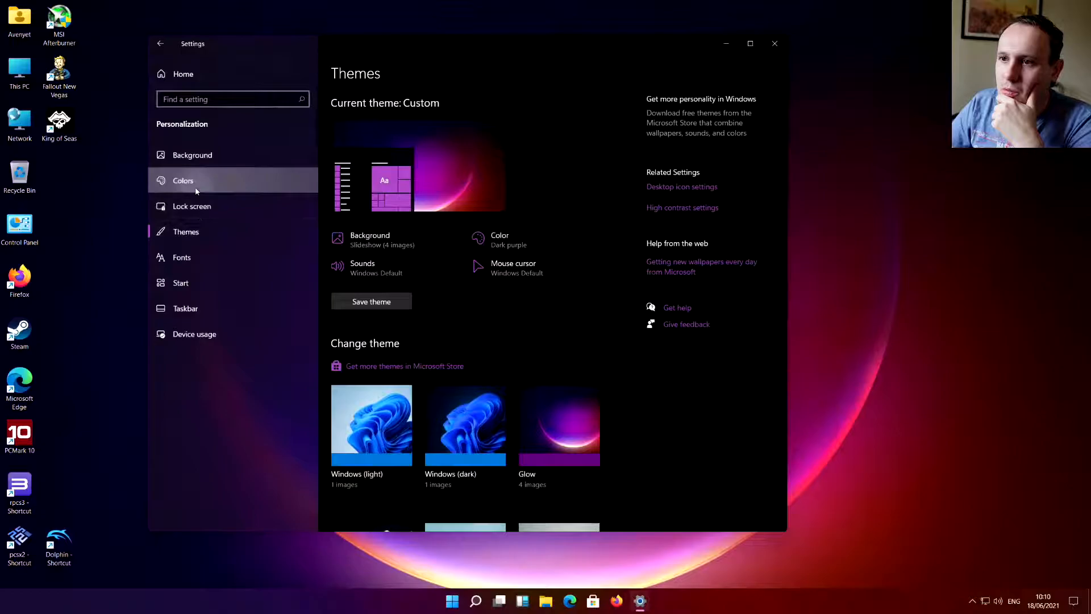
Step: On the Colors page, switch the default Windows mode to Light
click(183, 180)
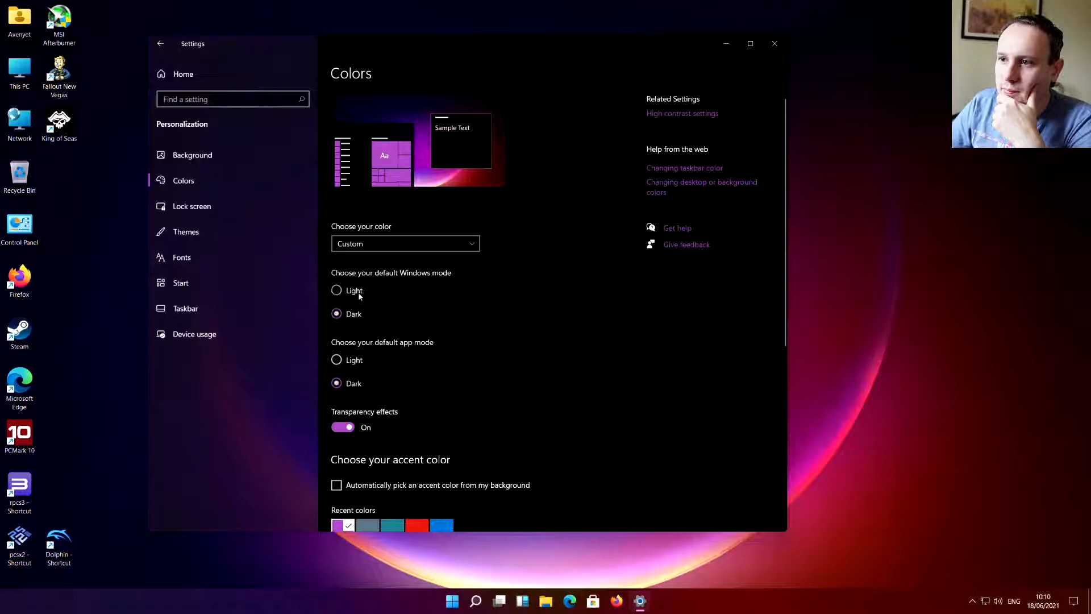
click(337, 359)
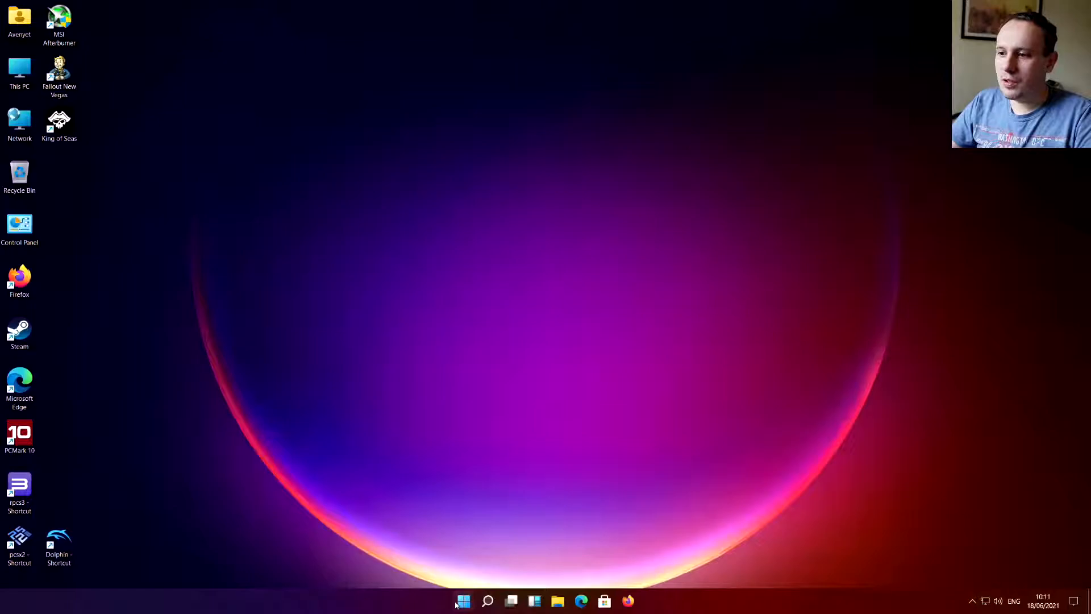
click(557, 601)
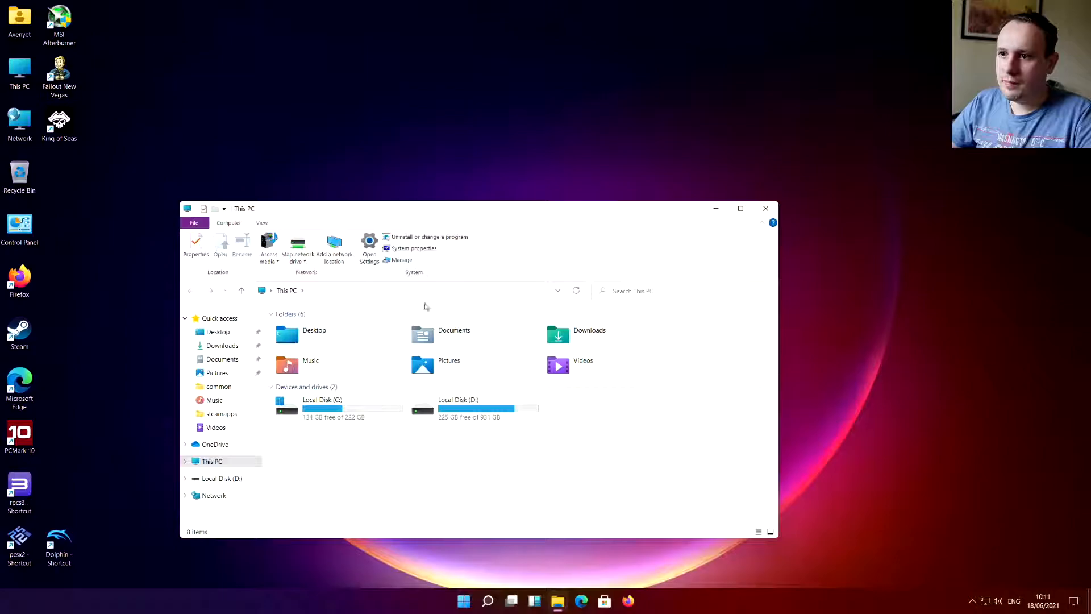
mouse_move(489, 436)
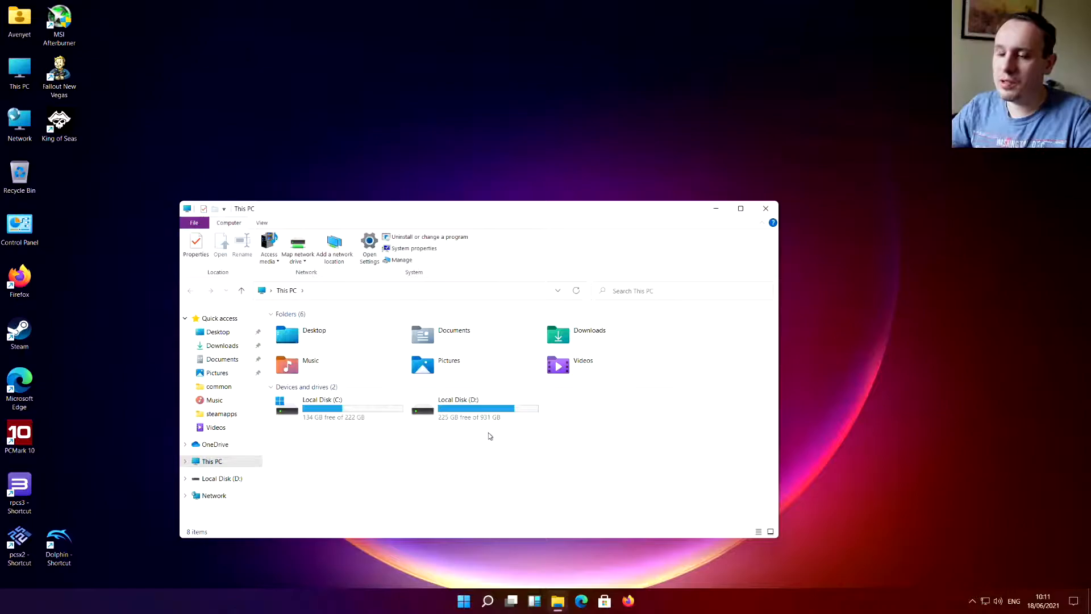
click(457, 408)
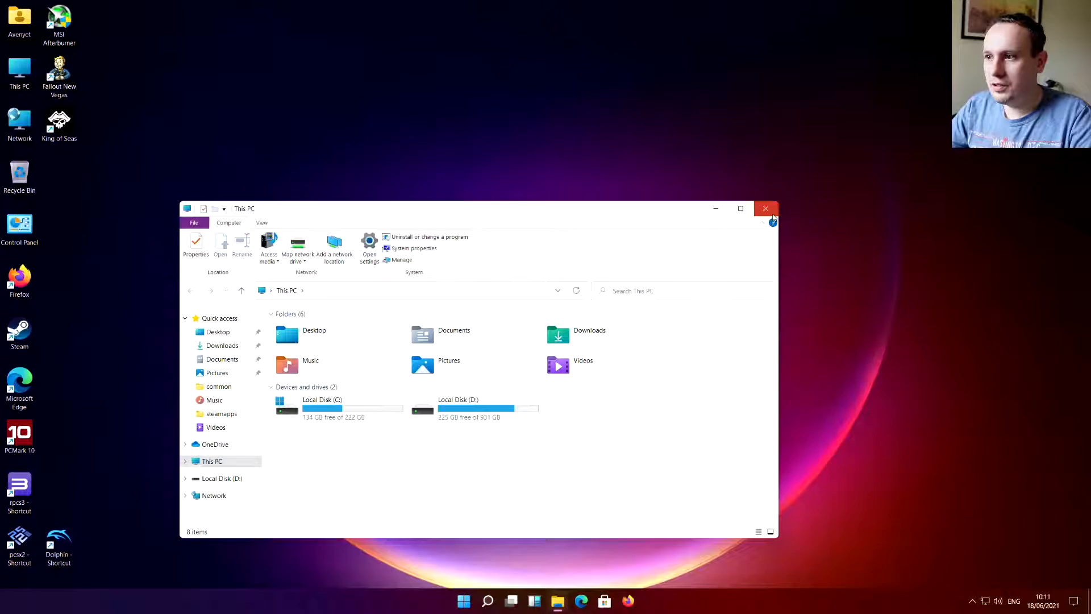
click(765, 208)
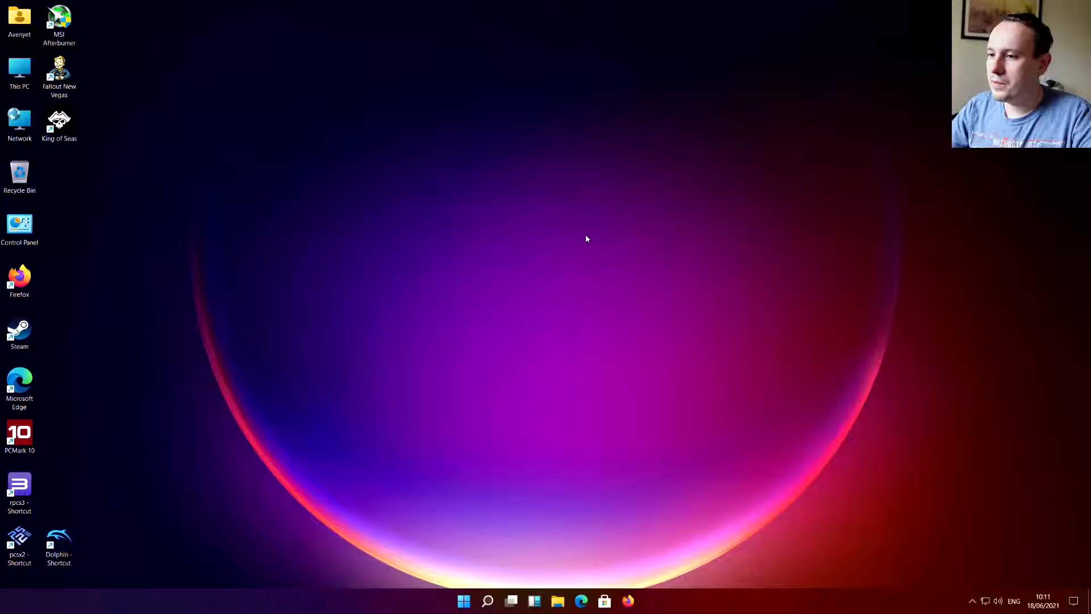
mouse_move(557, 223)
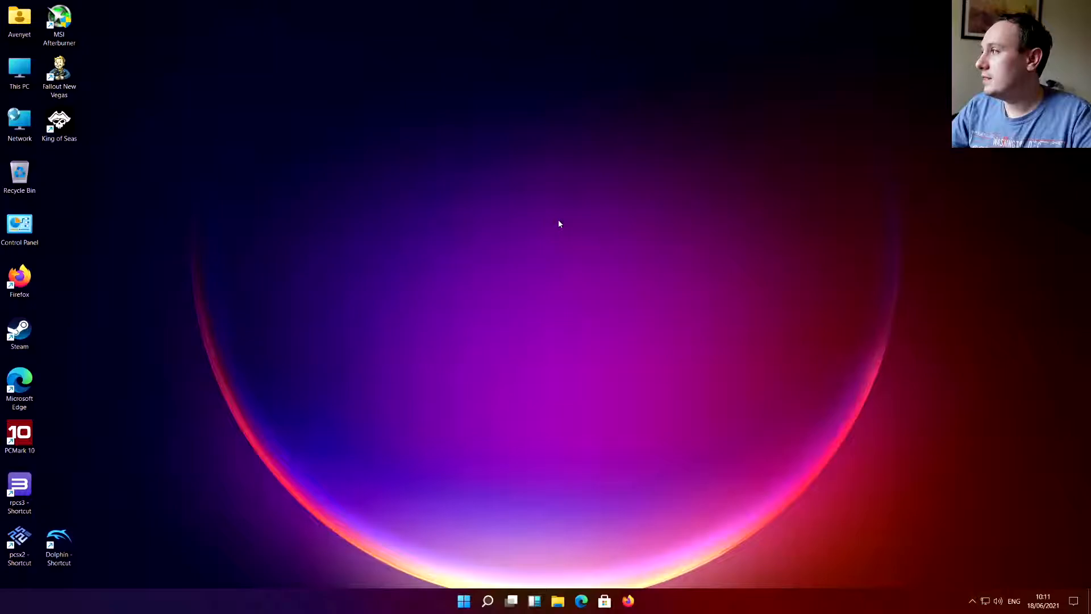
mouse_move(506, 224)
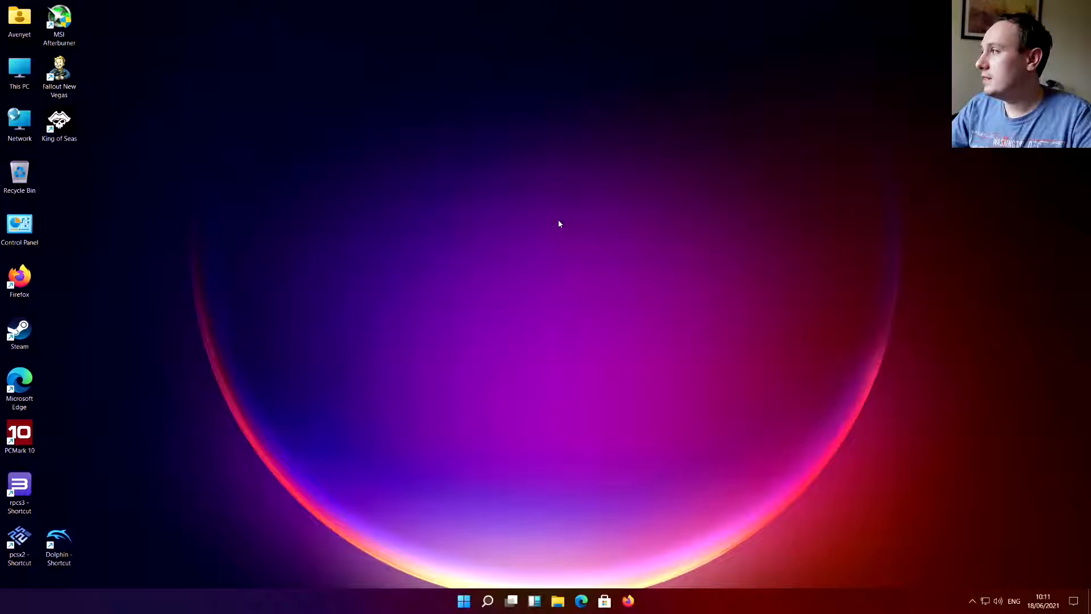